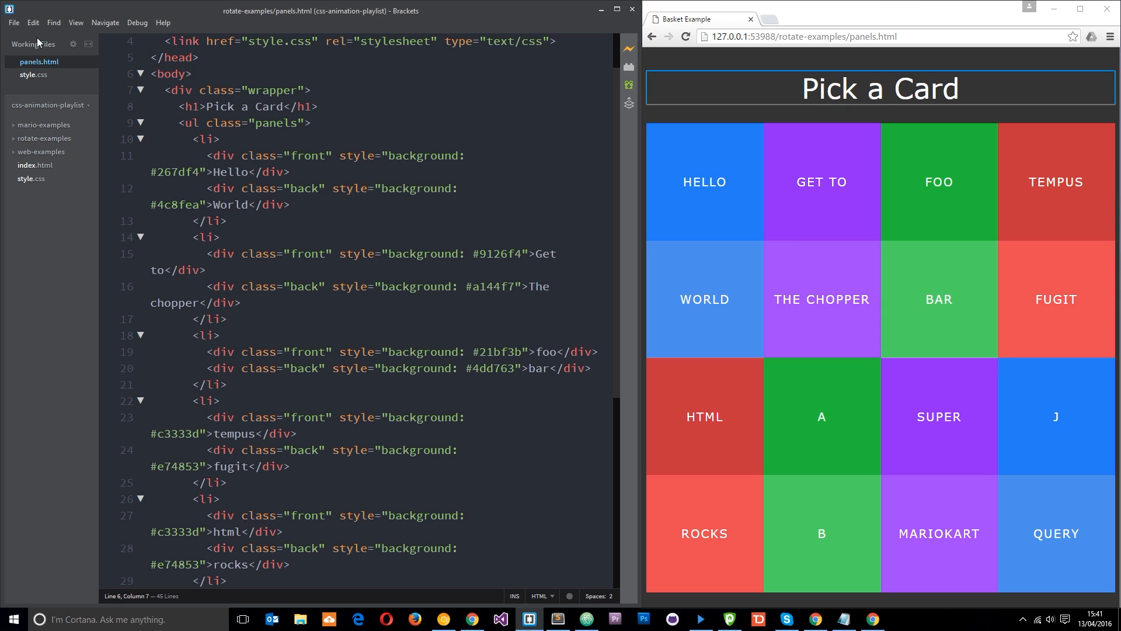
mouse_move(17, 141)
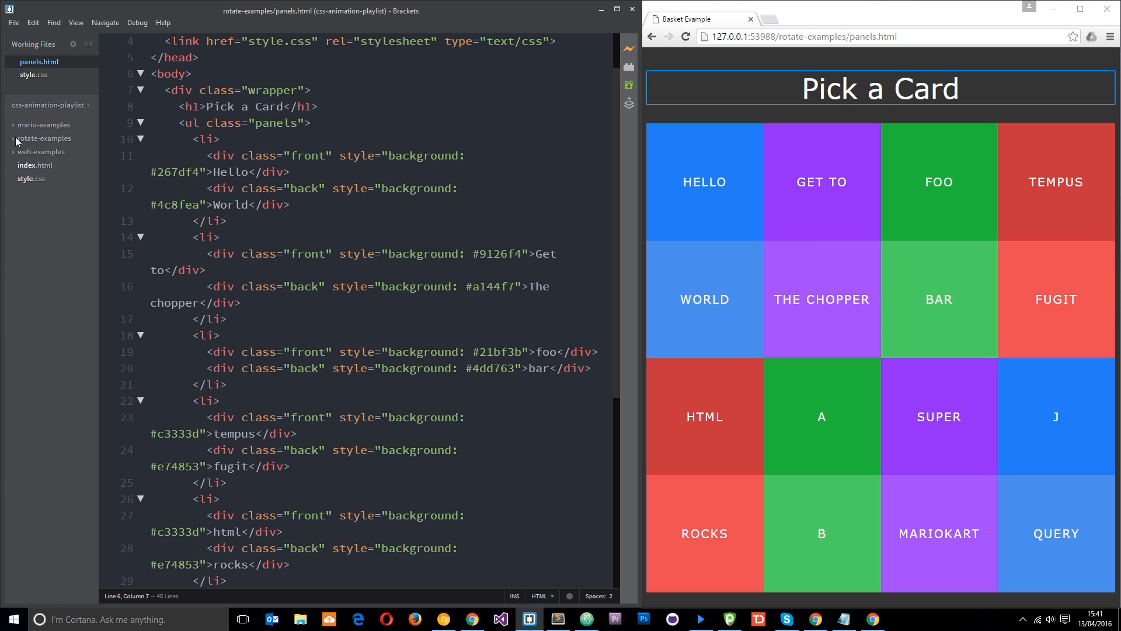
Expand the rotate-examples folder to list panels.html and style.css.
left_click(43, 138)
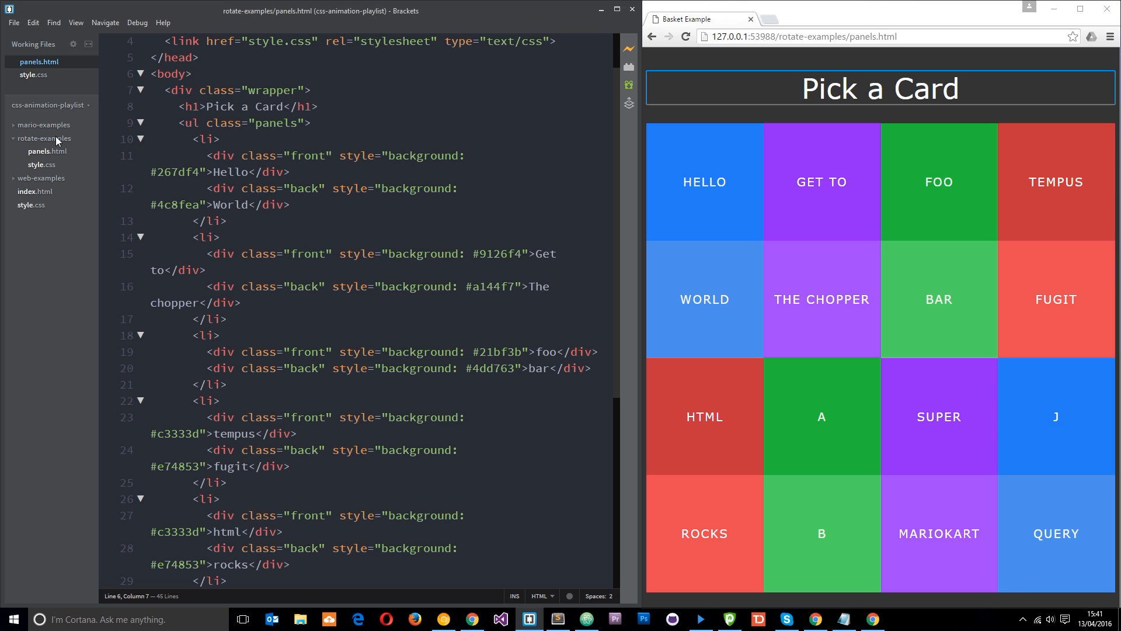
mouse_move(50, 167)
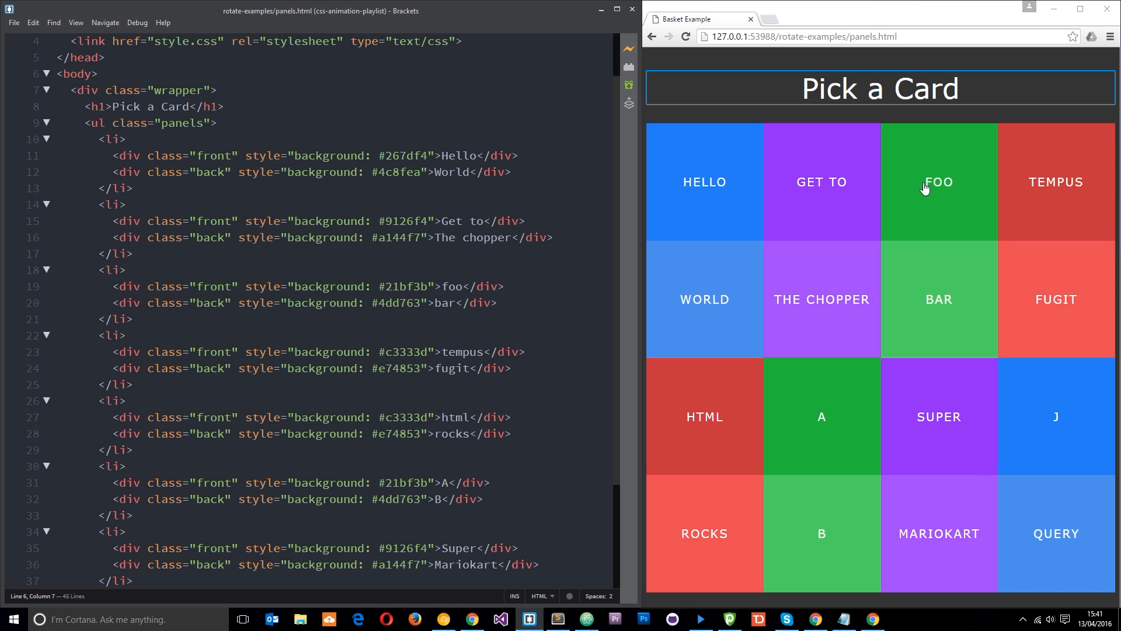
mouse_move(1037, 230)
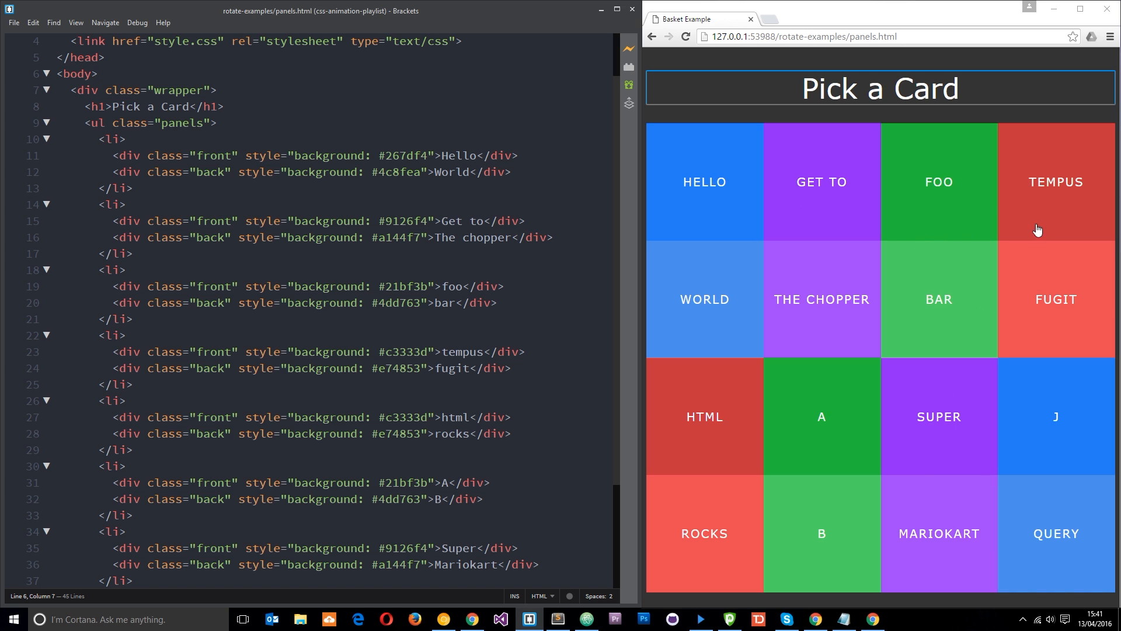
mouse_move(974, 431)
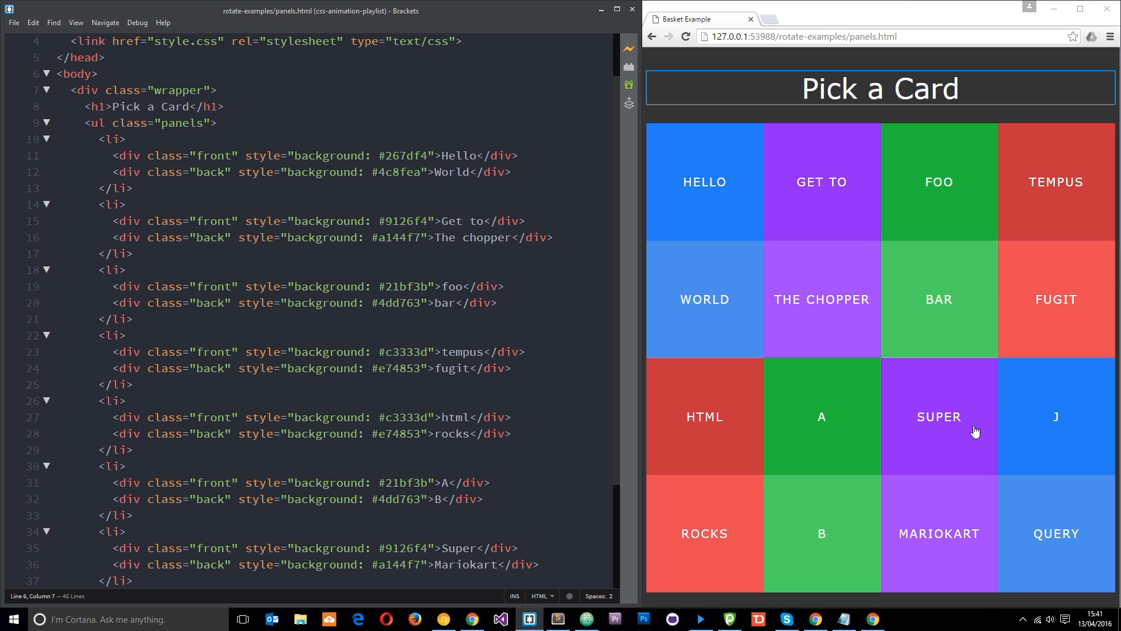
mouse_move(986, 292)
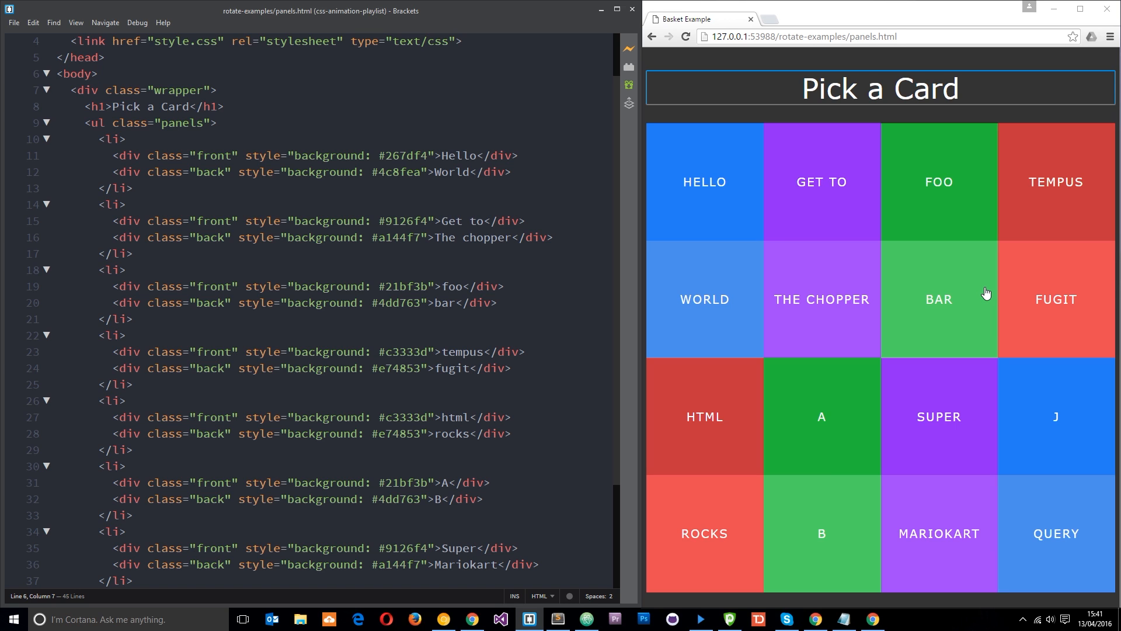
Review the panels list items and their front and back divs, such as the World back text.
left_click(93, 73)
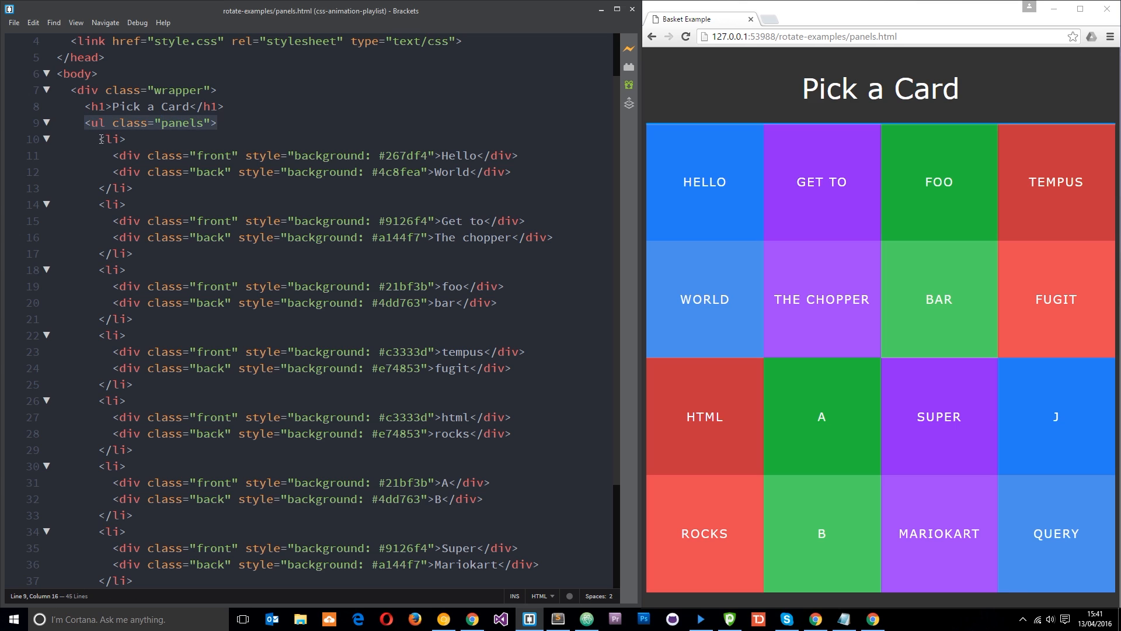
left_click(112, 270)
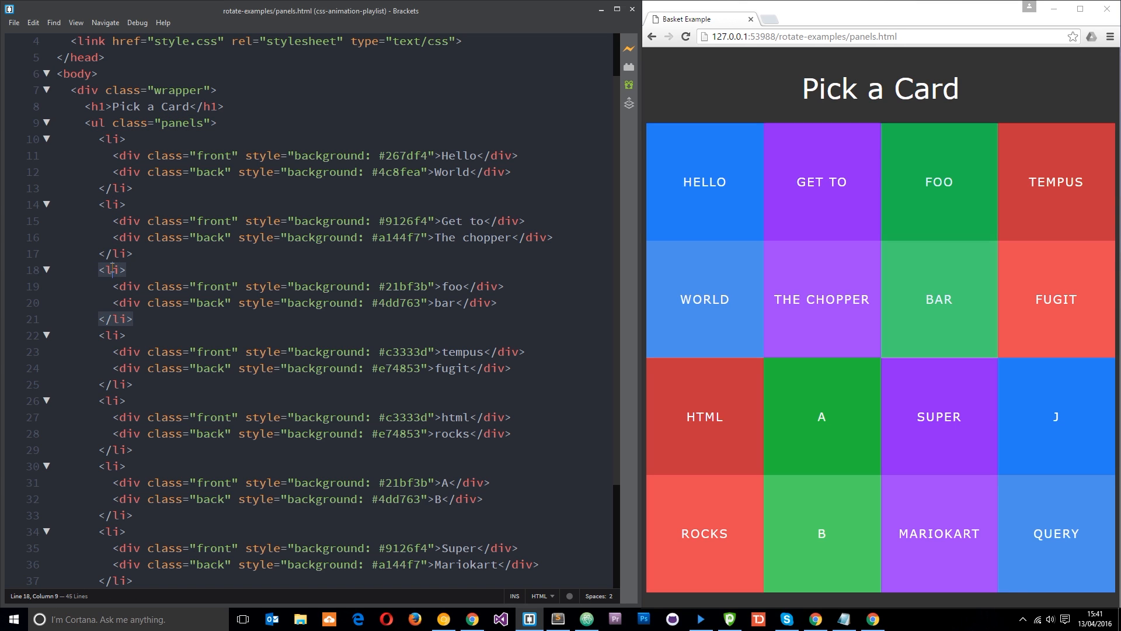
left_click(112, 139)
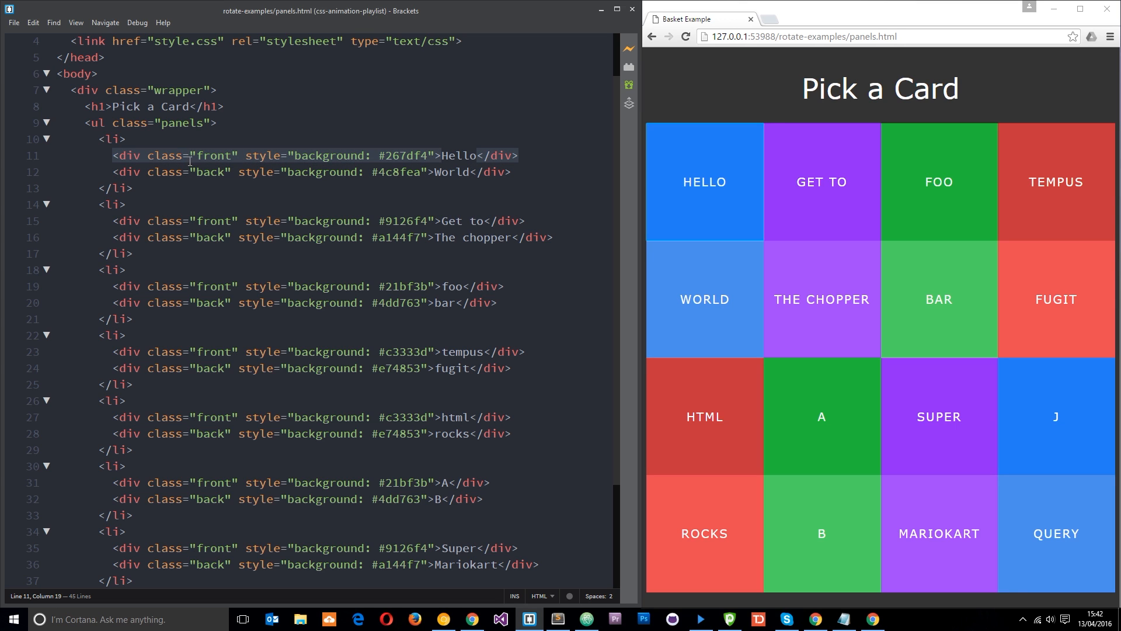
left_click(224, 171)
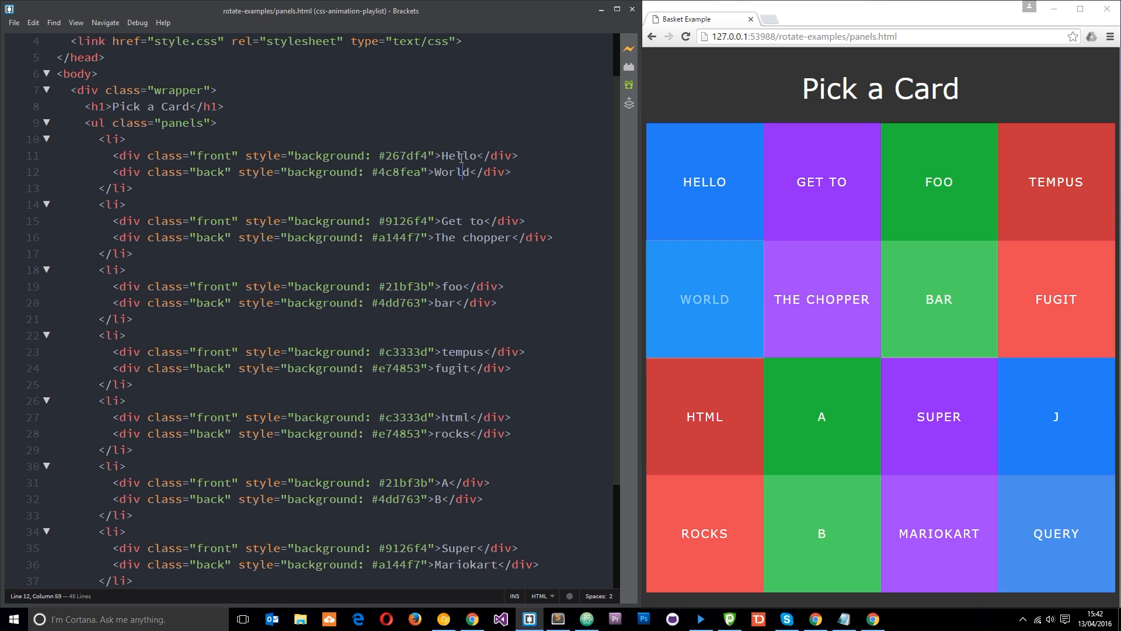
left_click(469, 237)
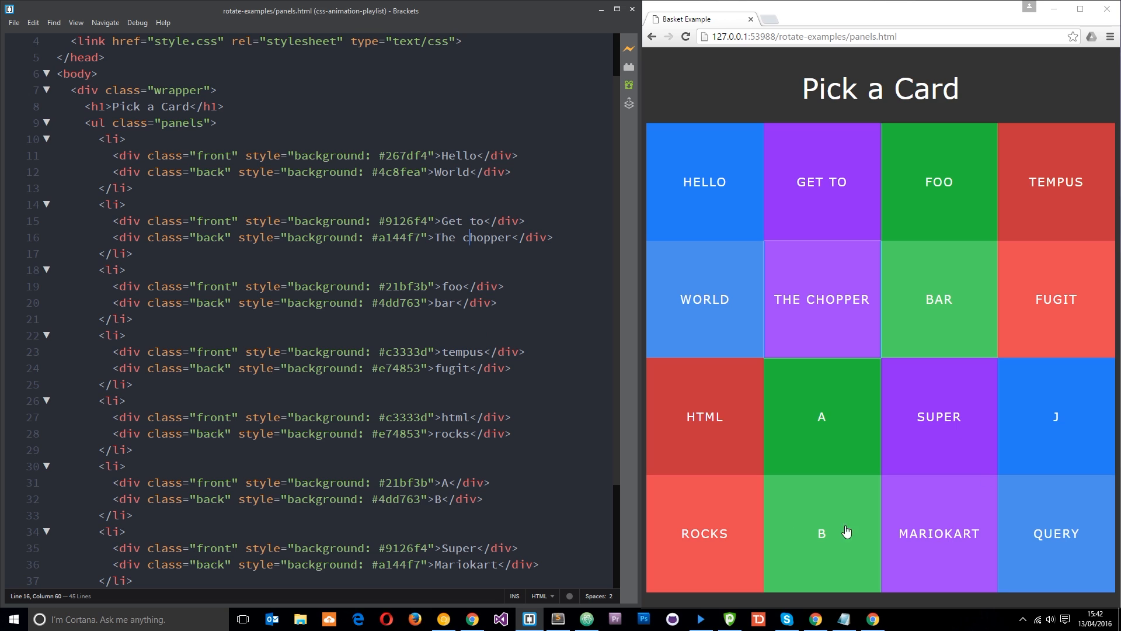
mouse_move(1020, 445)
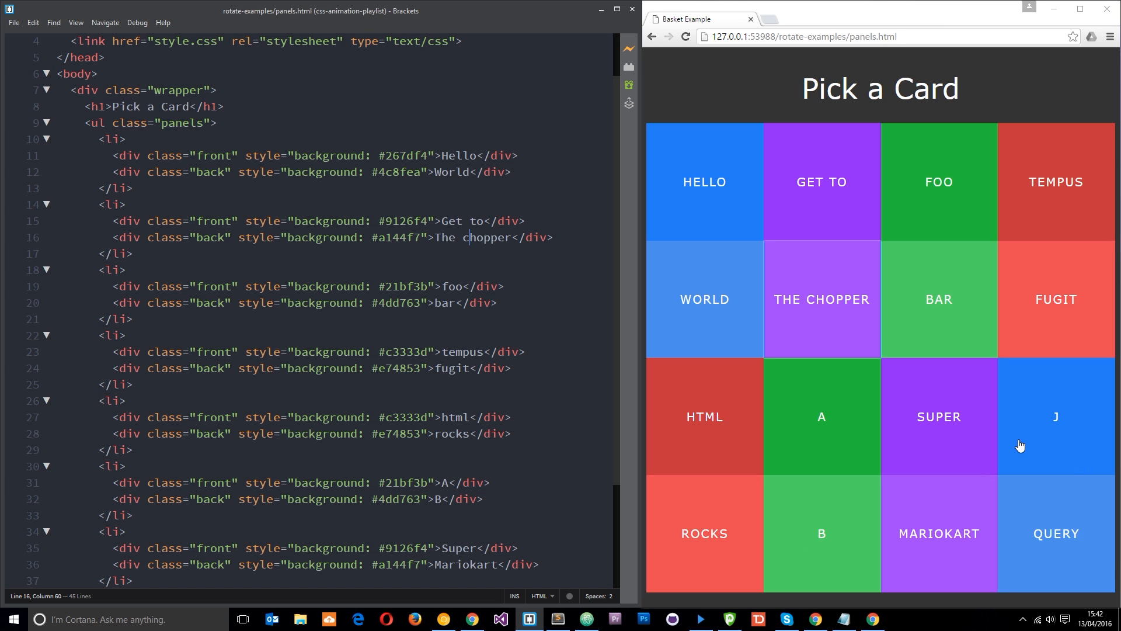
mouse_move(1065, 316)
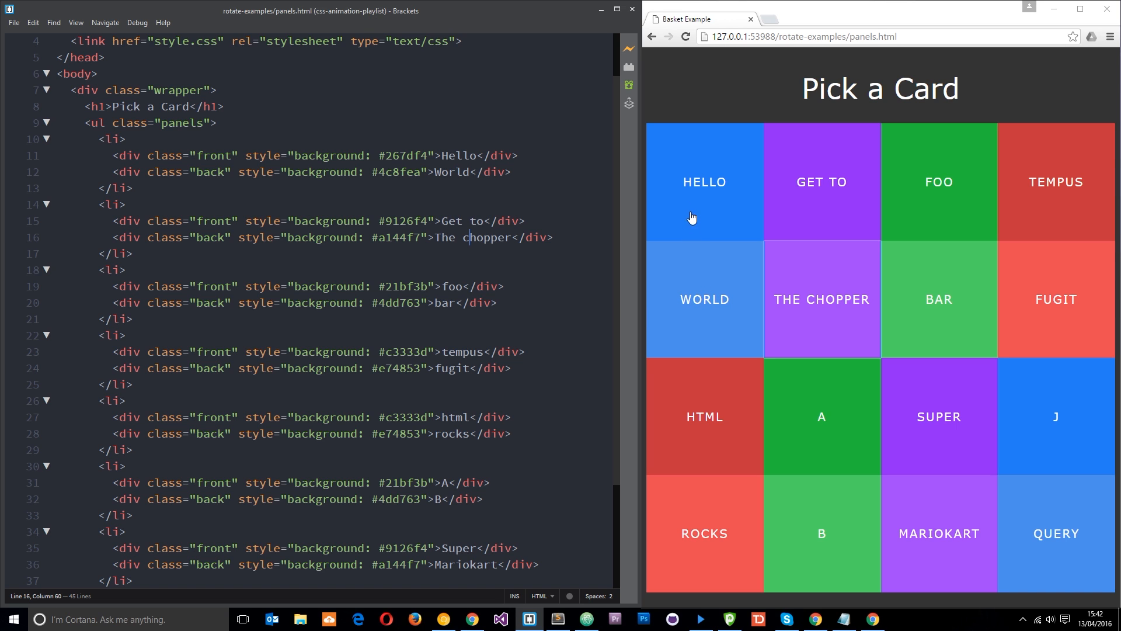
mouse_move(694, 191)
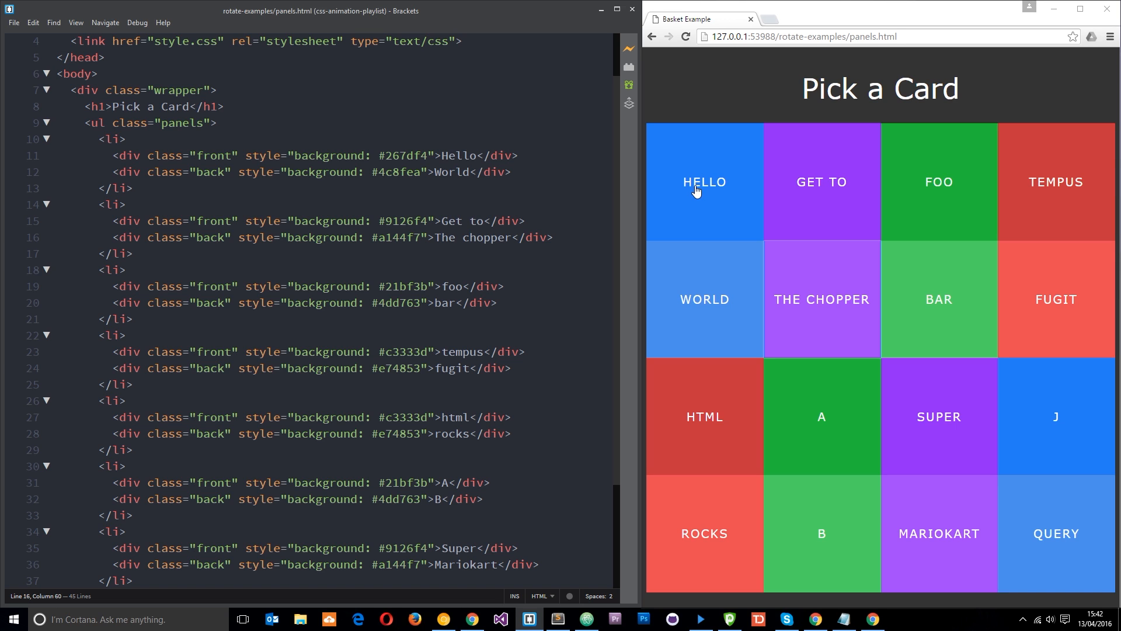
mouse_move(7, 189)
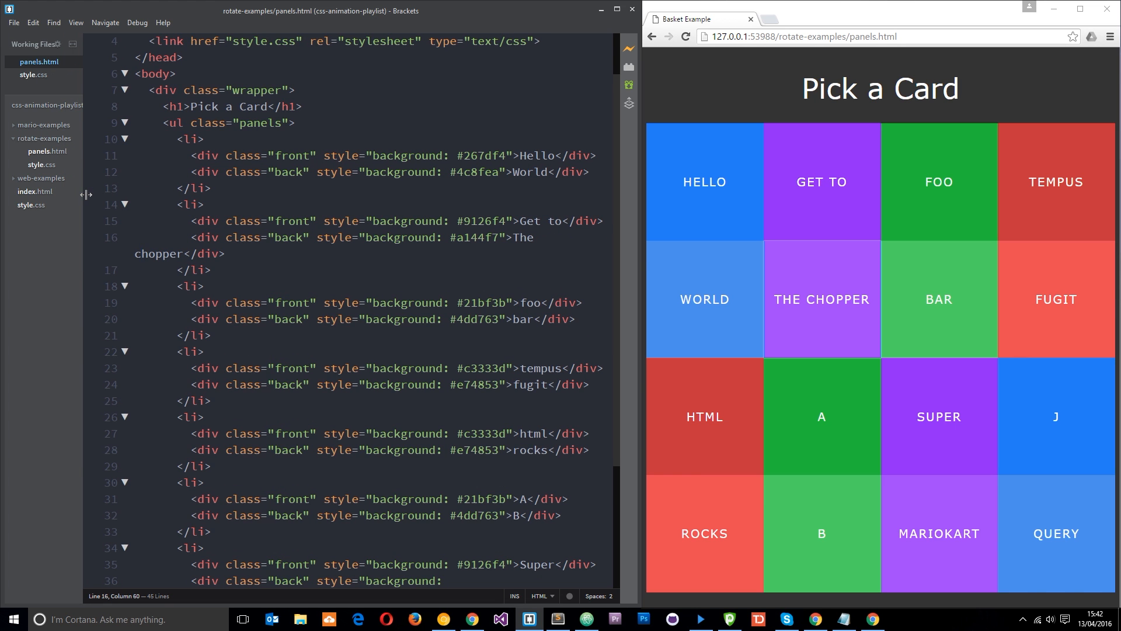
Switch to style.css and review the .panels li rule with its 25% card width.
left_click(34, 75)
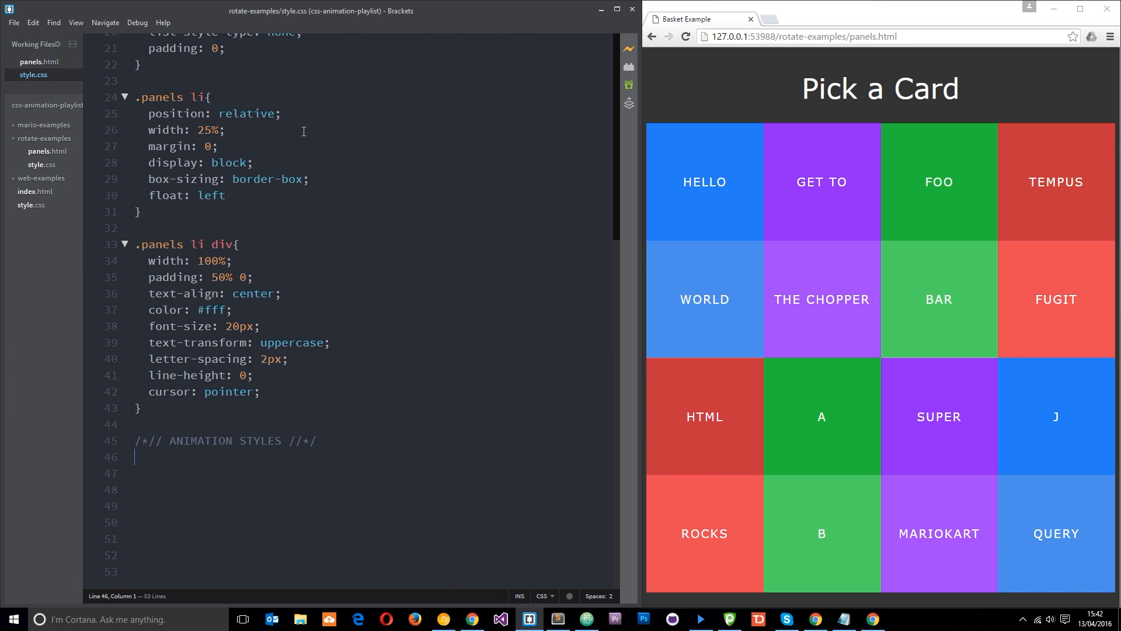
scroll("up", 3)
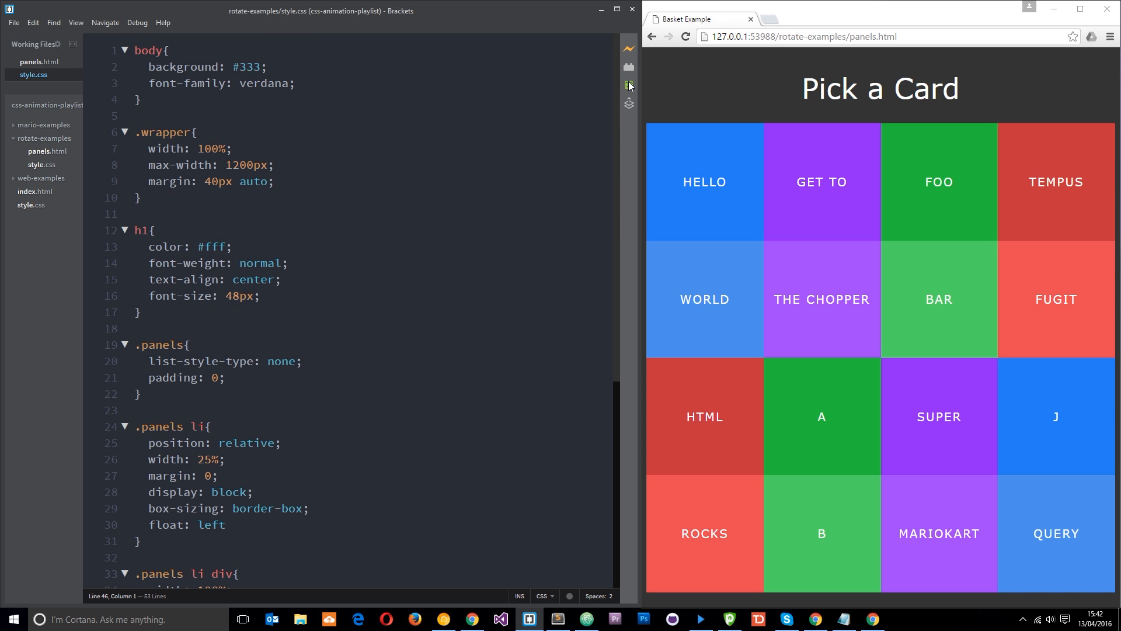
scroll("down", 3)
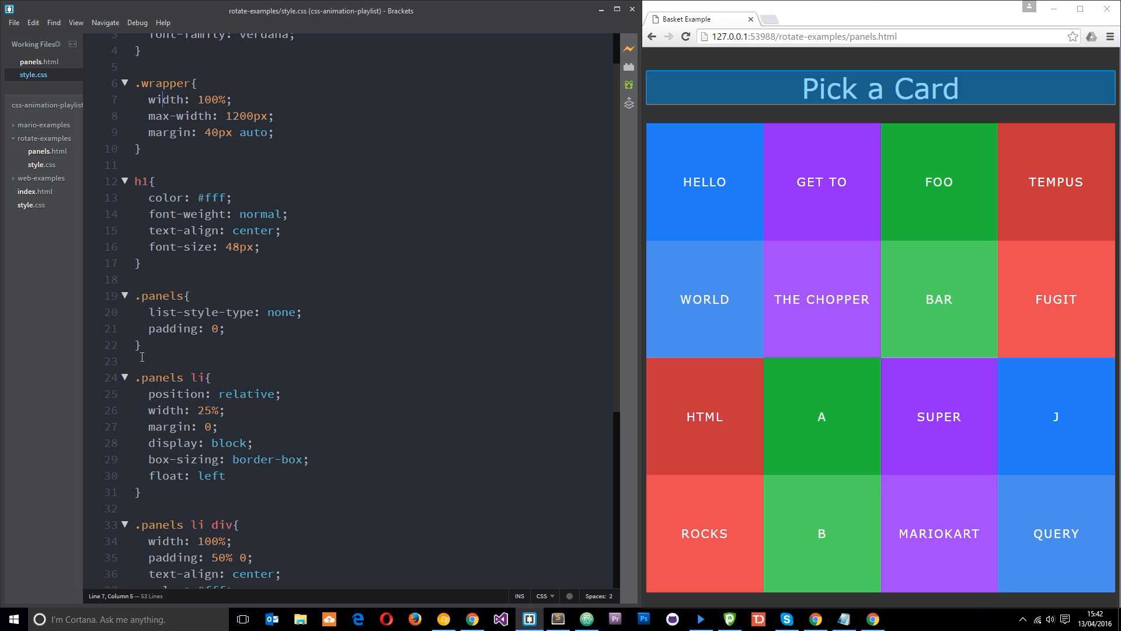
left_click(225, 351)
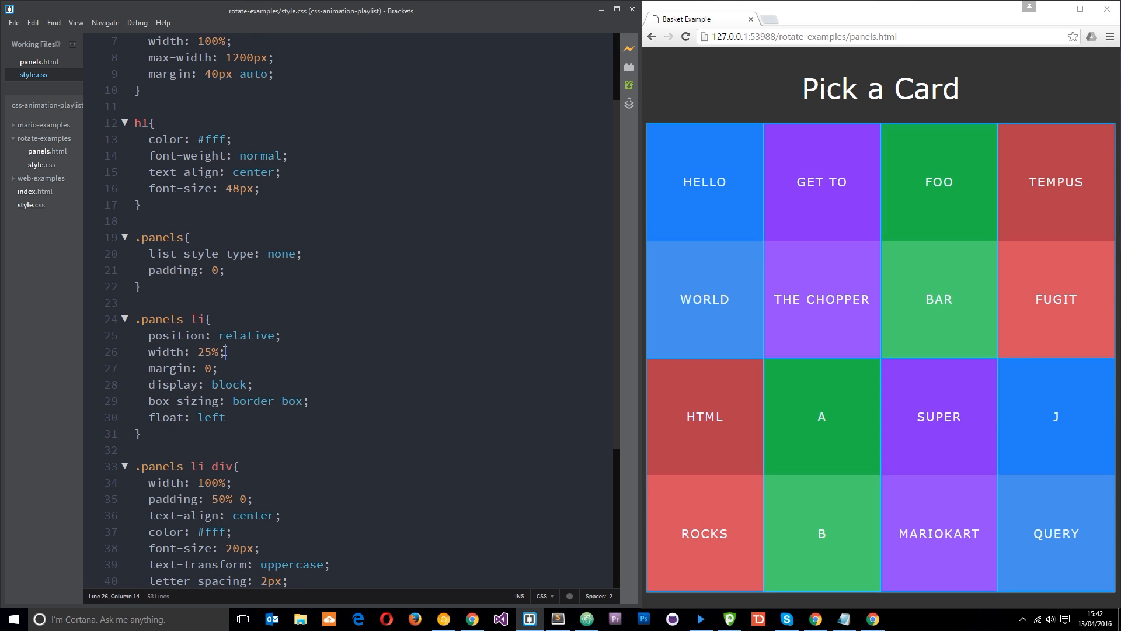
double_click(206, 351)
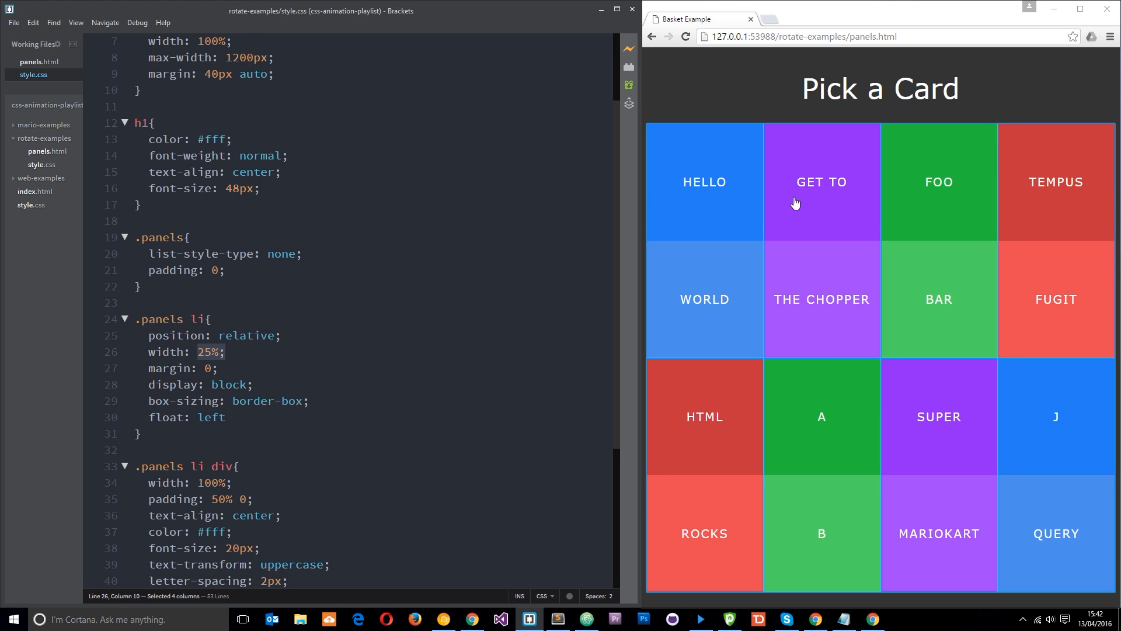
Add the missing semicolon after float: left in the .panels li rule.
scroll("down", 3)
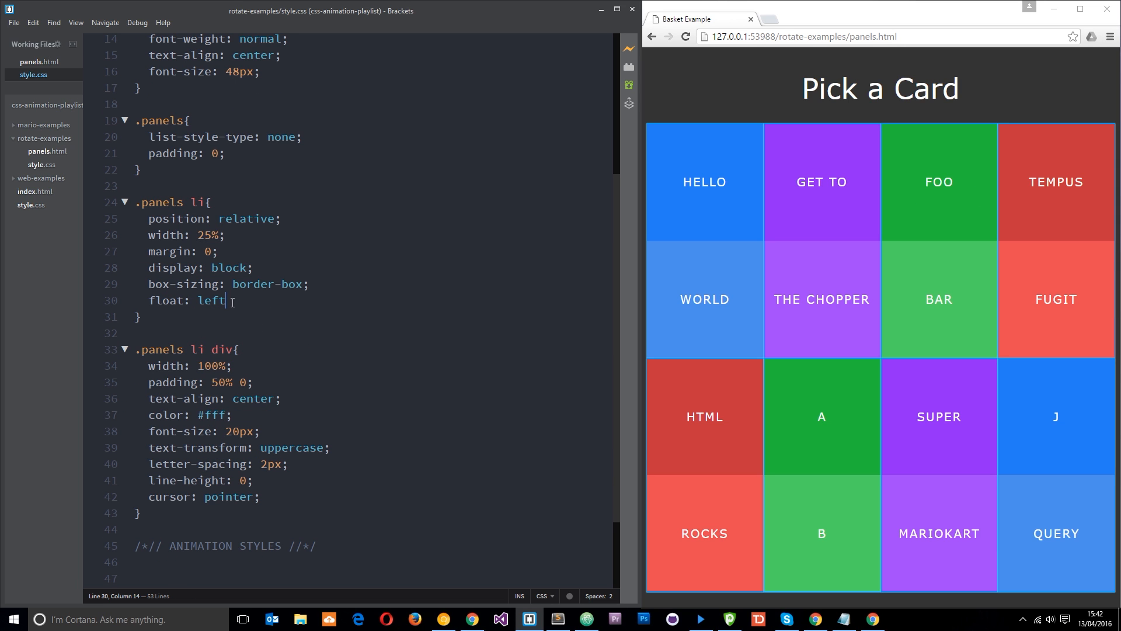
type(";")
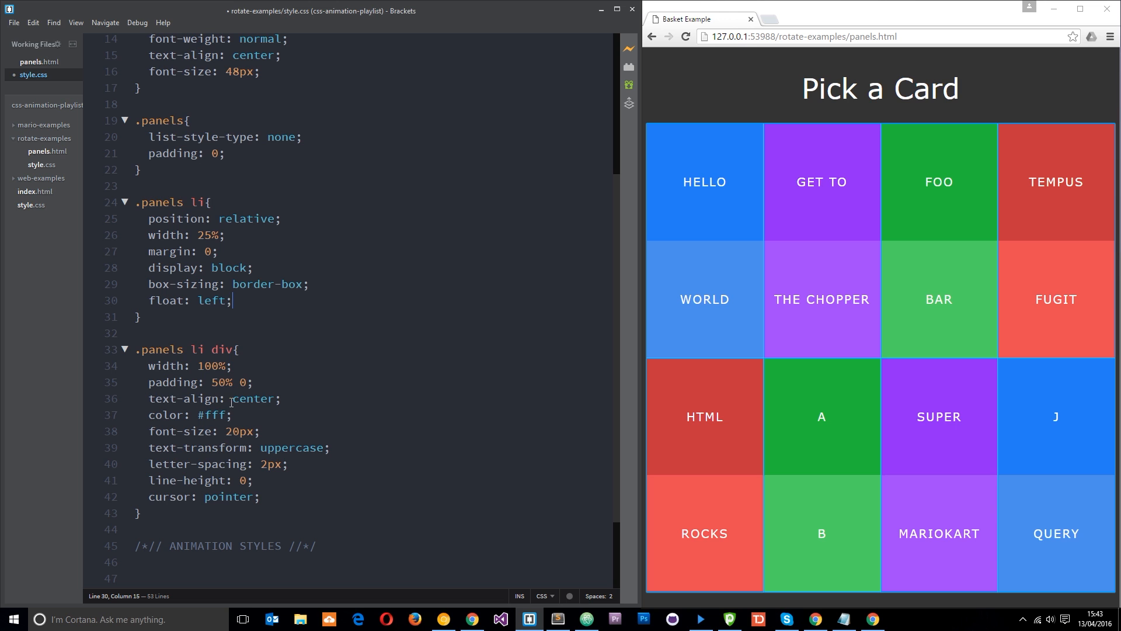
double_click(221, 349)
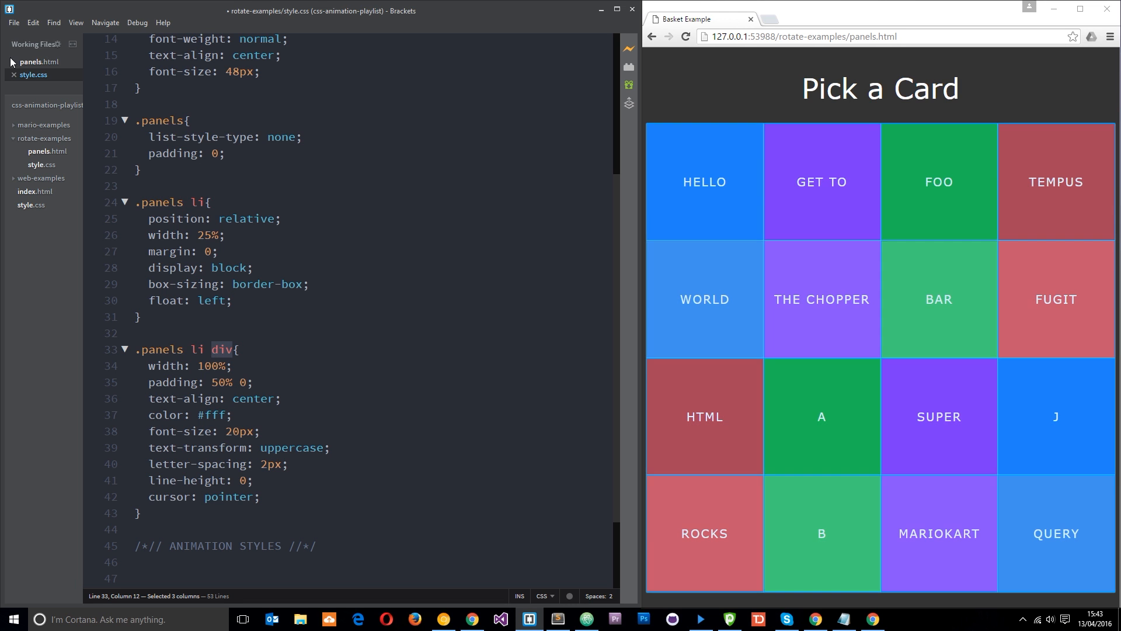
left_click(40, 62)
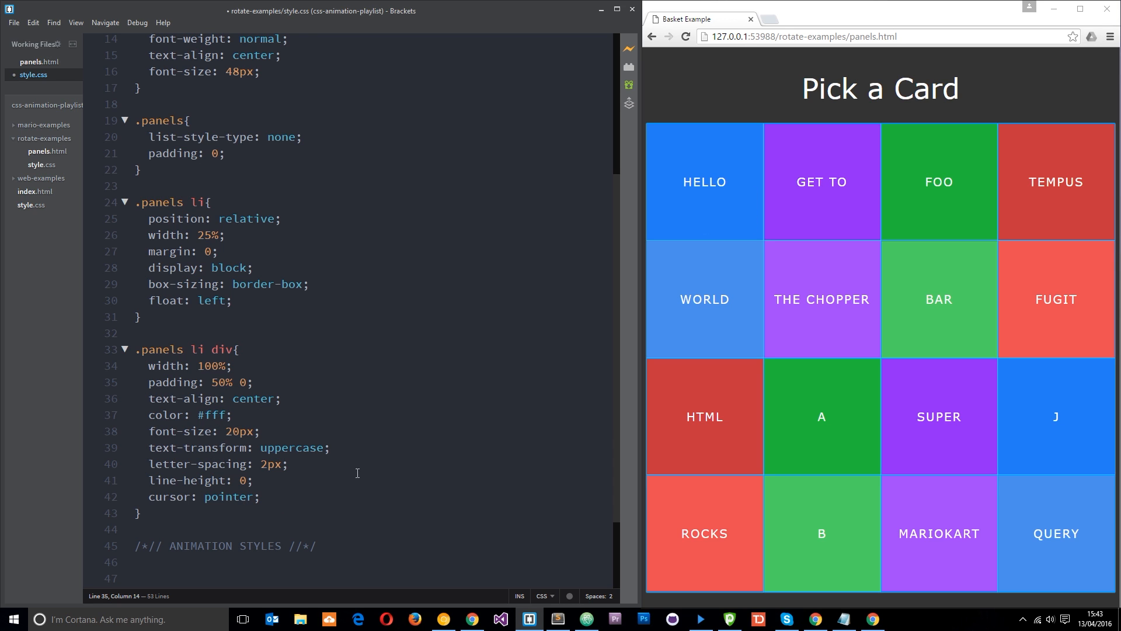
scroll("down", 3)
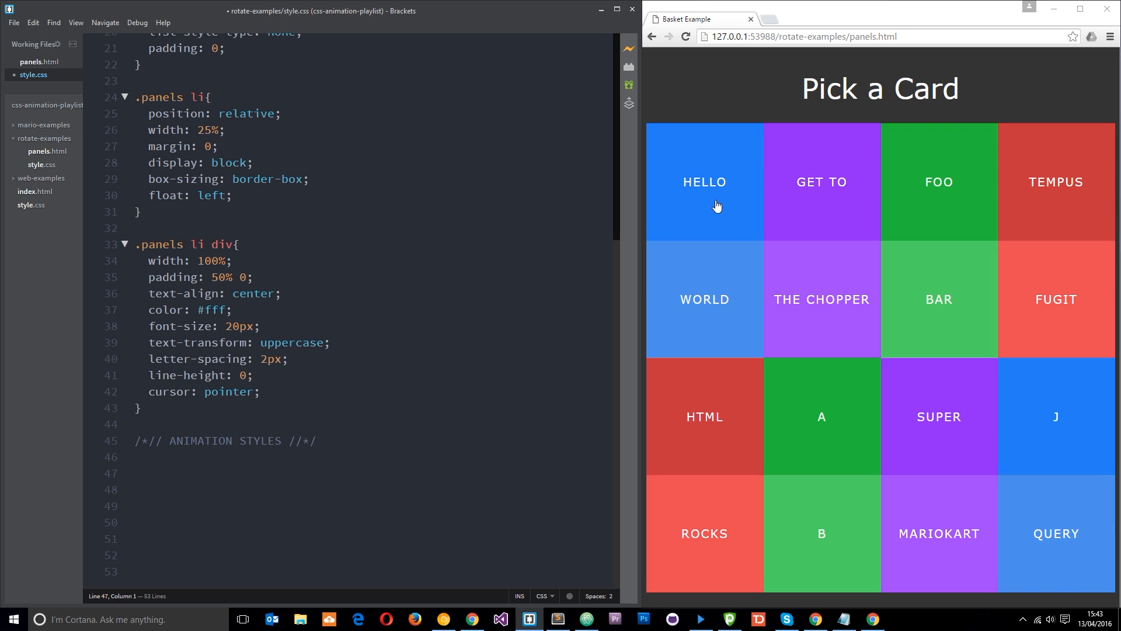
mouse_move(851, 296)
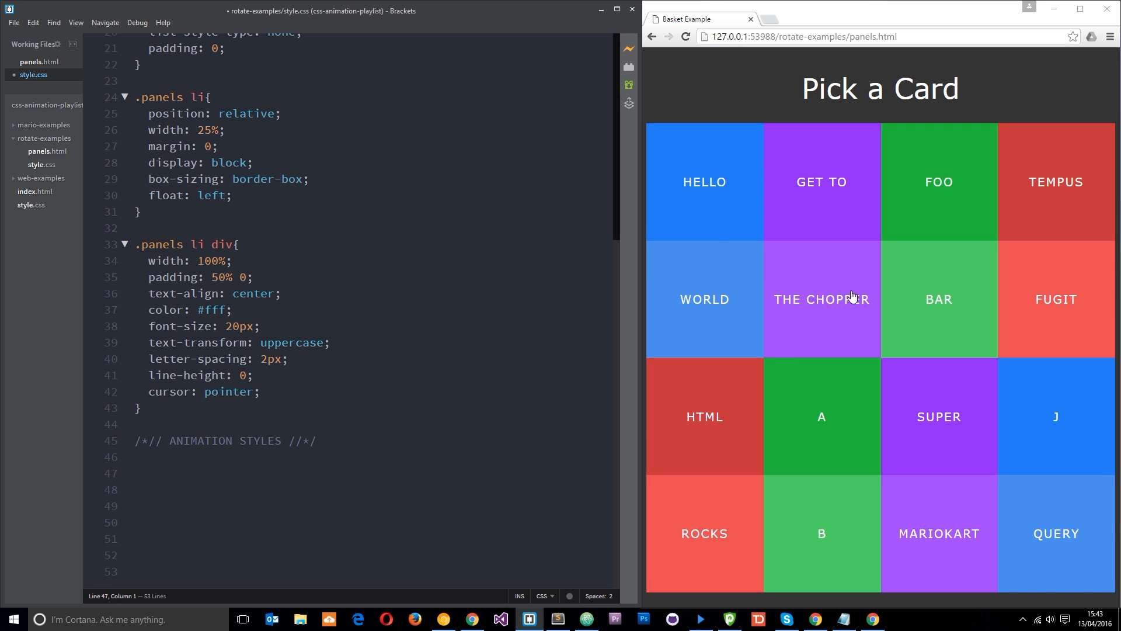
mouse_move(703, 294)
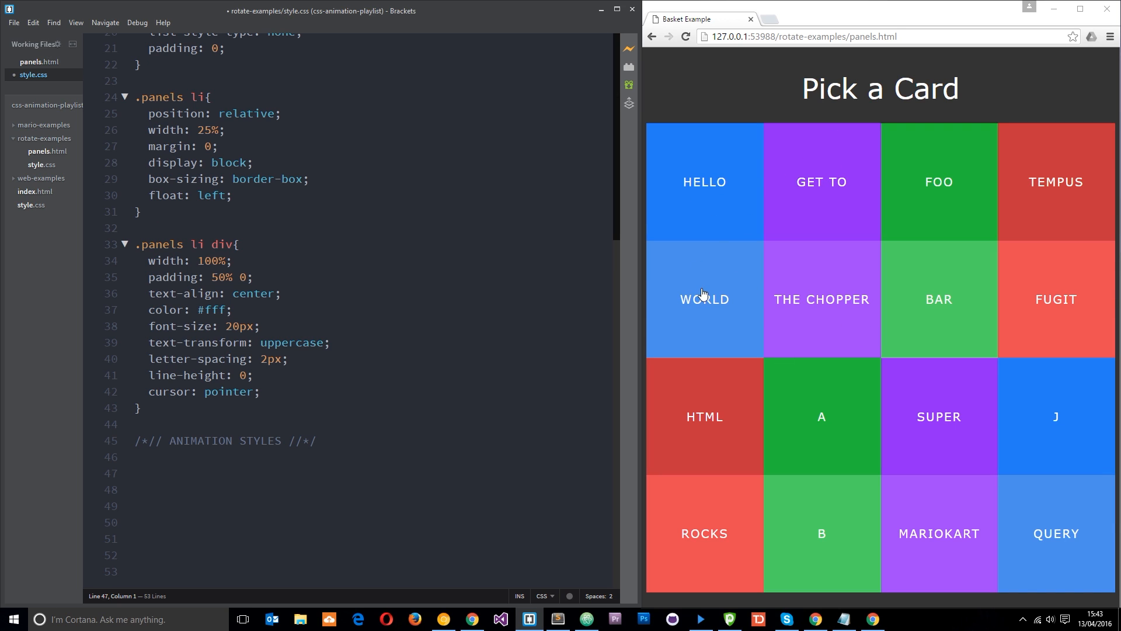
mouse_move(716, 318)
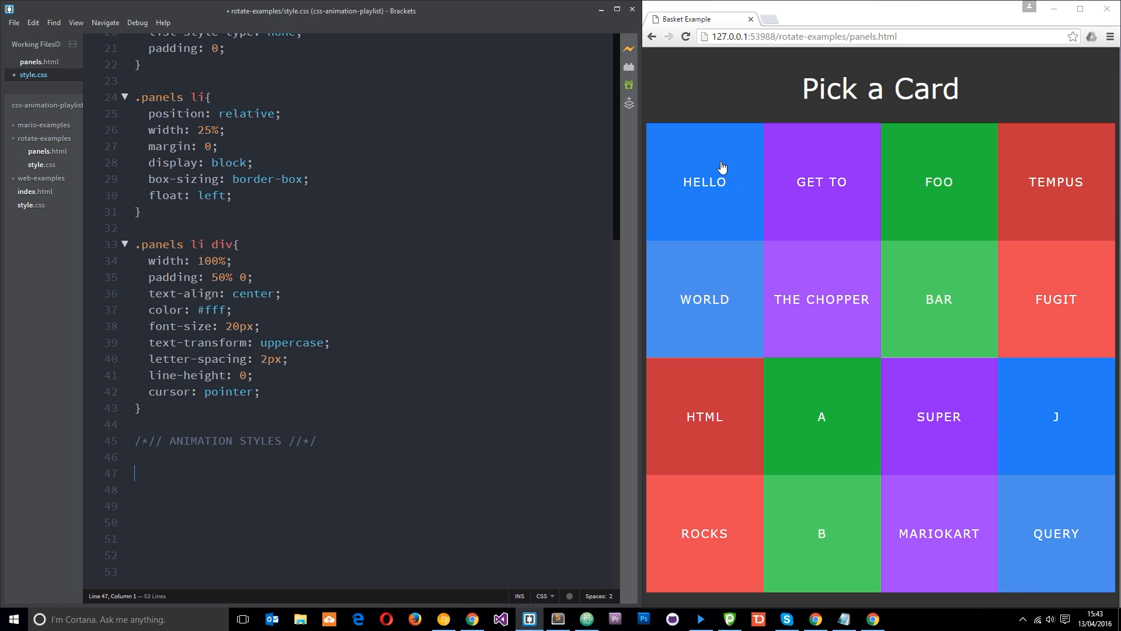
mouse_move(705, 158)
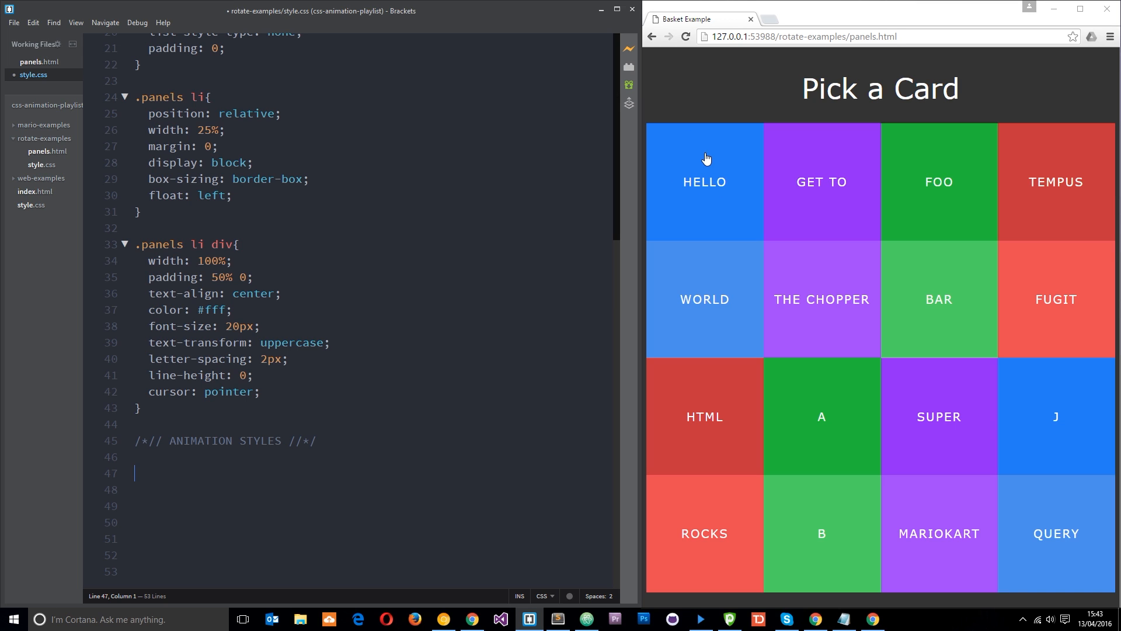
mouse_move(741, 299)
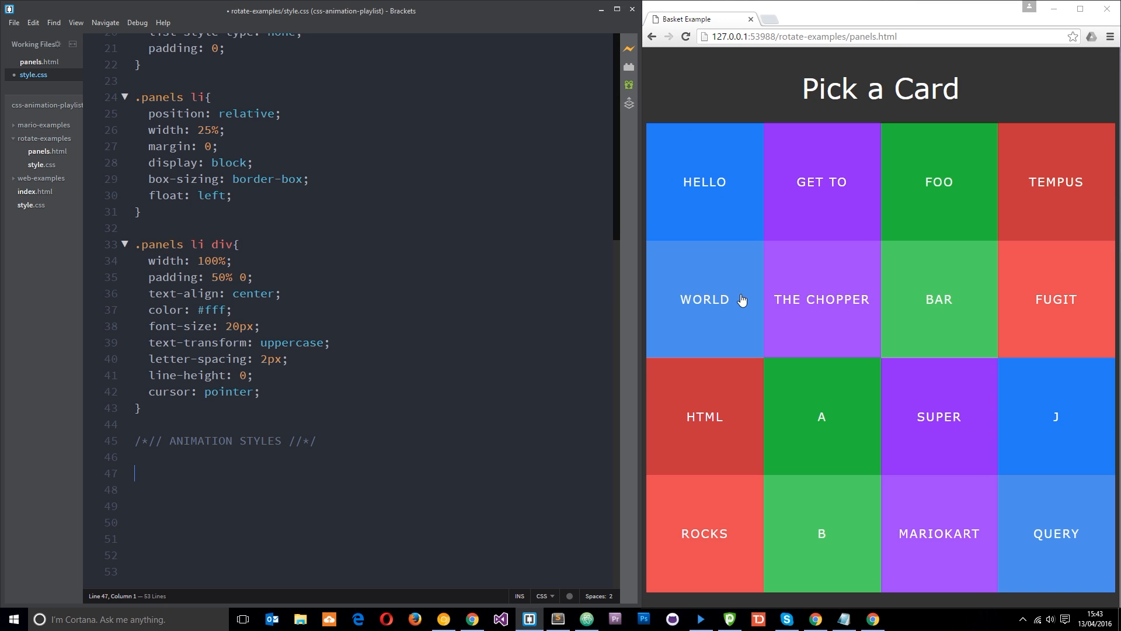
mouse_move(698, 272)
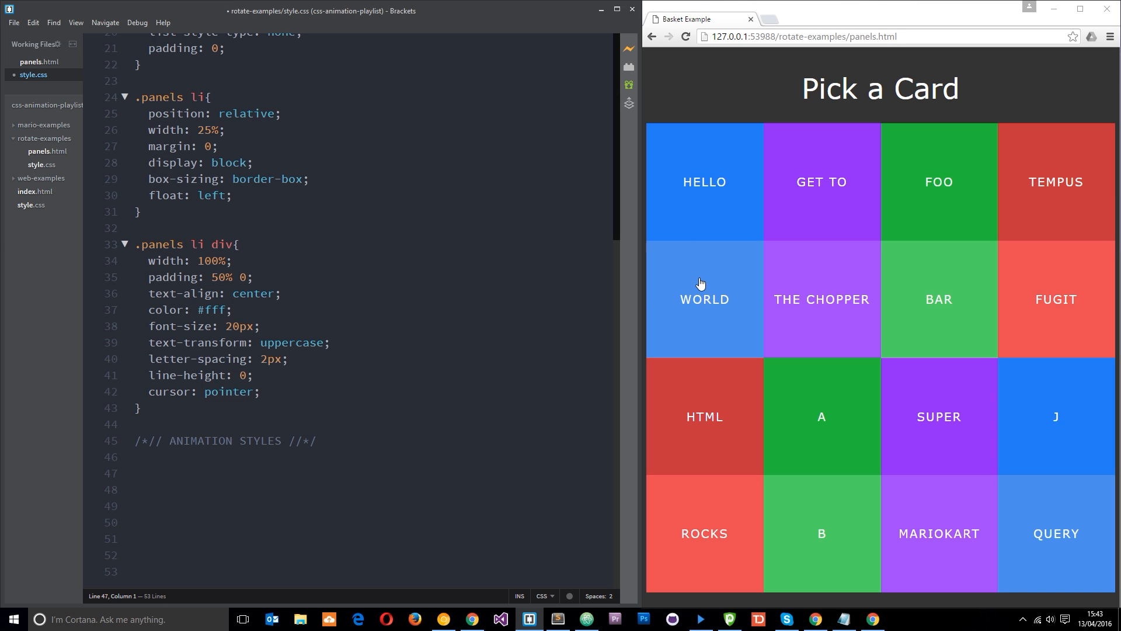
mouse_move(691, 289)
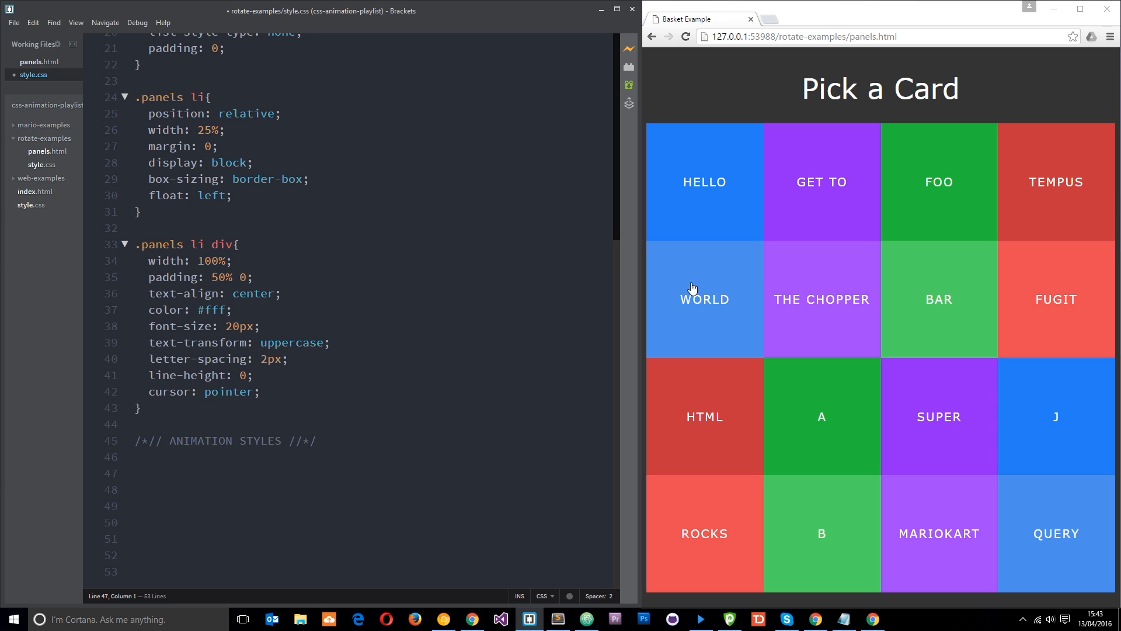
mouse_move(708, 332)
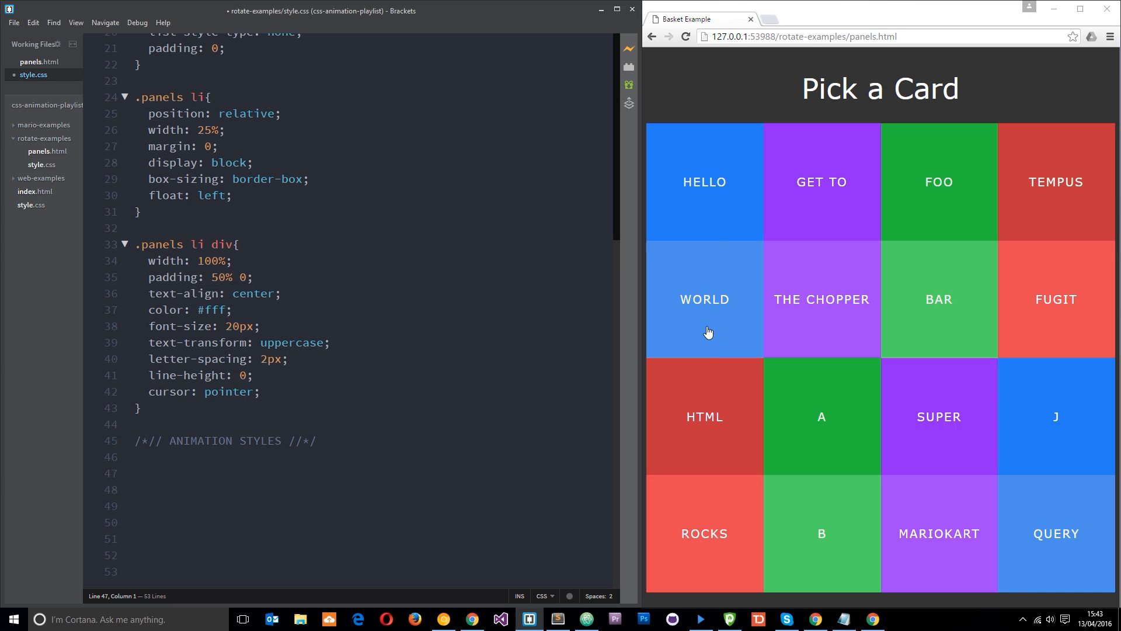
mouse_move(877, 57)
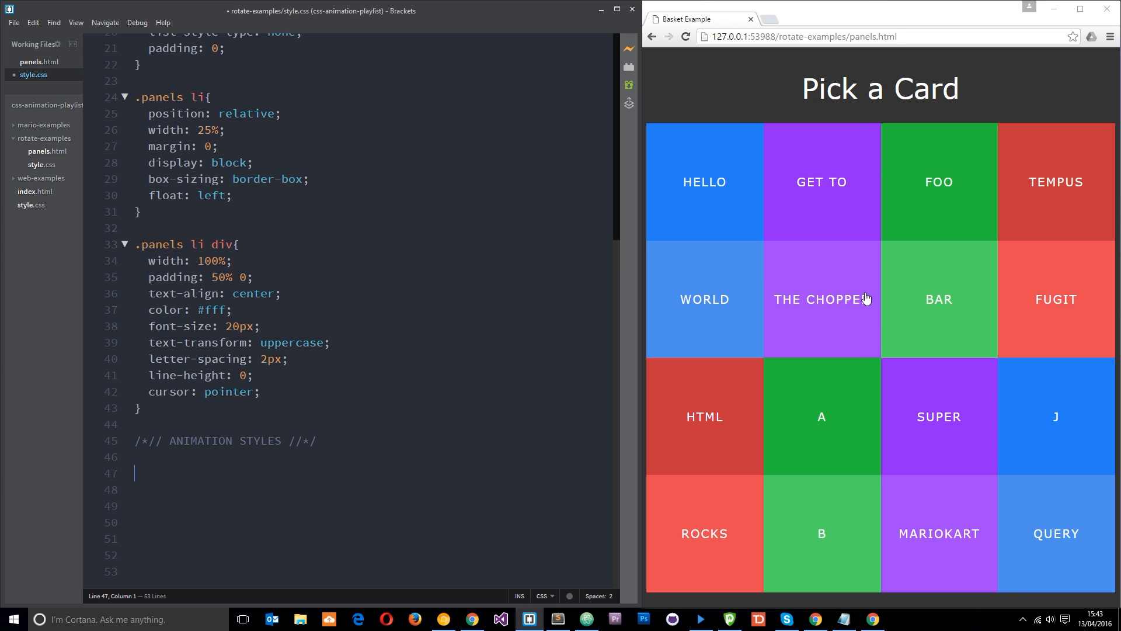
mouse_move(696, 279)
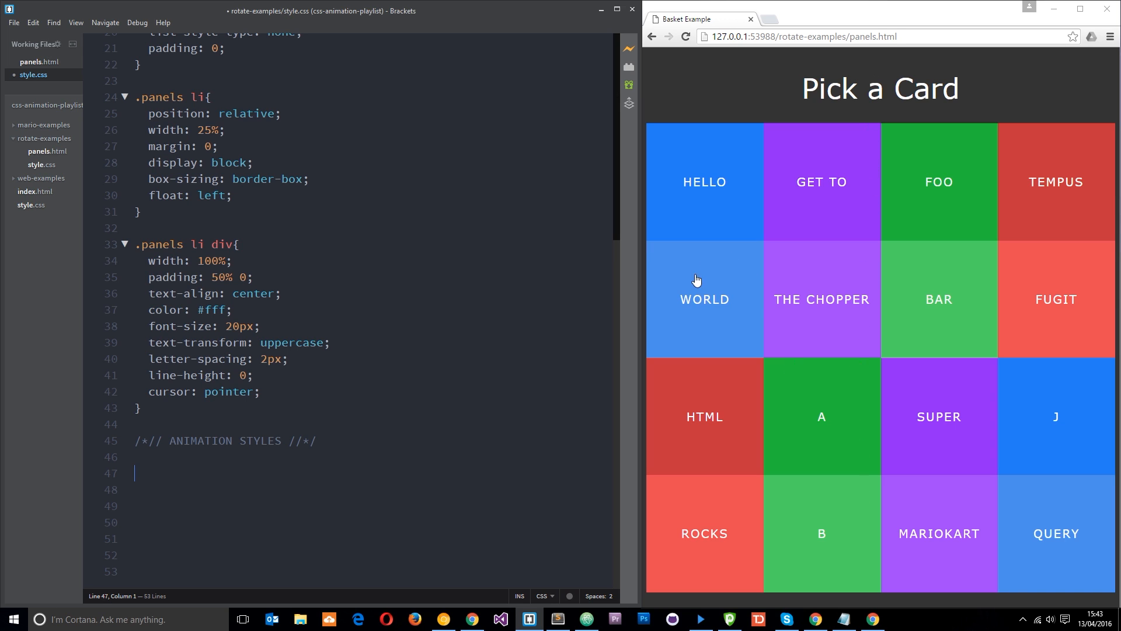
mouse_move(732, 288)
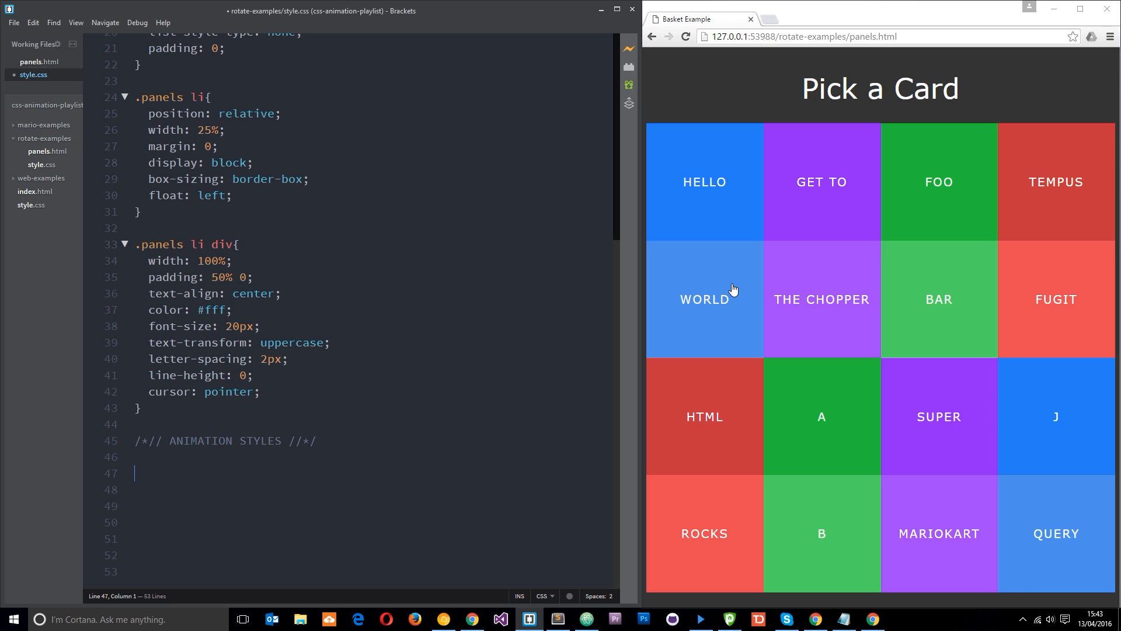
mouse_move(748, 249)
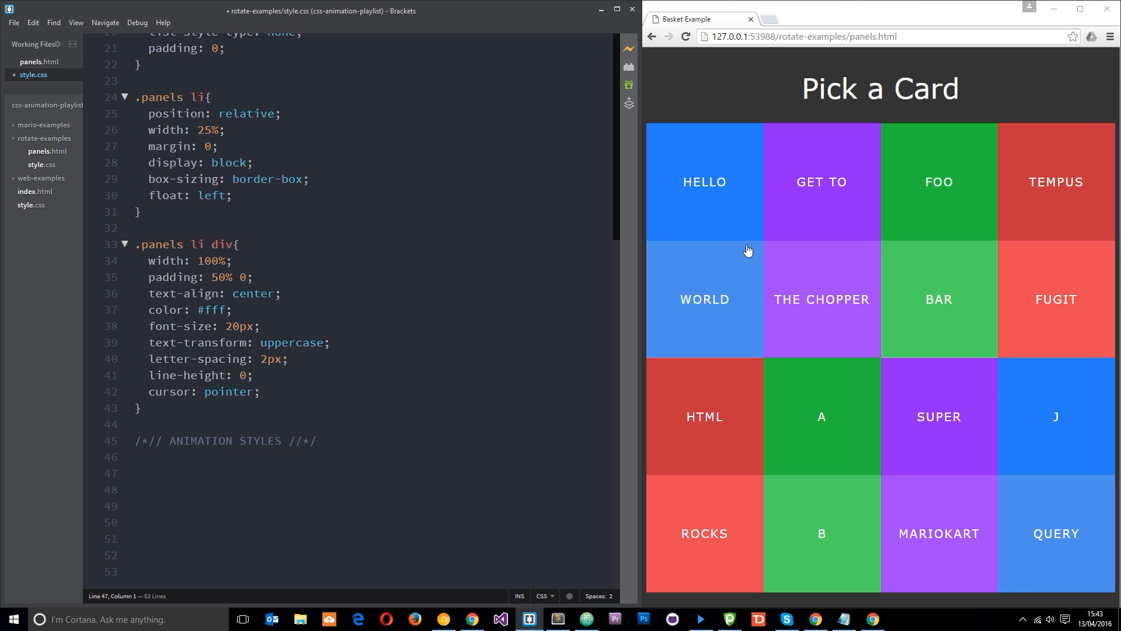
mouse_move(711, 273)
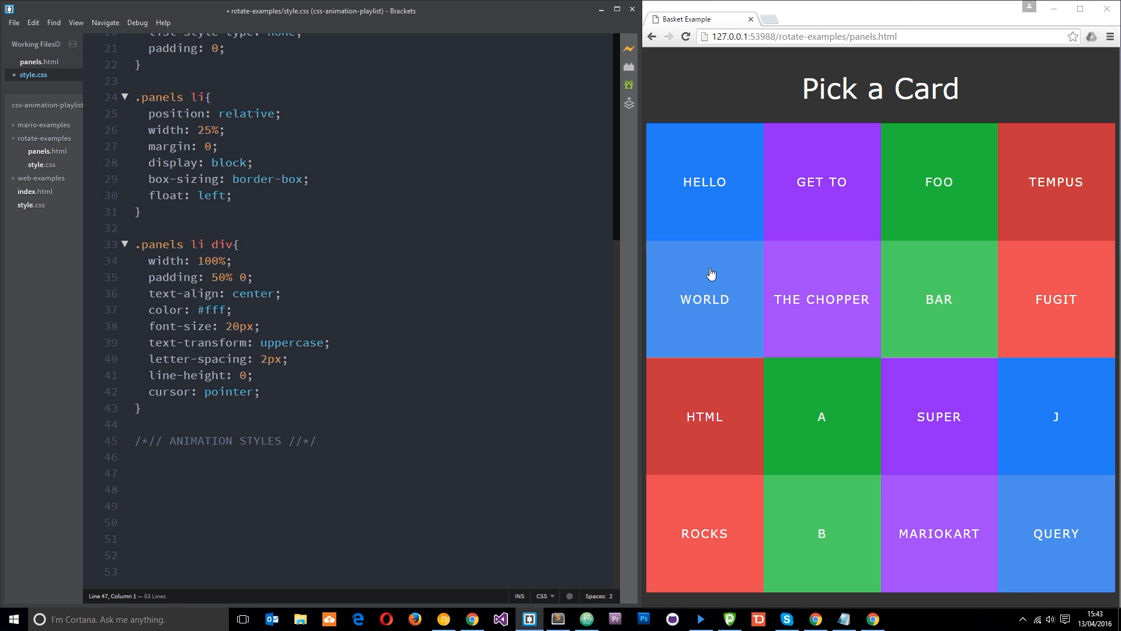
mouse_move(3, 486)
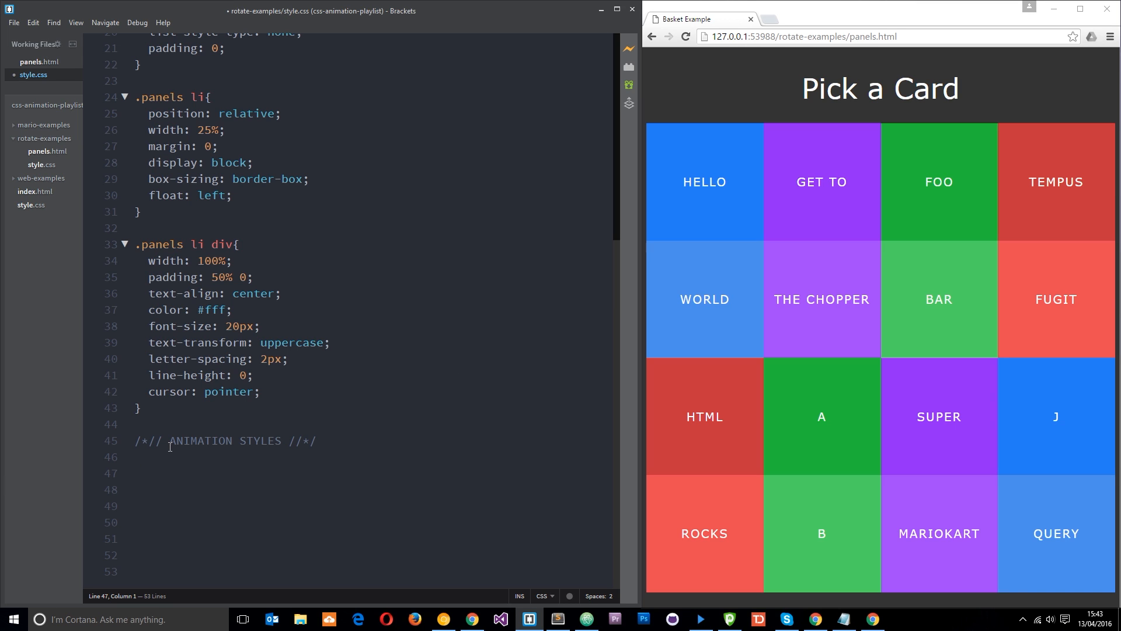
mouse_move(606, 381)
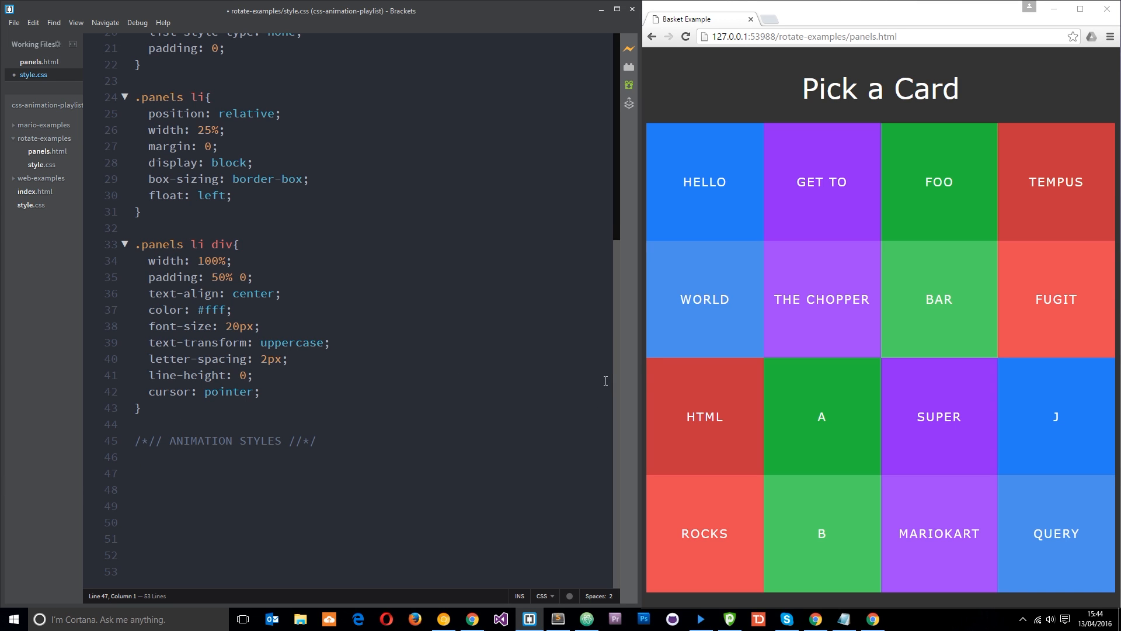
Write a .panels div.back rule with transform: rotateY(90deg) so back cards vanish.
type(".p")
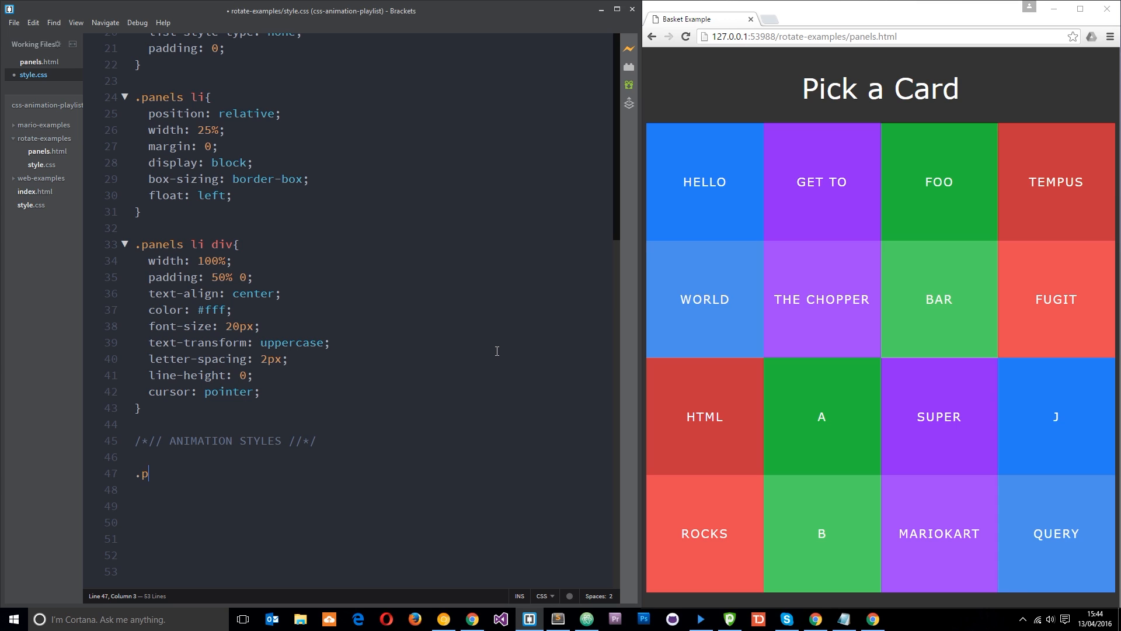
type("anels div")
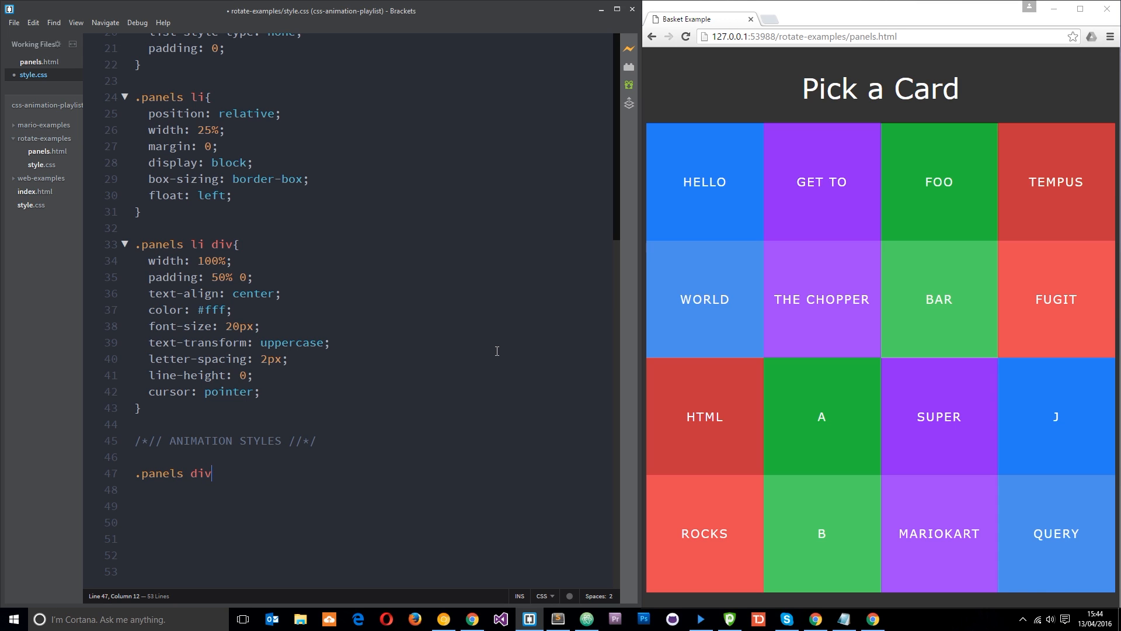
type(".back{")
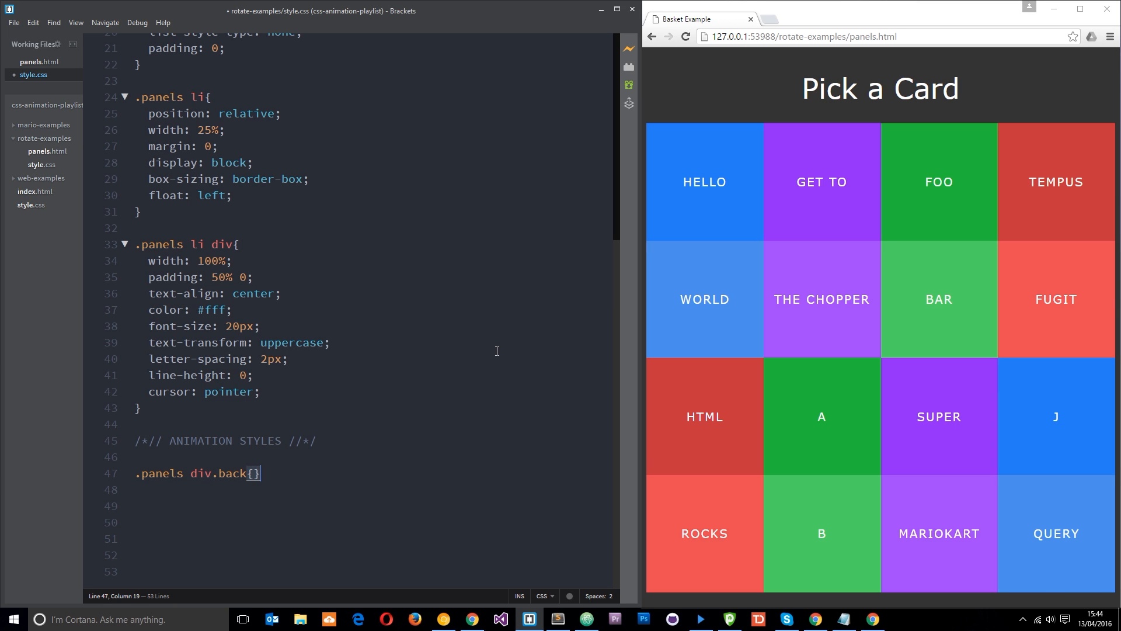
key("Enter")
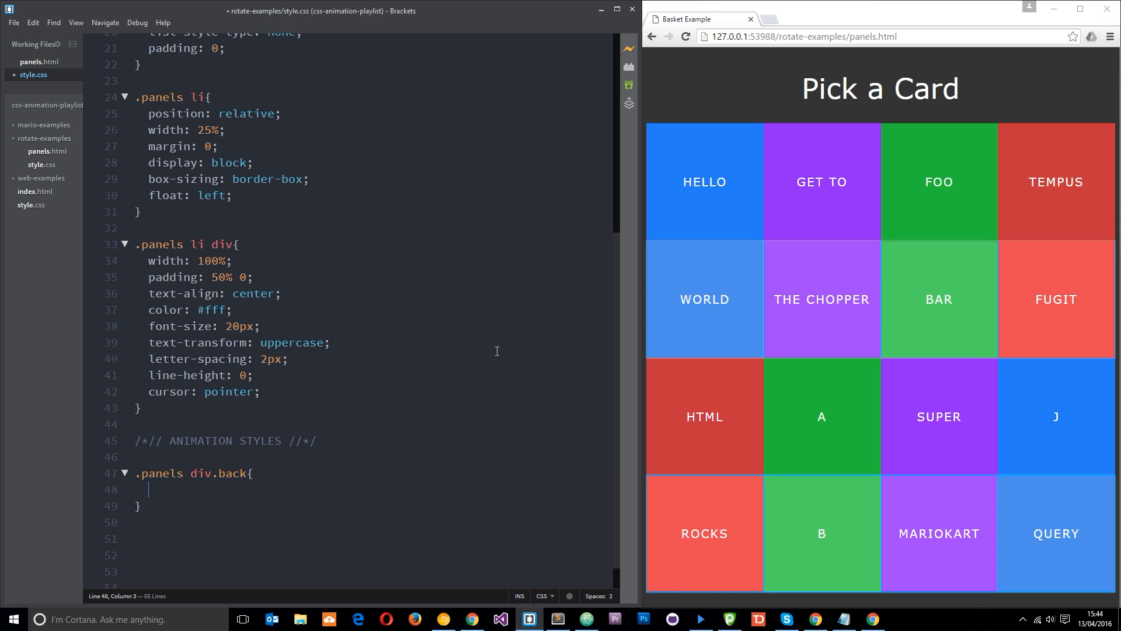
type("transform: rotateY(")
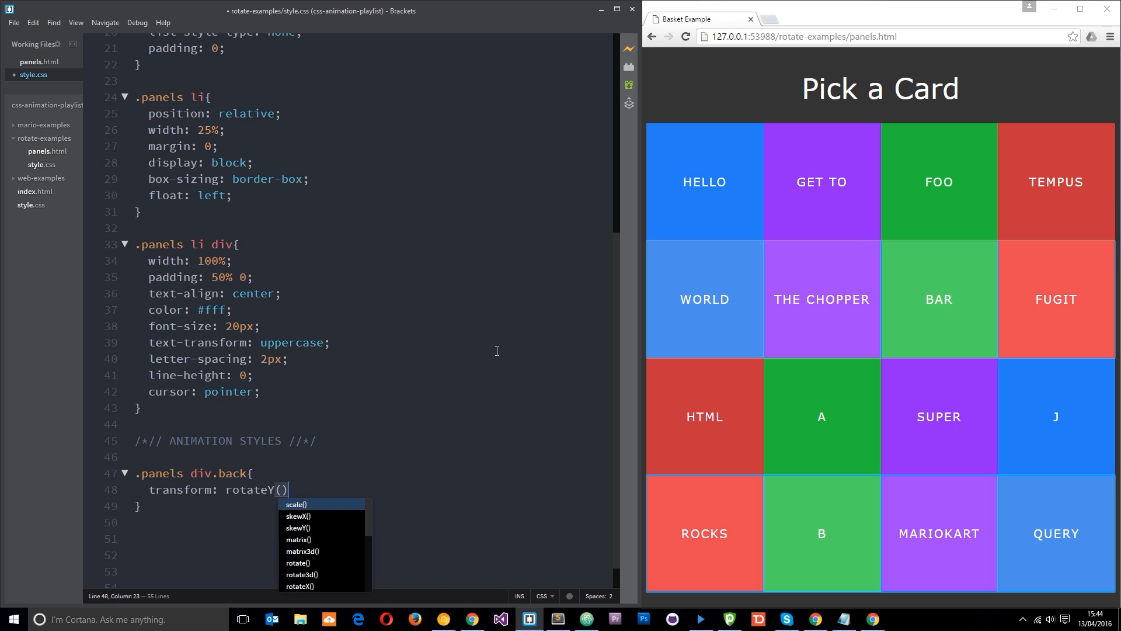
type("90de")
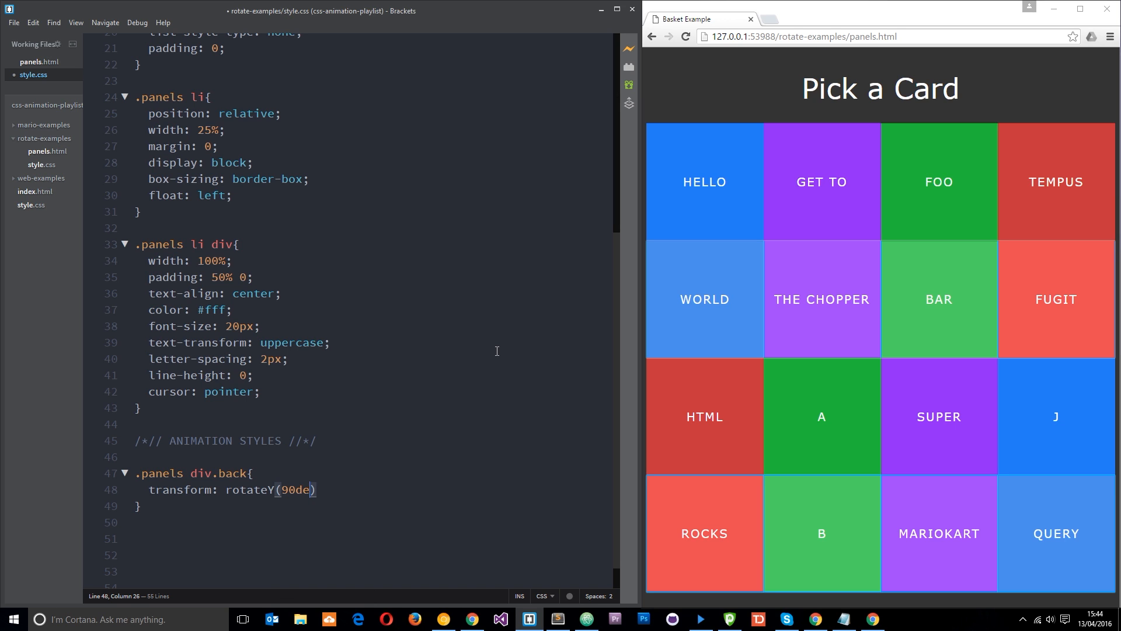
type("g")
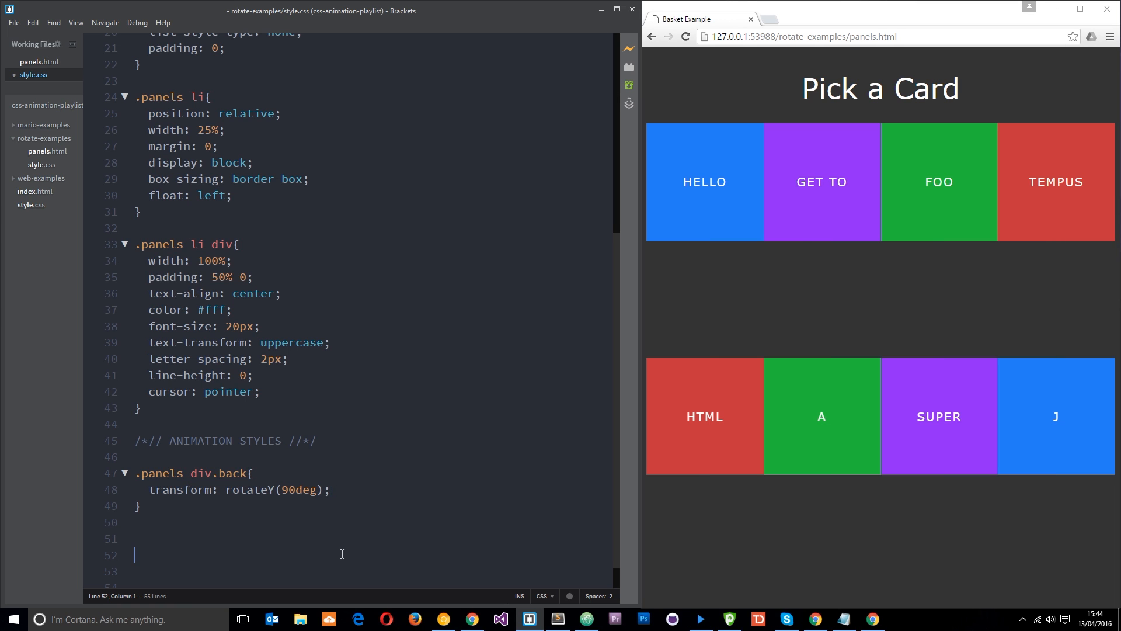
mouse_move(840, 428)
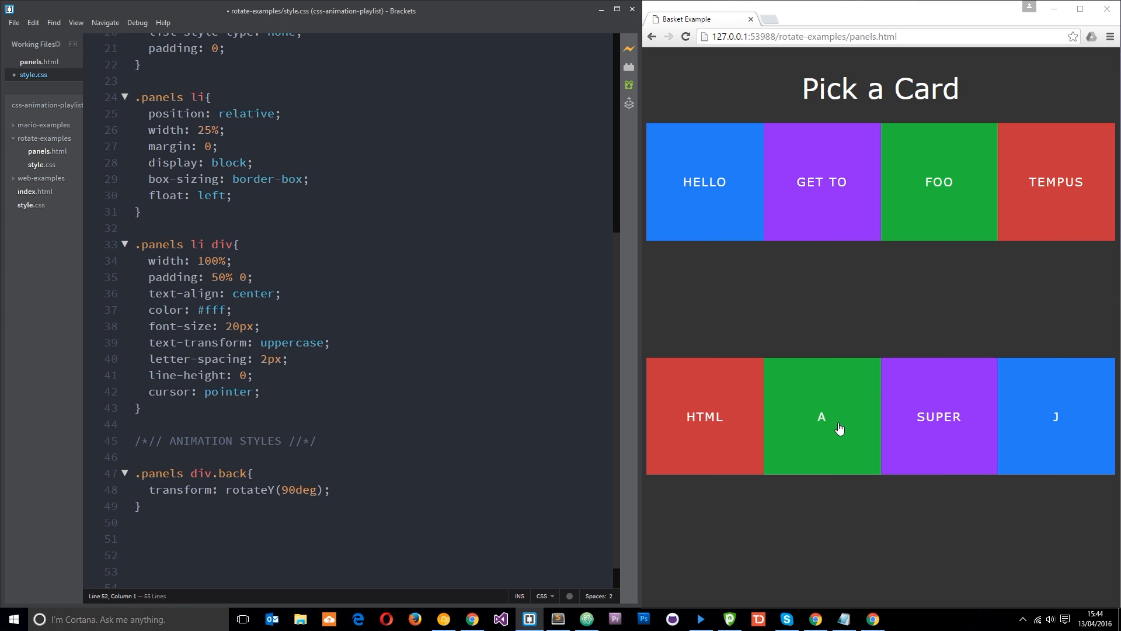
mouse_move(895, 438)
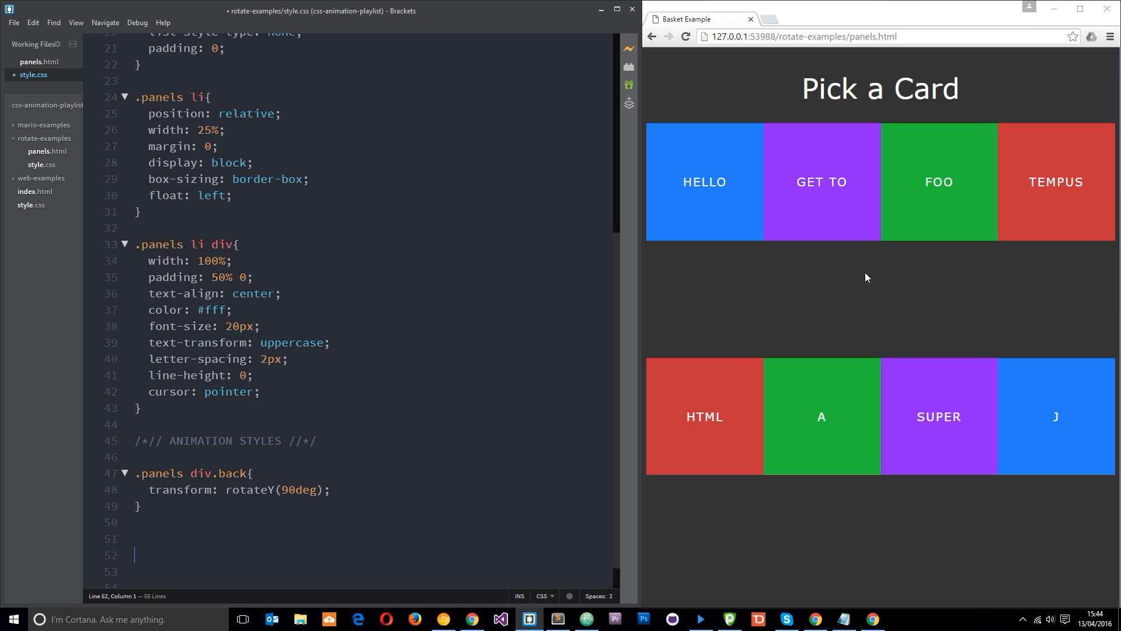
double_click(288, 489)
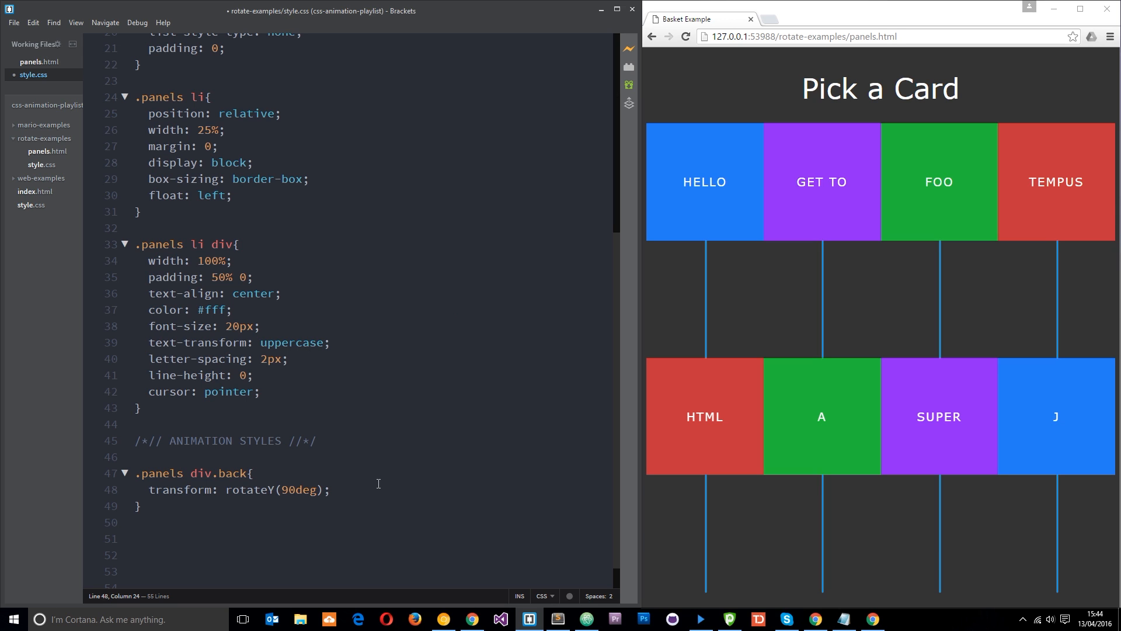
left_click(134, 522)
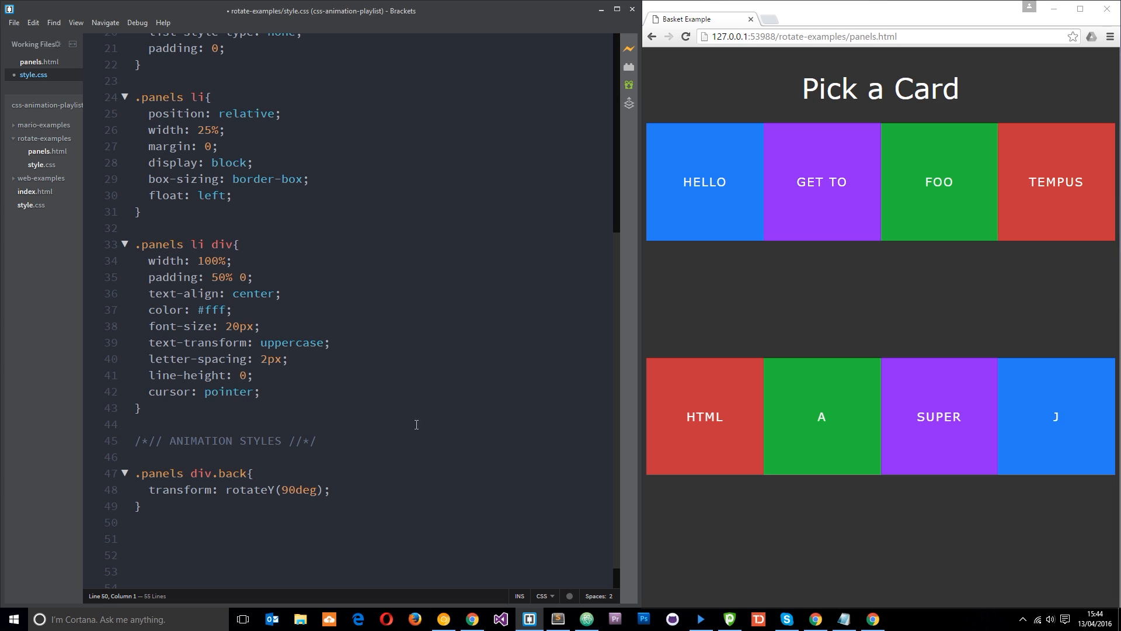
mouse_move(705, 318)
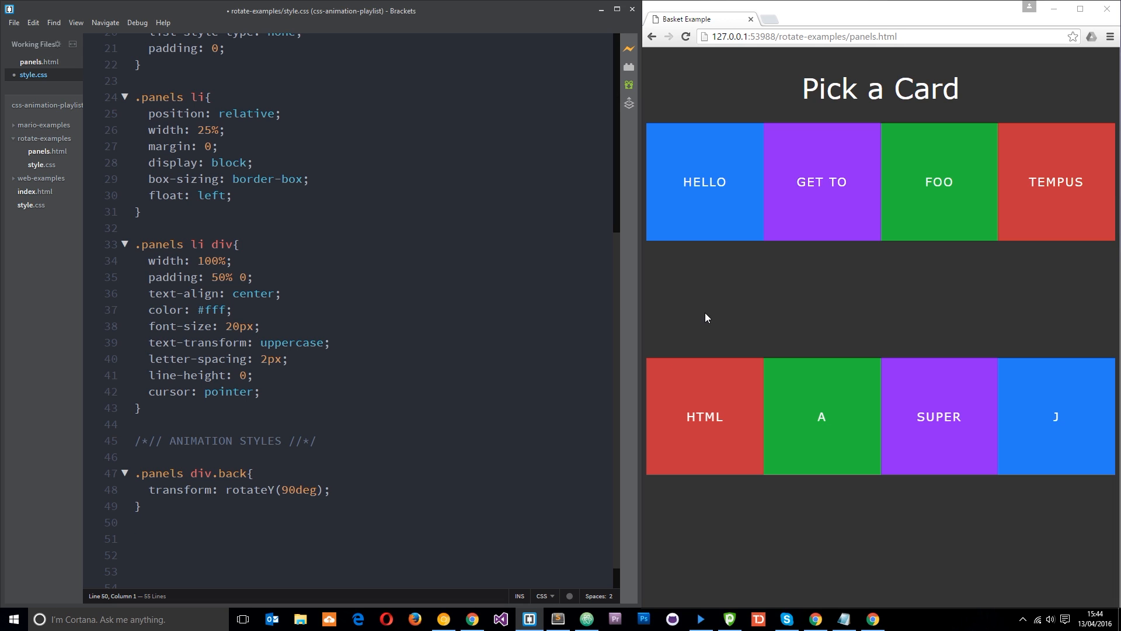
mouse_move(693, 160)
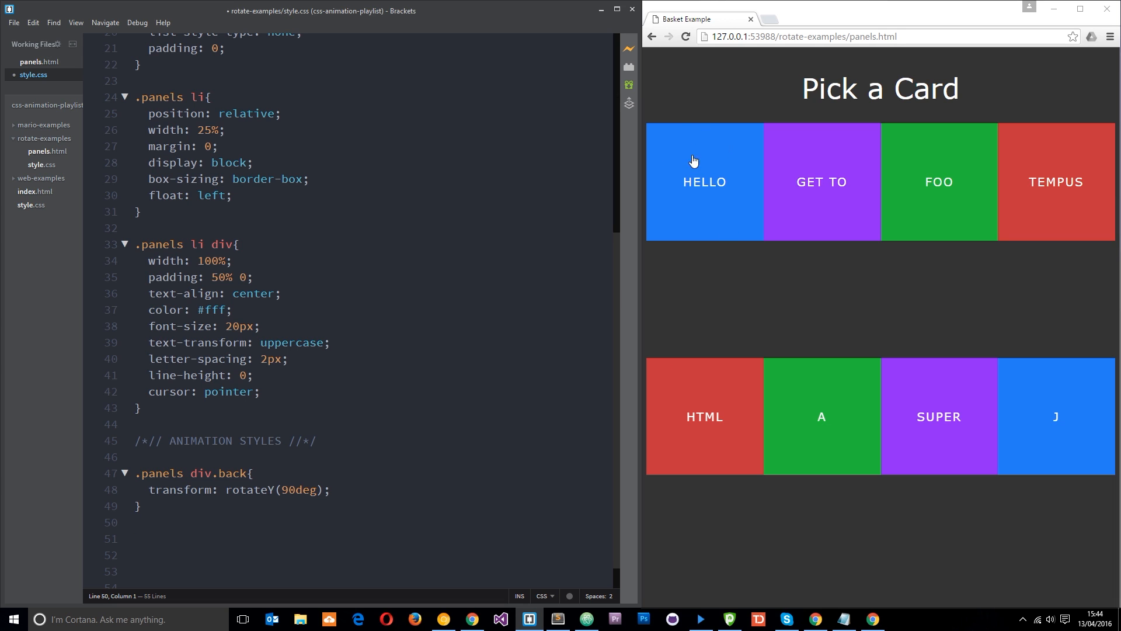
mouse_move(652, 200)
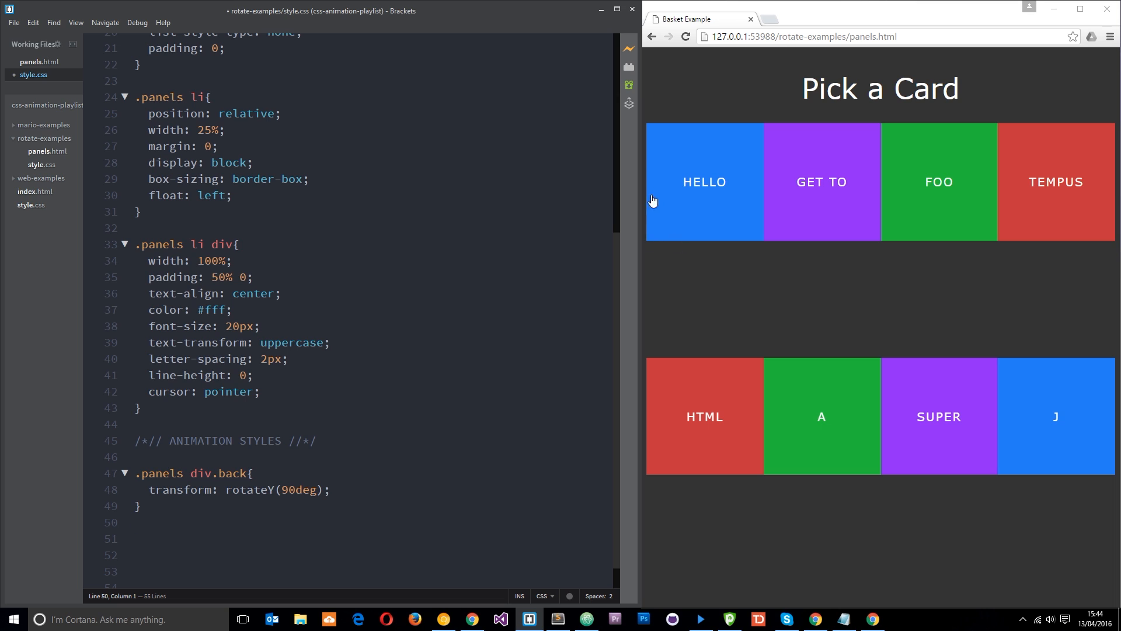
mouse_move(746, 247)
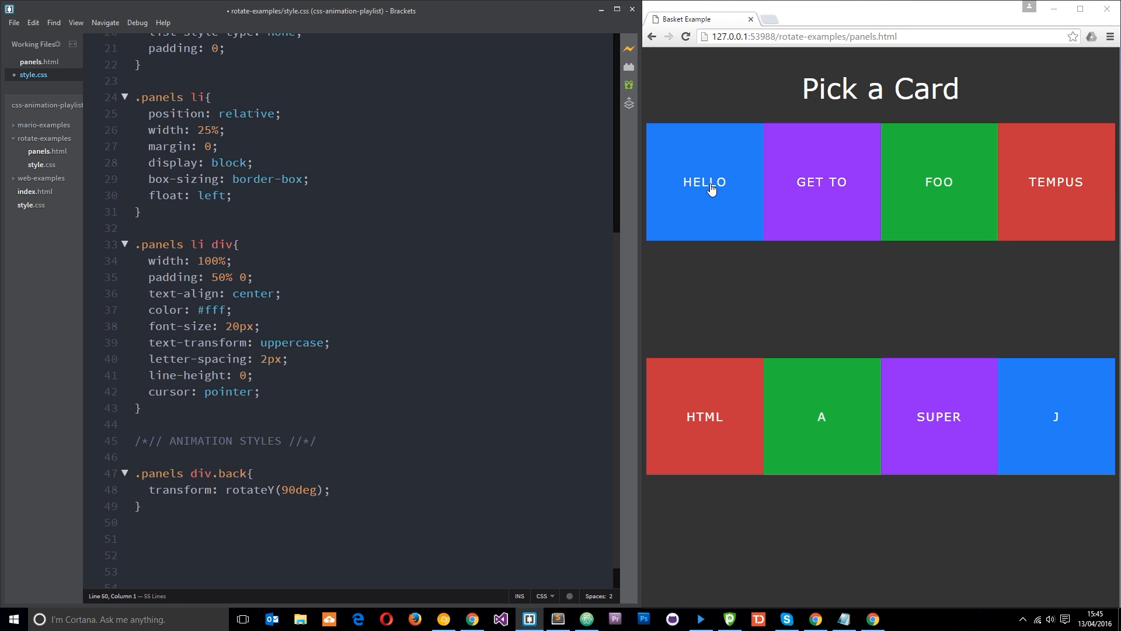
mouse_move(711, 212)
type(".")
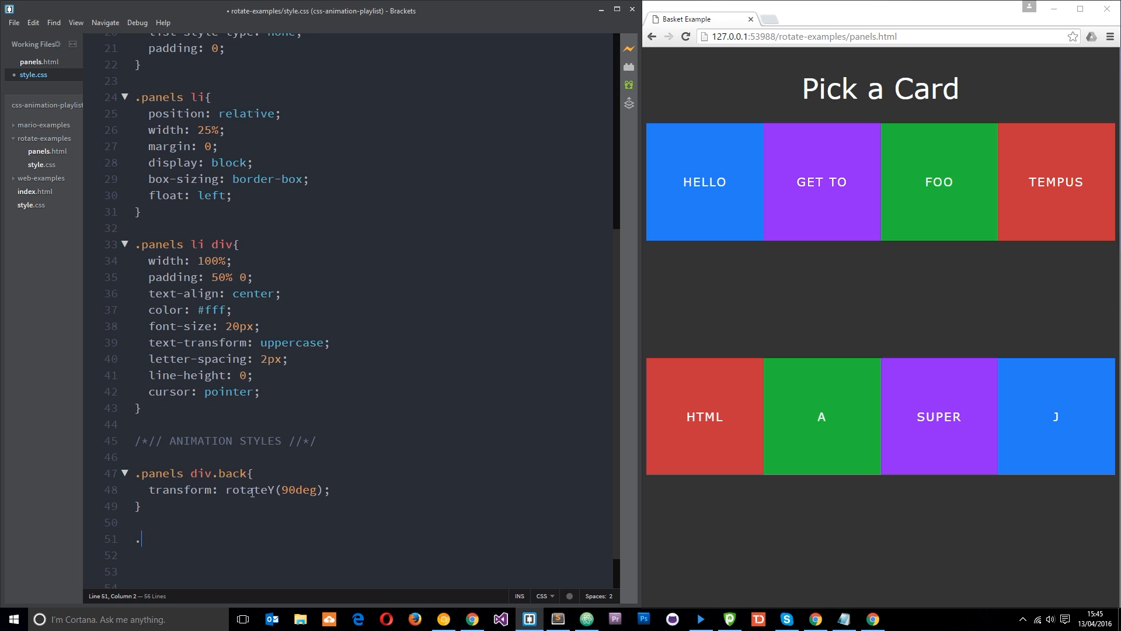
Write a .panels div.front rule with position: absolute so the card rows close up.
type("panels di")
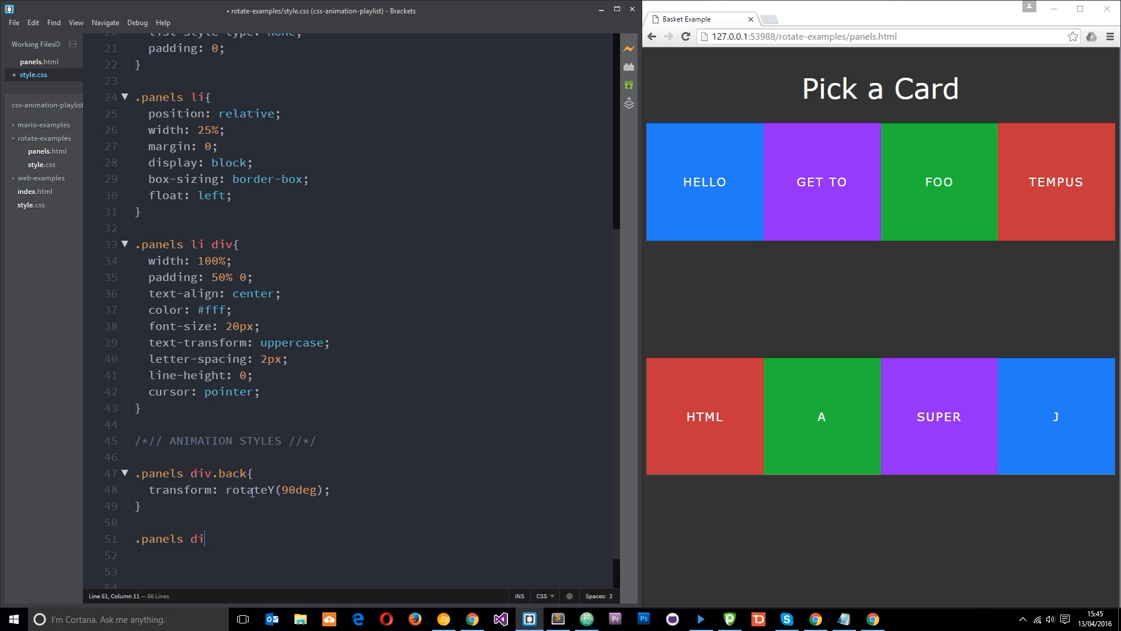
type("v.front{")
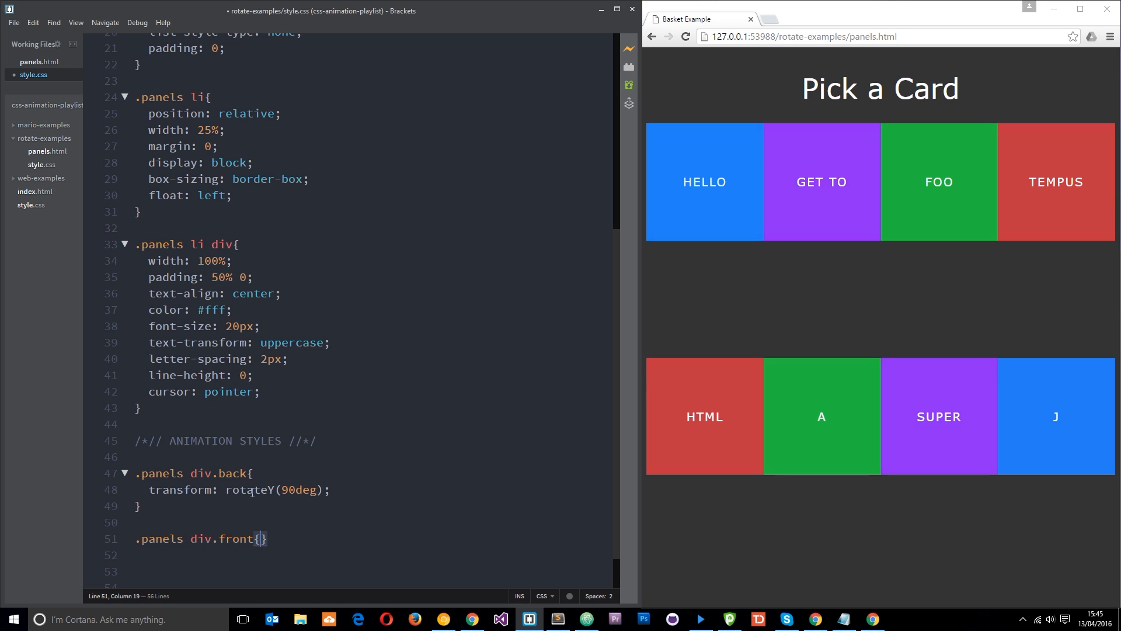
key("enter")
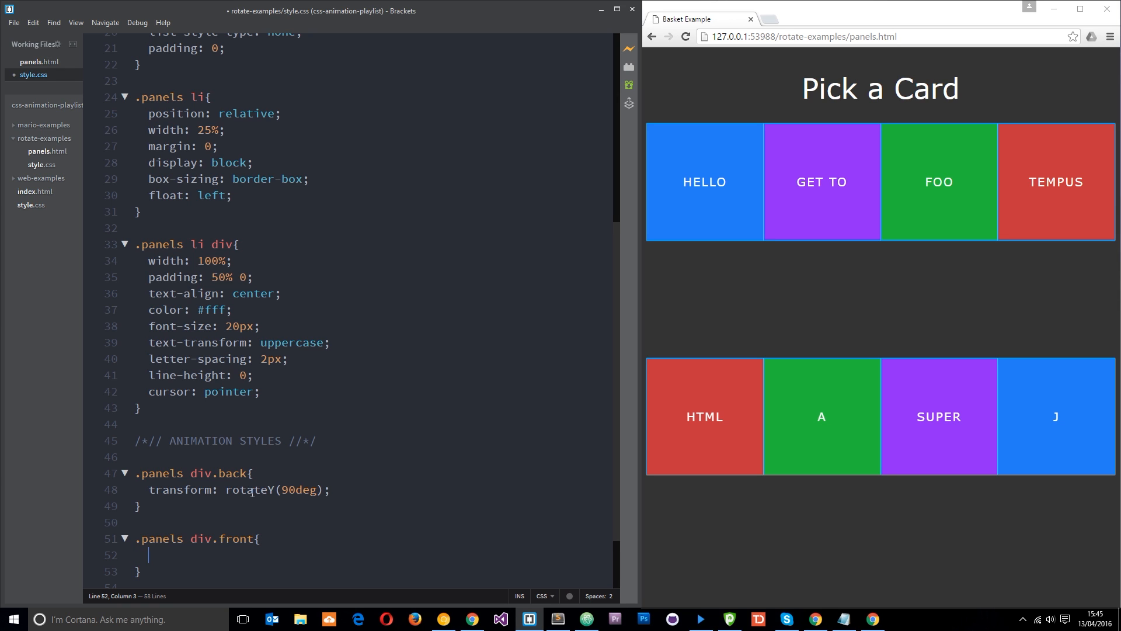
type("position:")
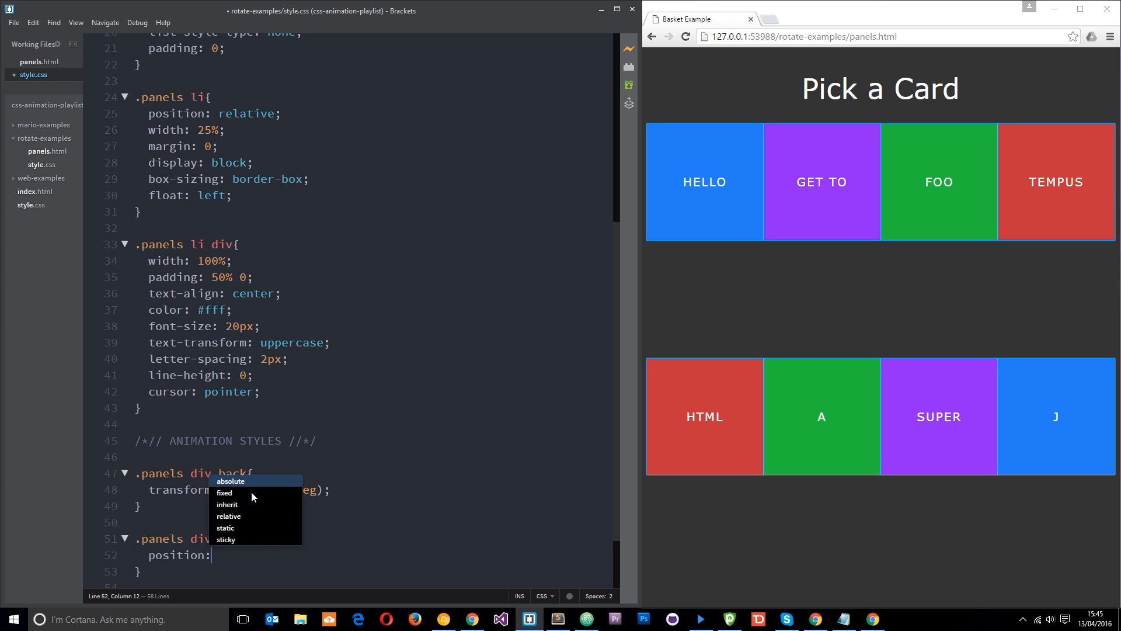
left_click(230, 480)
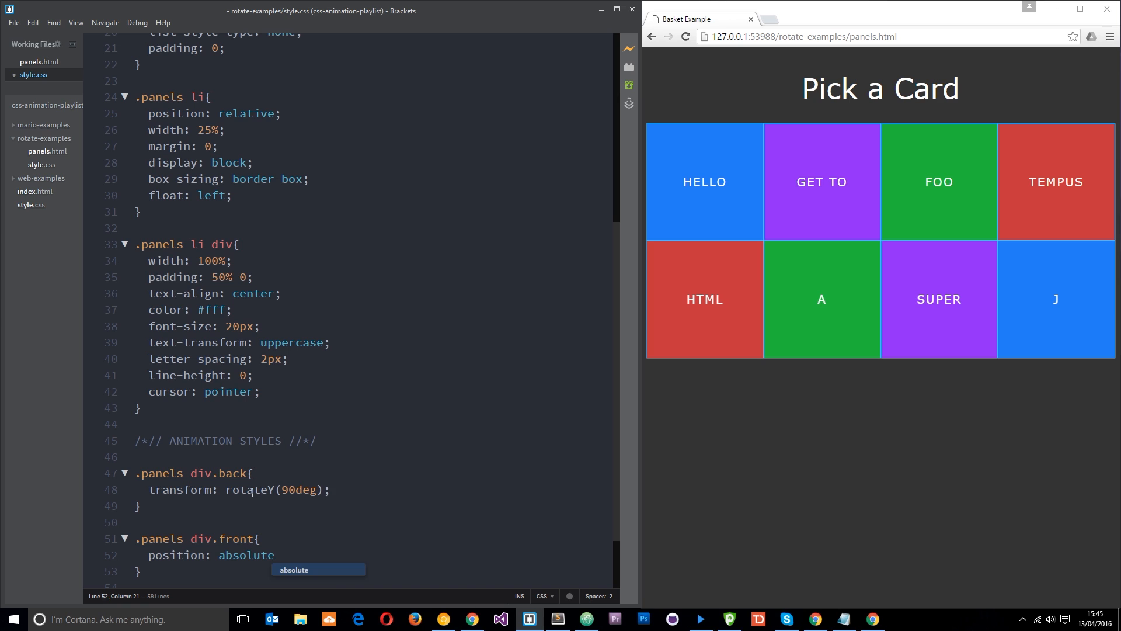
type(";")
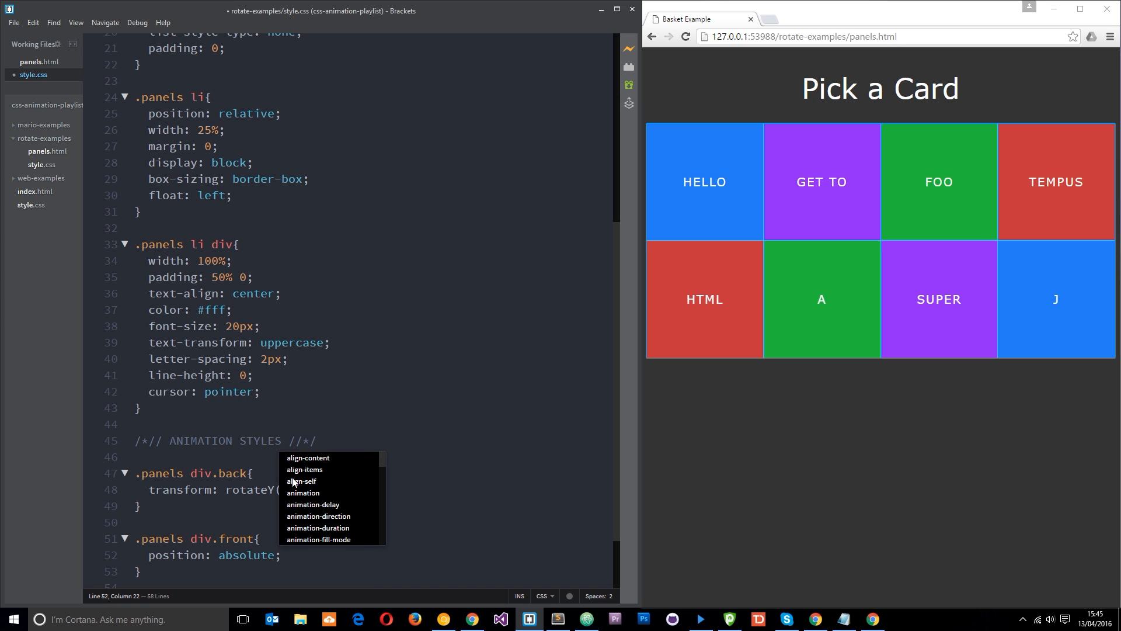
mouse_move(687, 188)
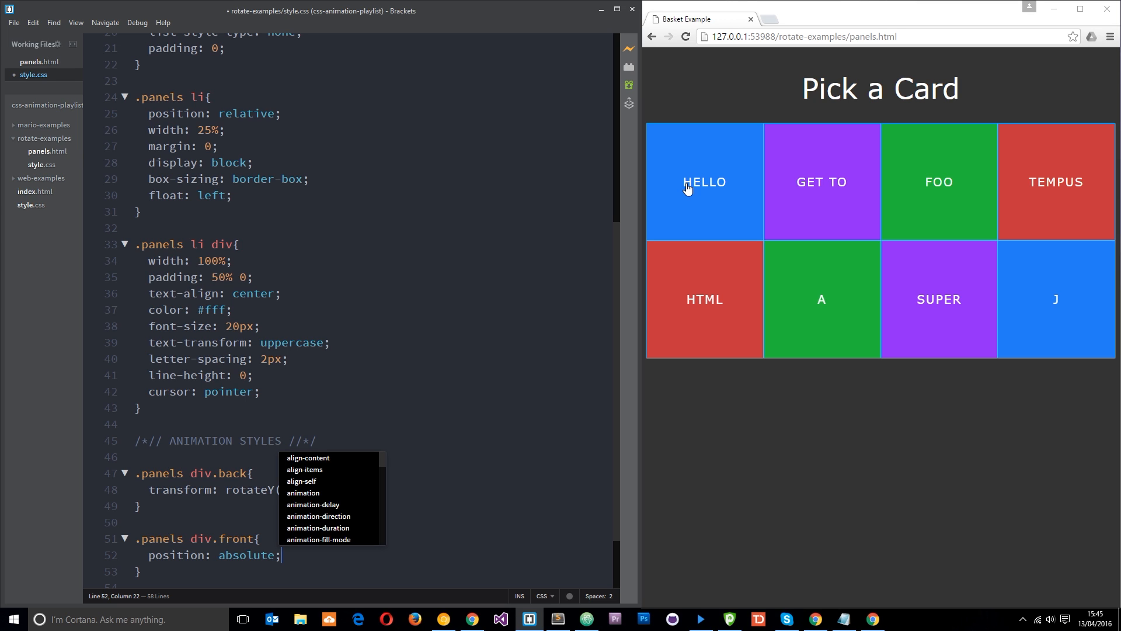
mouse_move(869, 171)
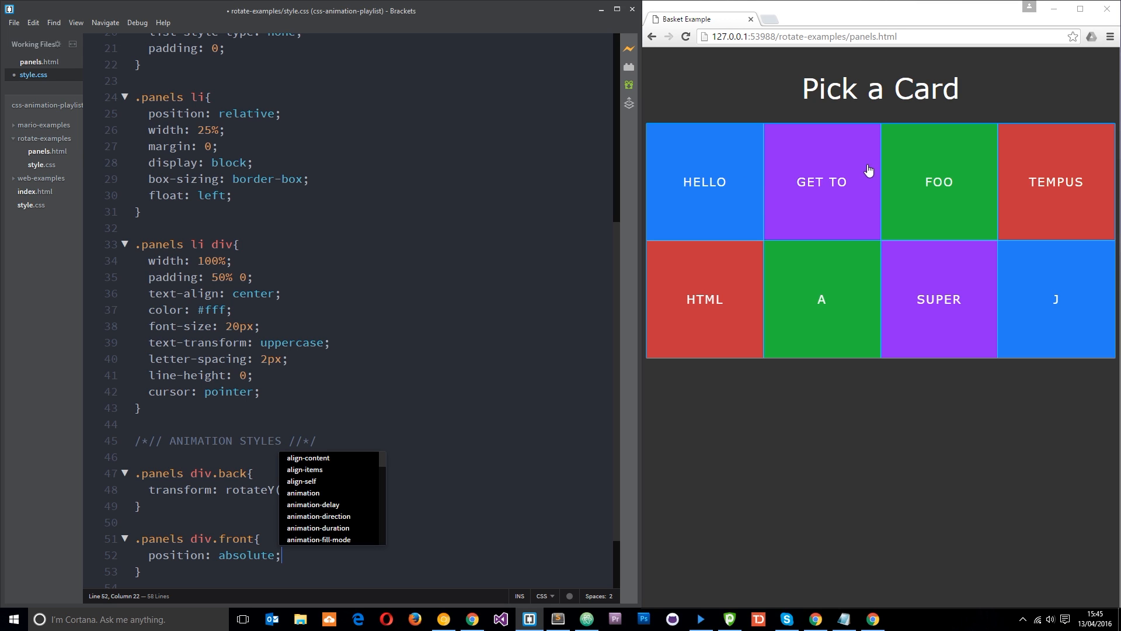
mouse_move(722, 189)
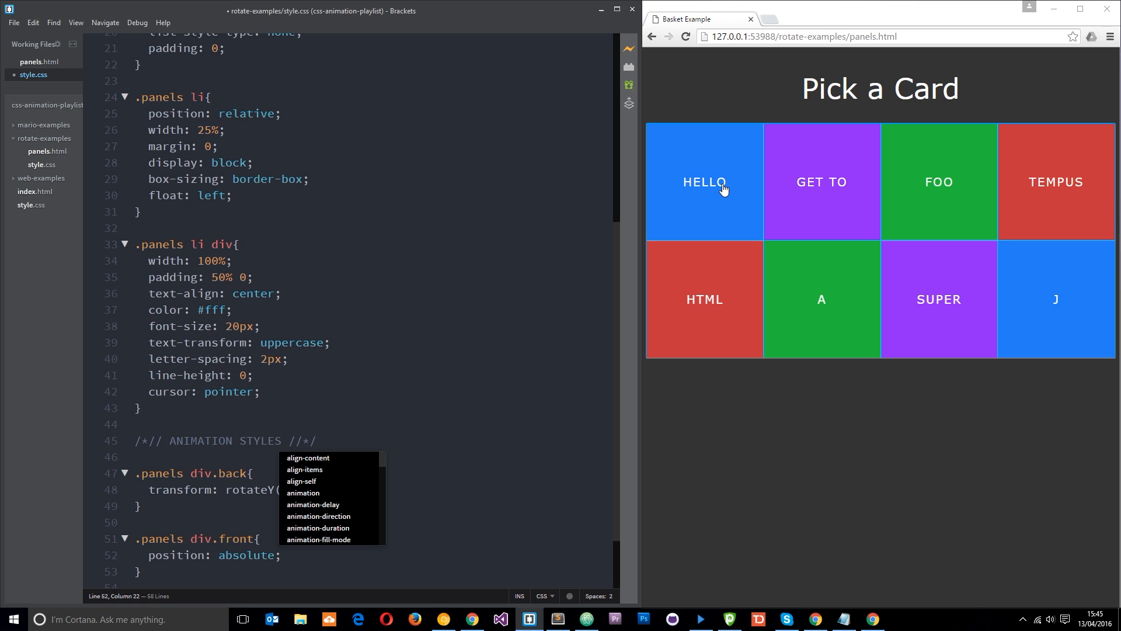
mouse_move(496, 284)
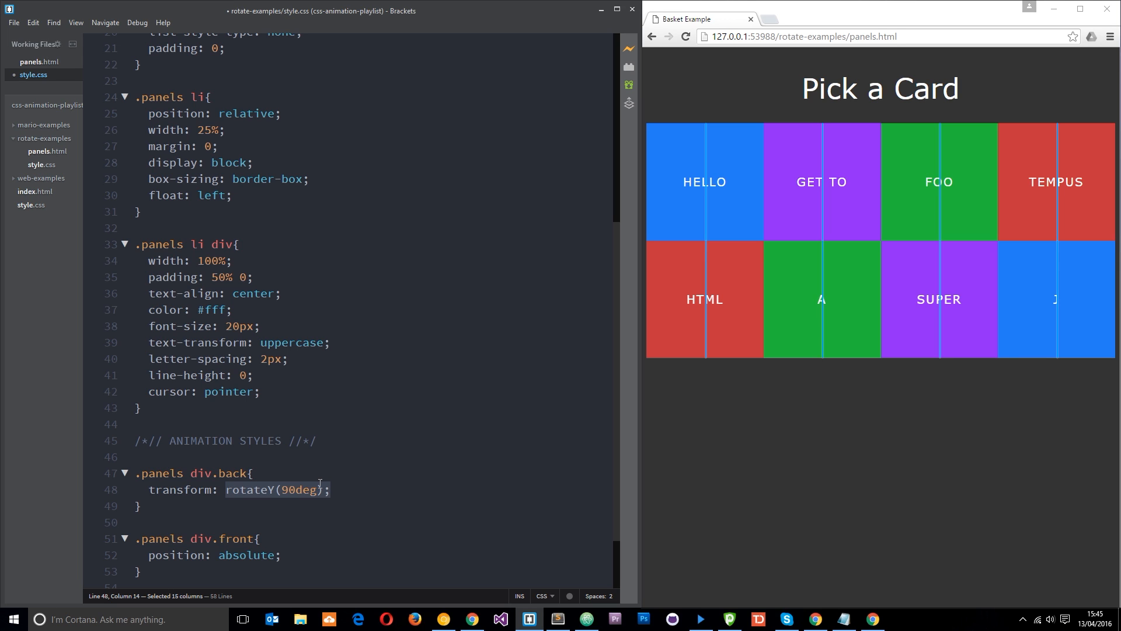
mouse_move(705, 208)
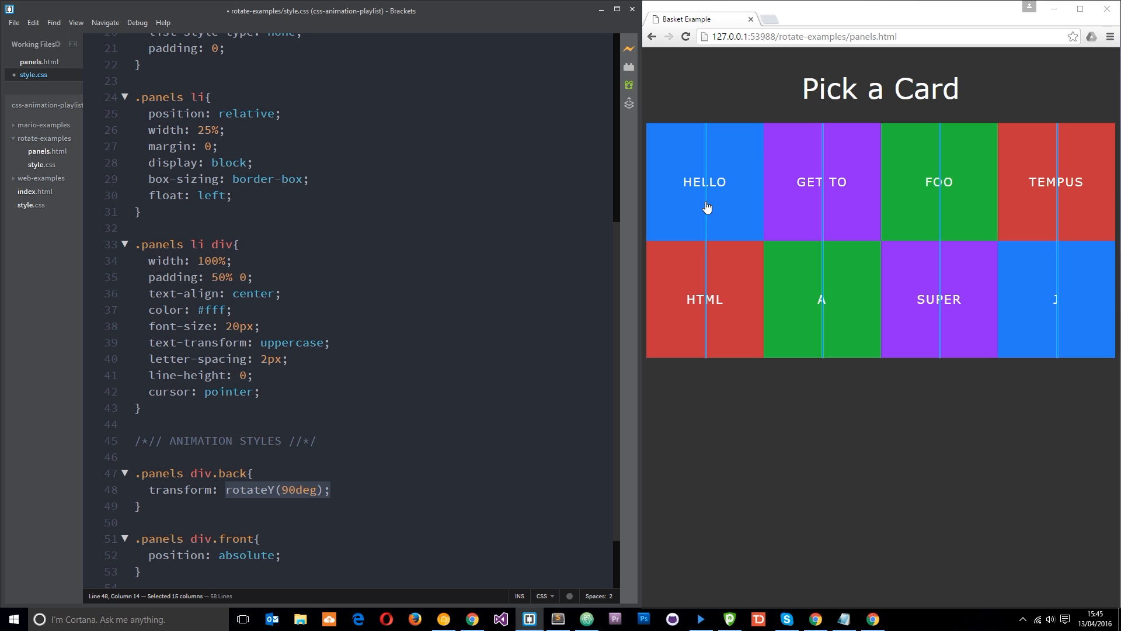
mouse_move(690, 139)
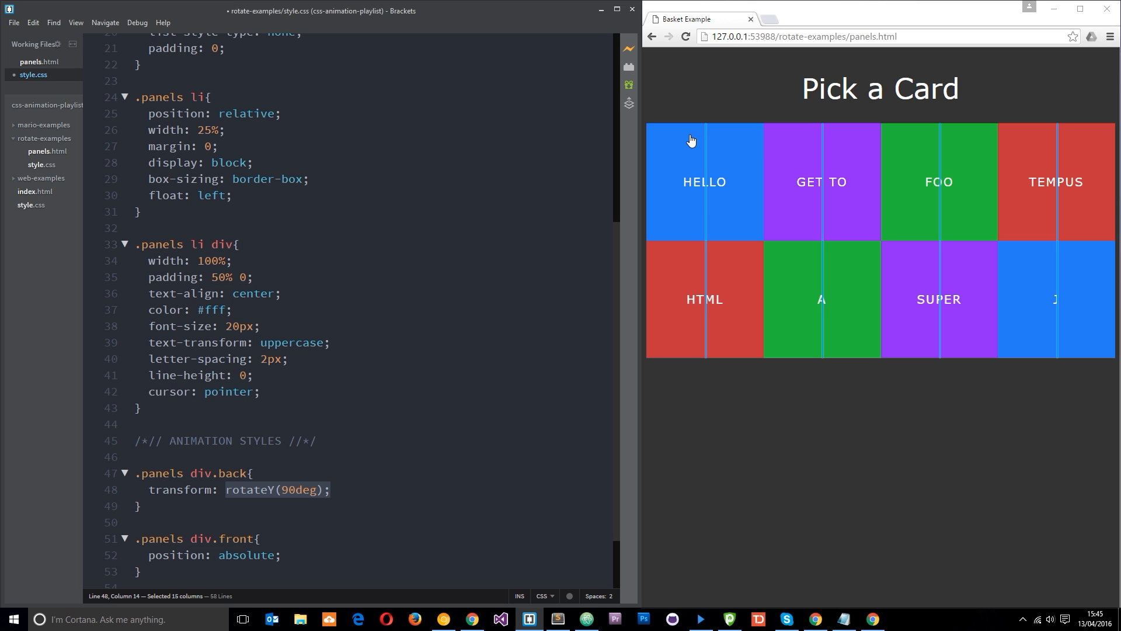
mouse_move(715, 149)
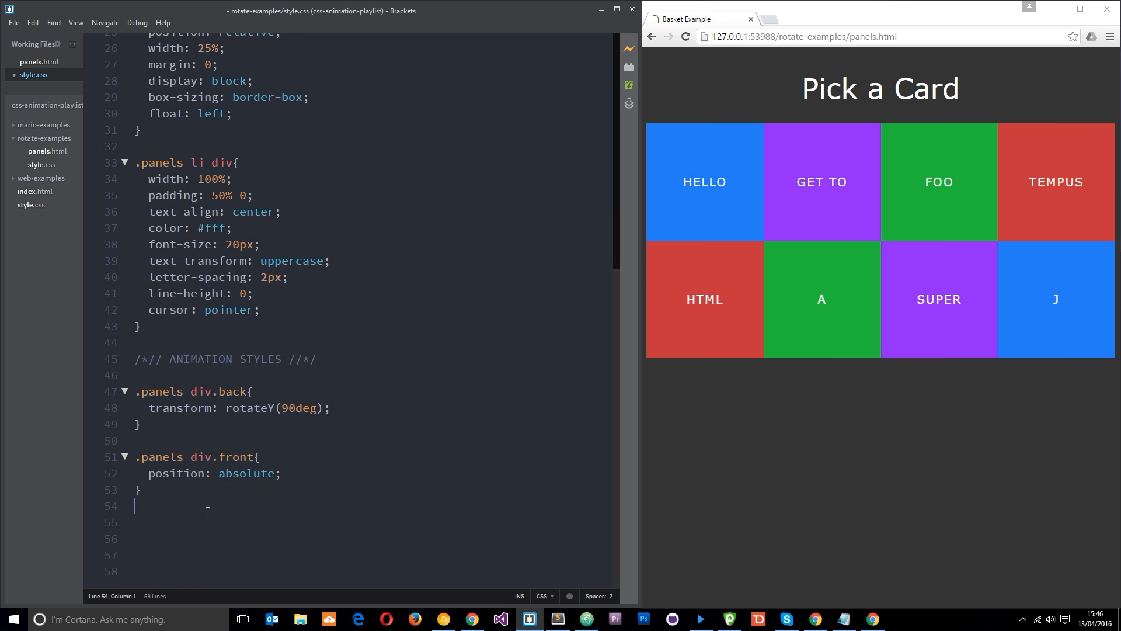
key("enter")
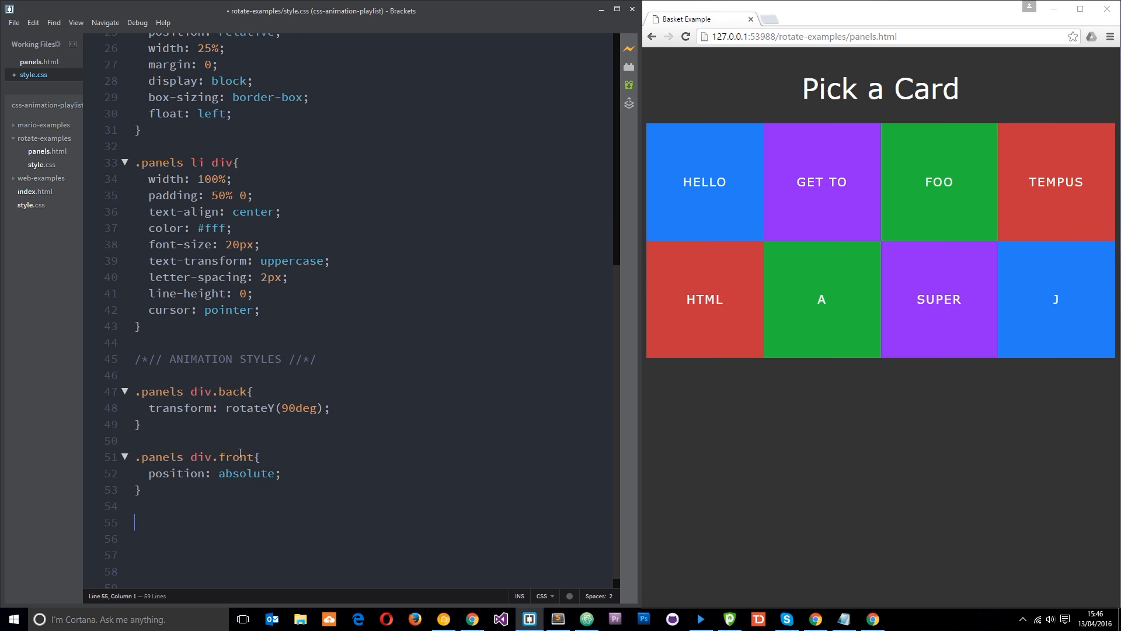
type("@keyframe")
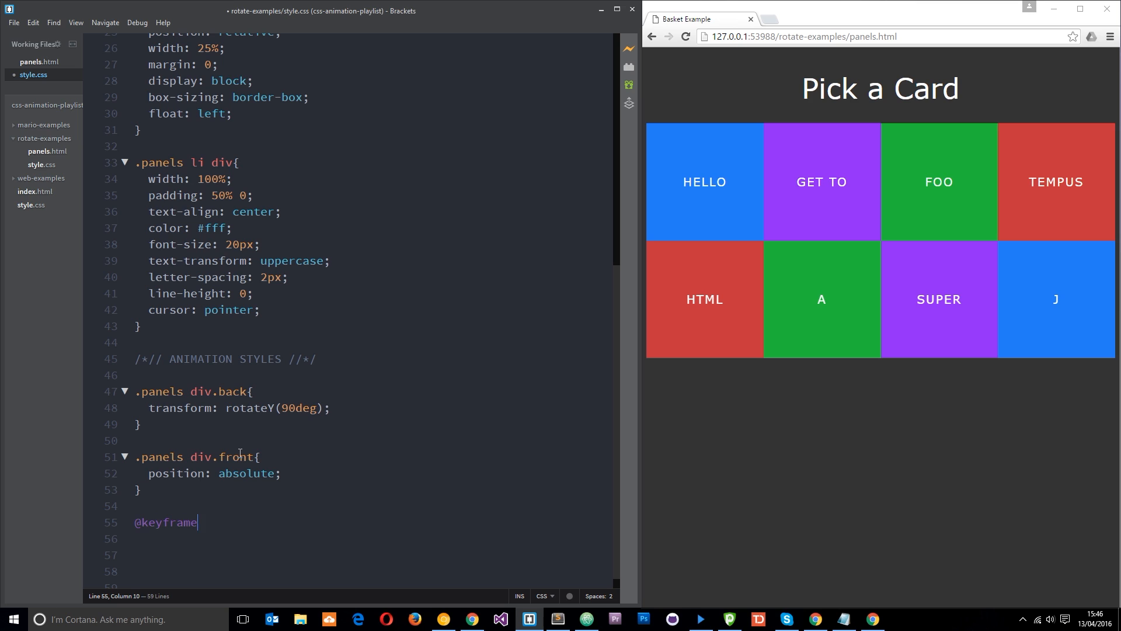
type("s")
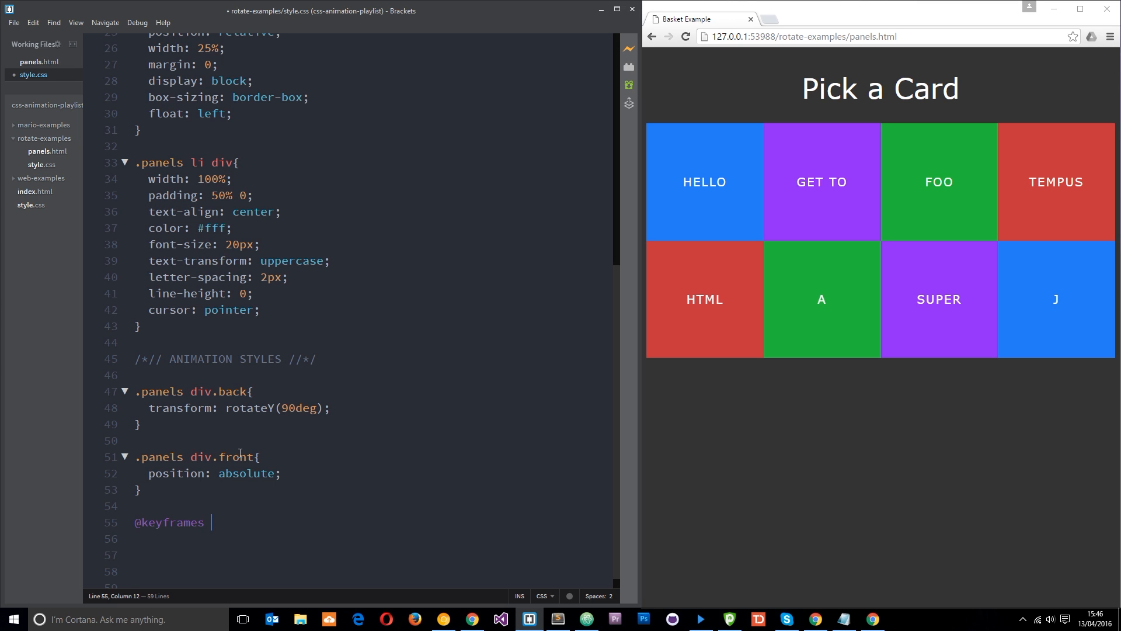
type("twirl{")
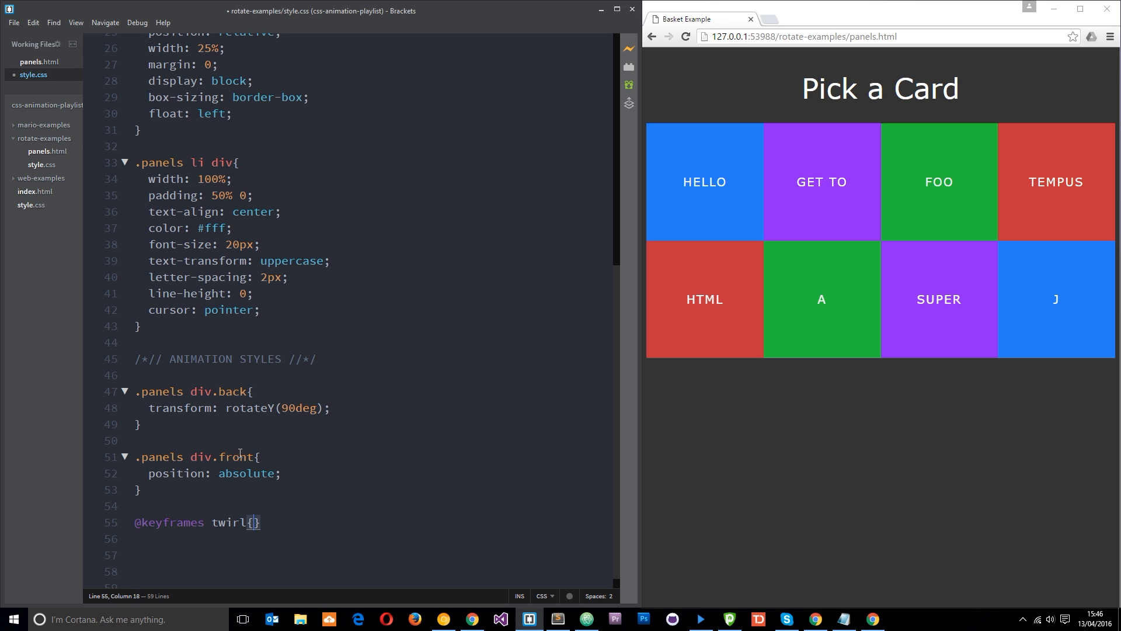
type("0")
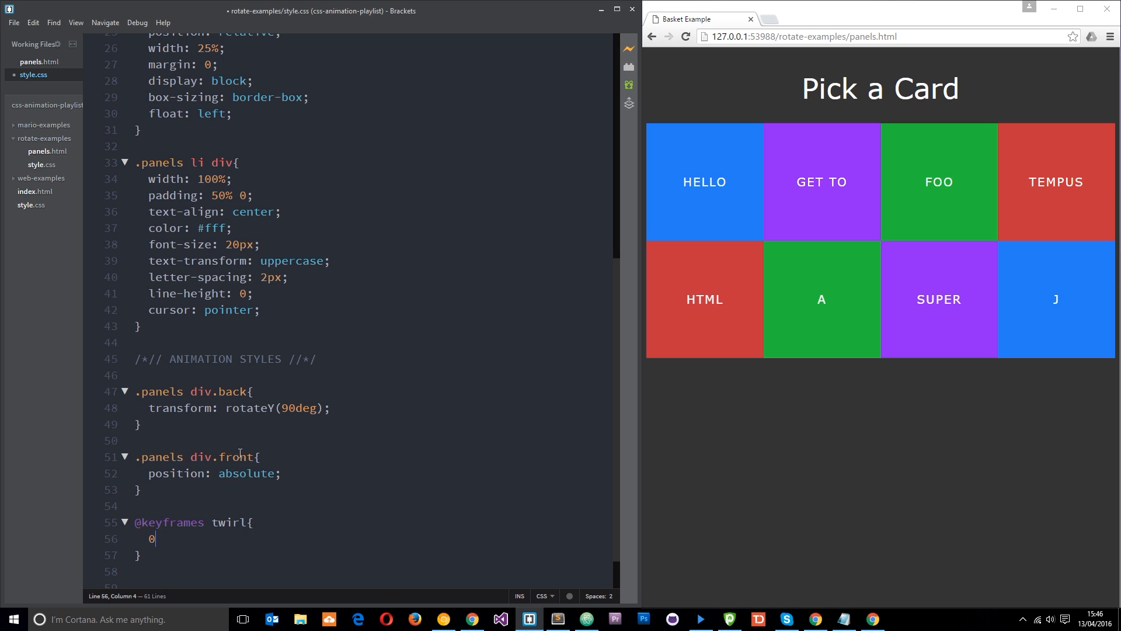
type("%{}")
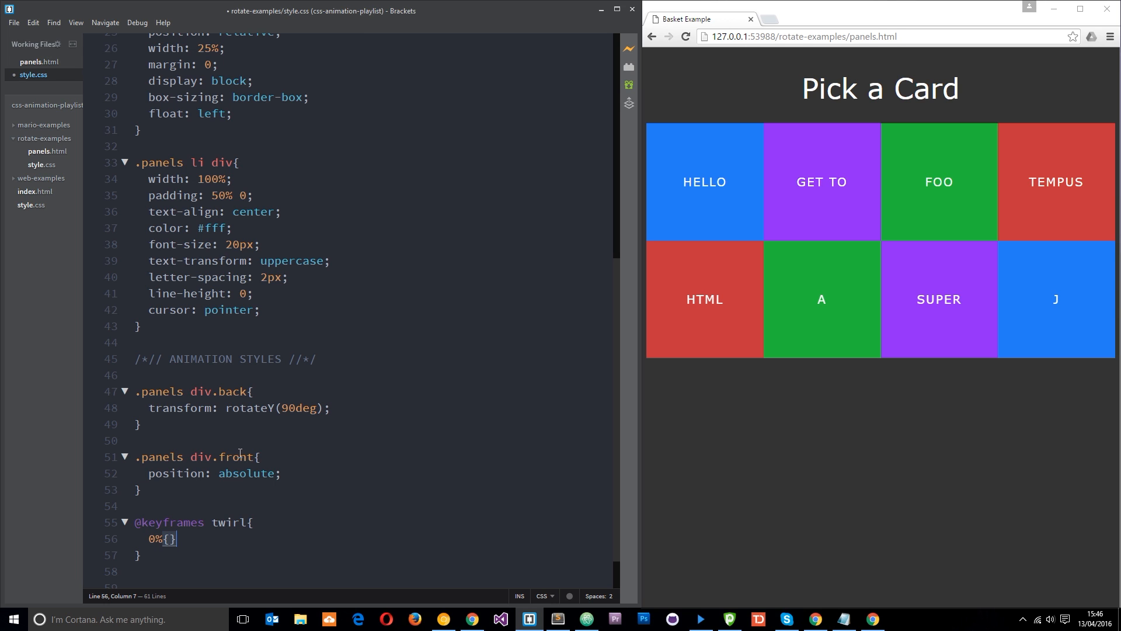
type("transform:")
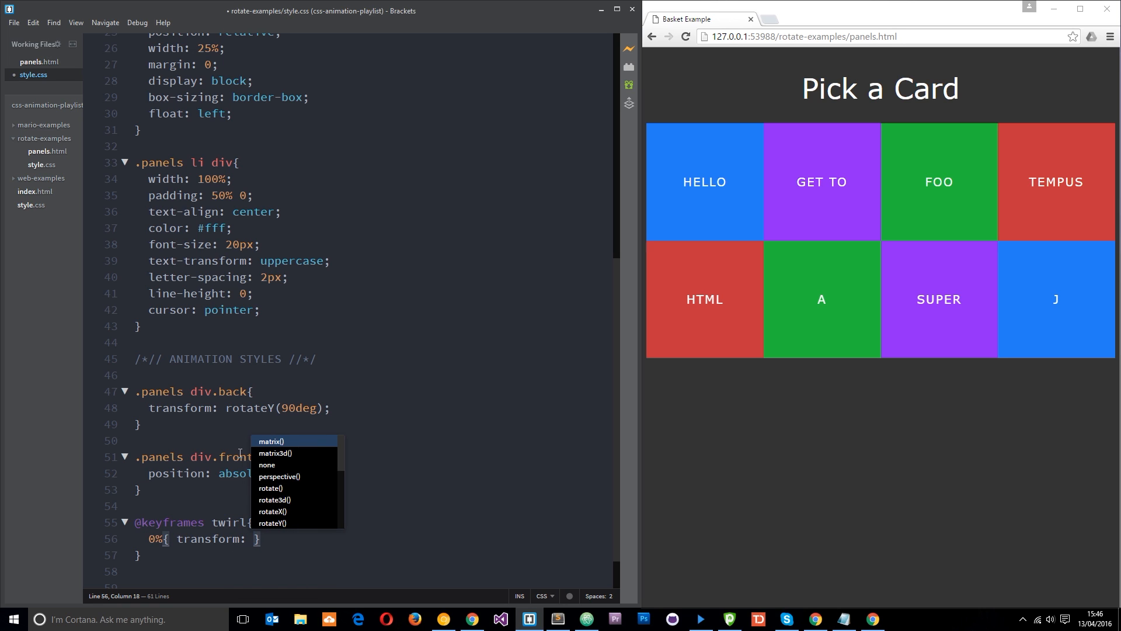
type("tateY")
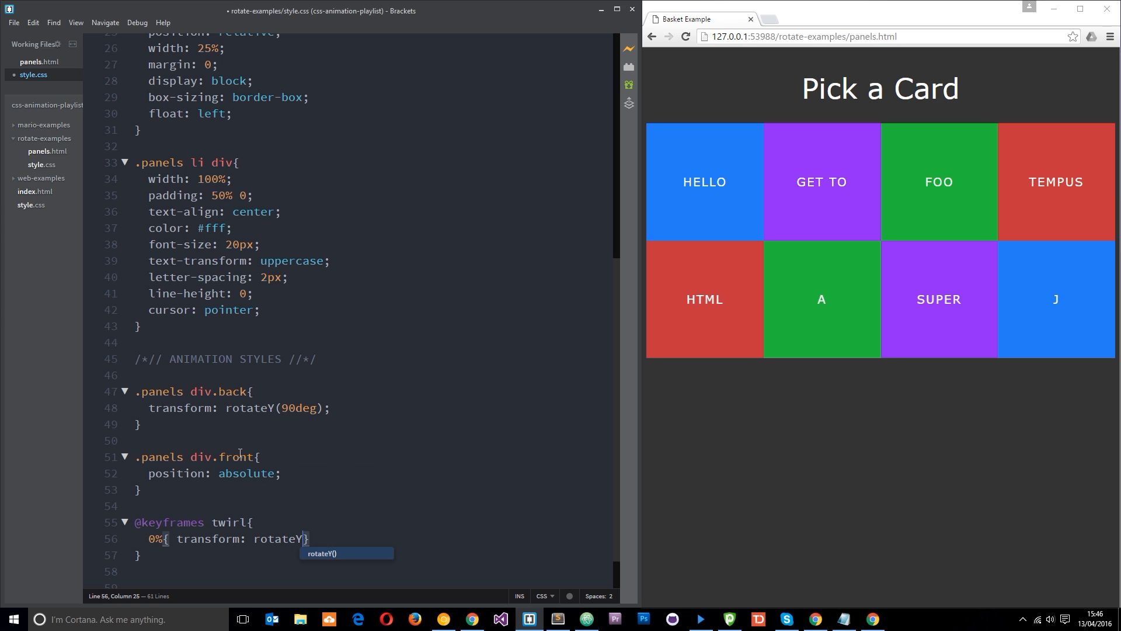
type("0deg)")
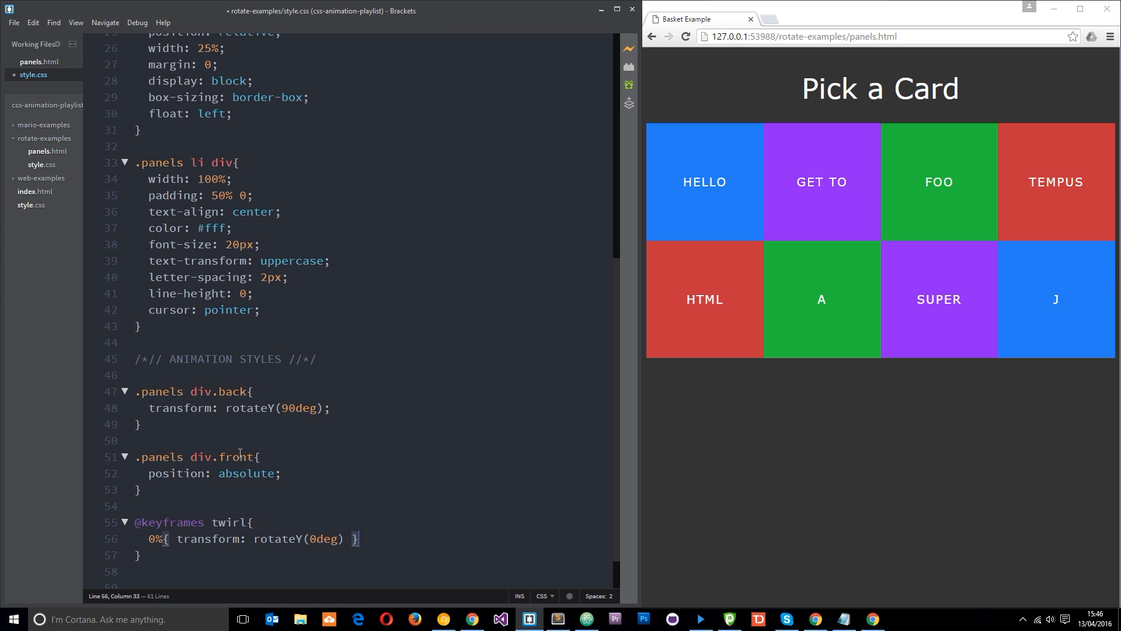
Add the 100% frame with transform: rotateY(90deg) to finish the twirl keyframes.
type("100")
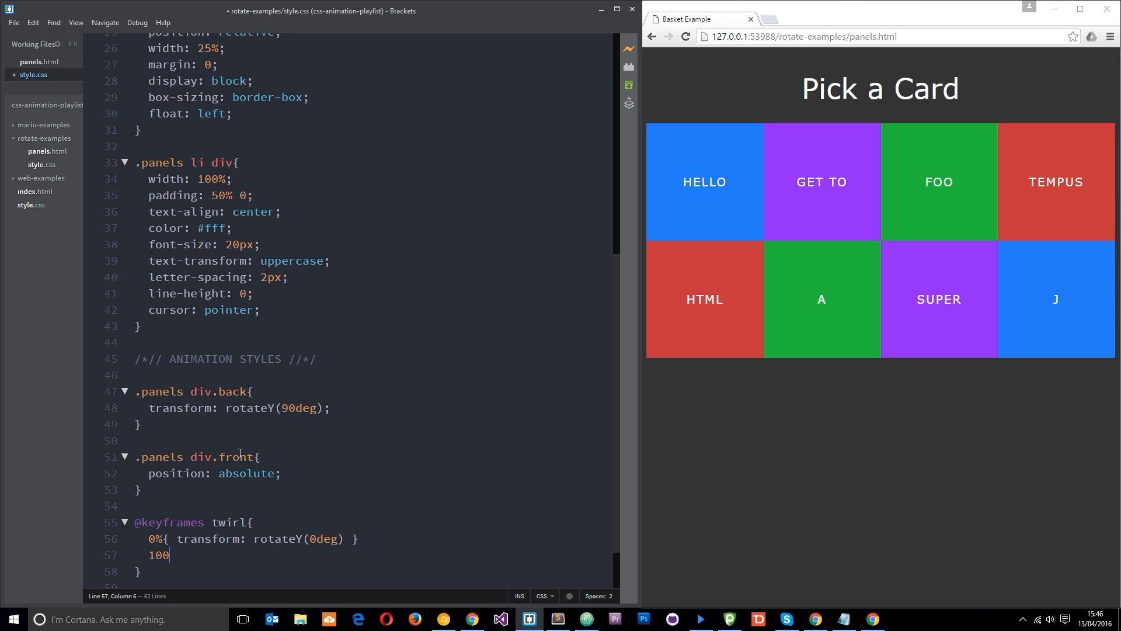
type("%{}")
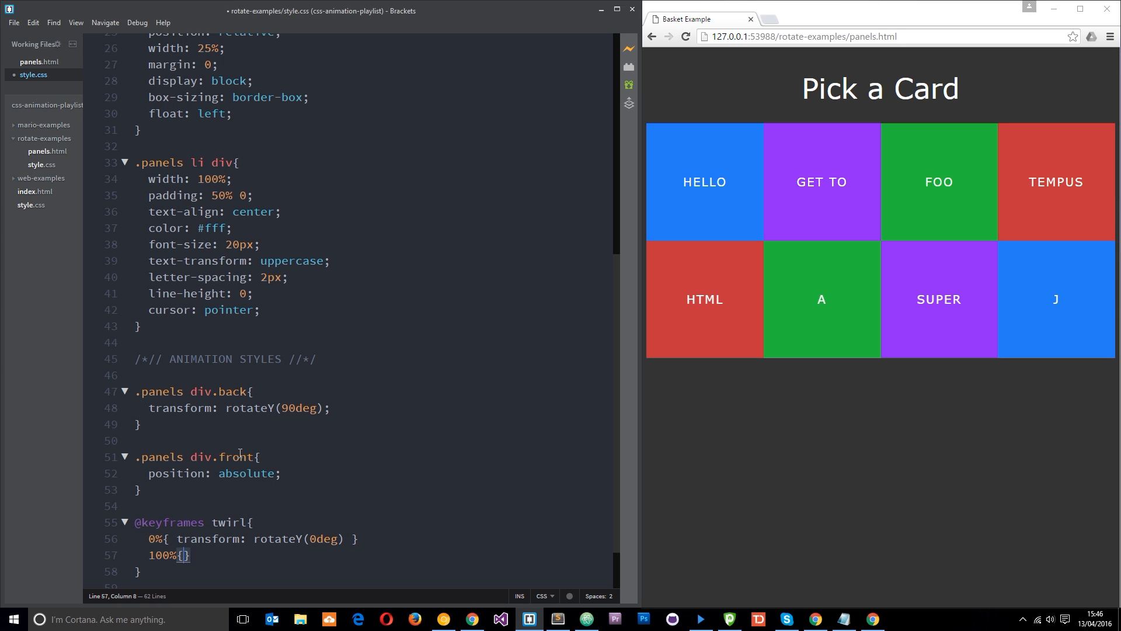
type("transform: rotateY(90deg")
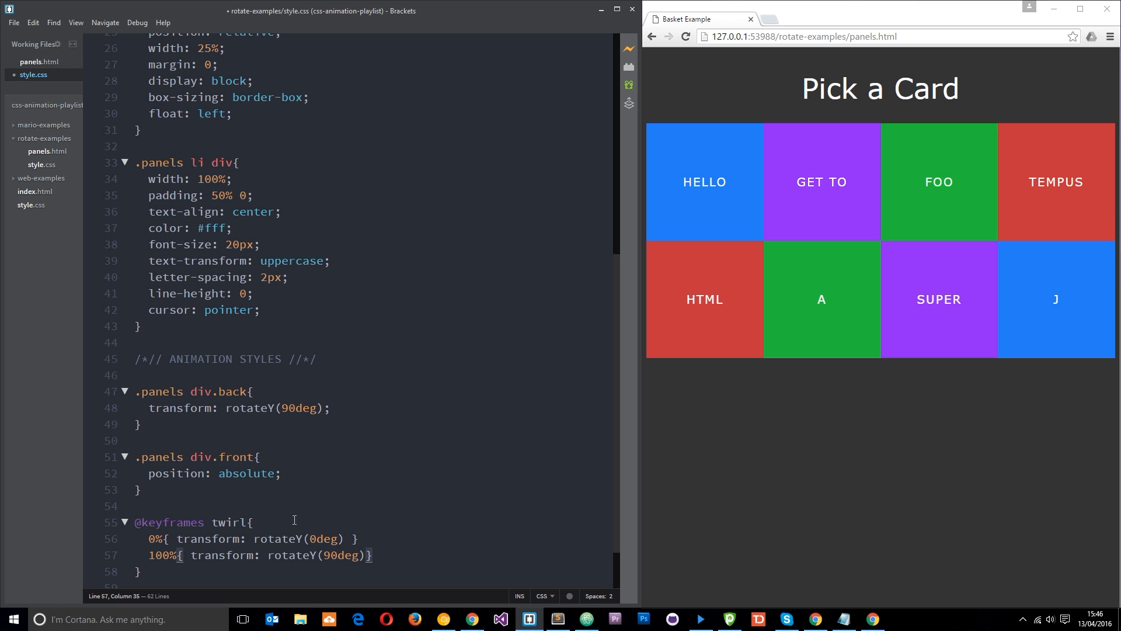
mouse_move(698, 178)
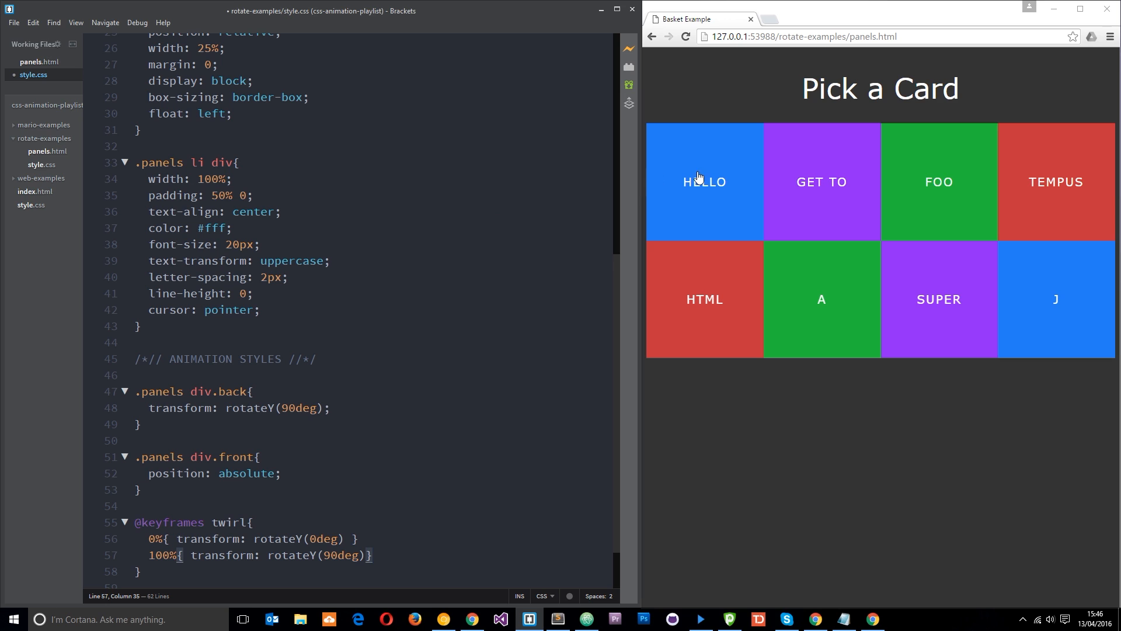
mouse_move(184, 593)
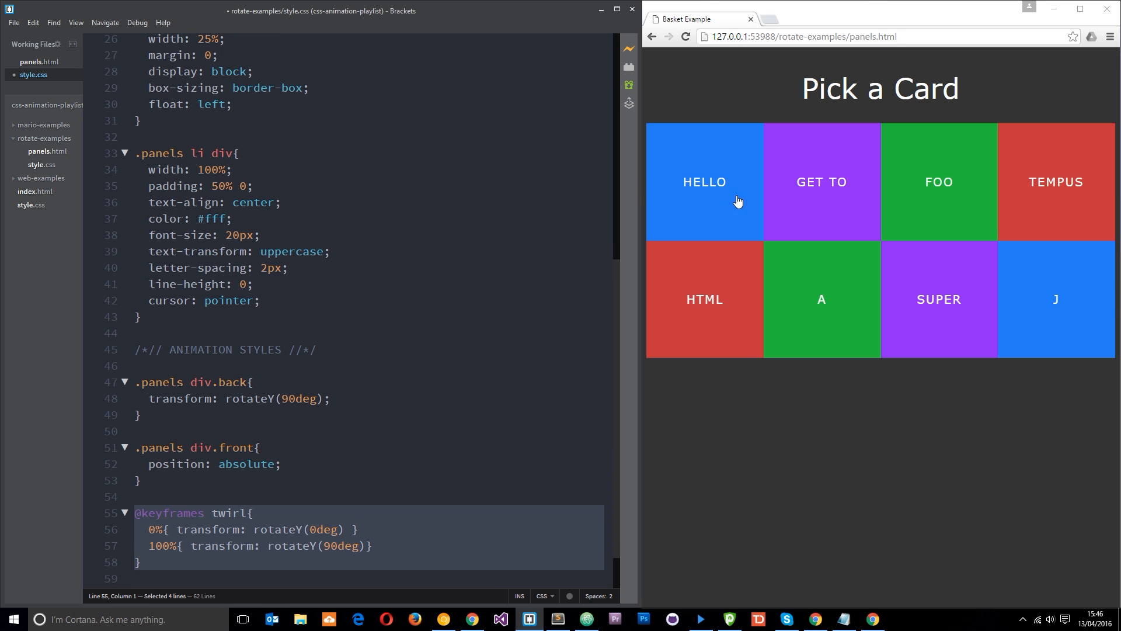
mouse_move(714, 192)
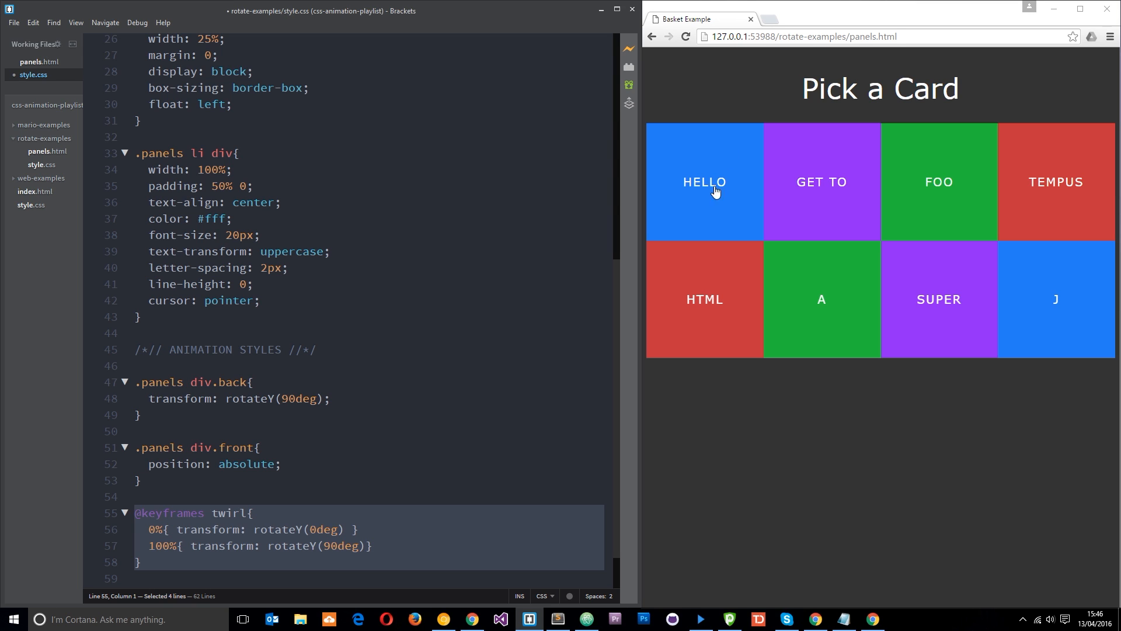
mouse_move(712, 50)
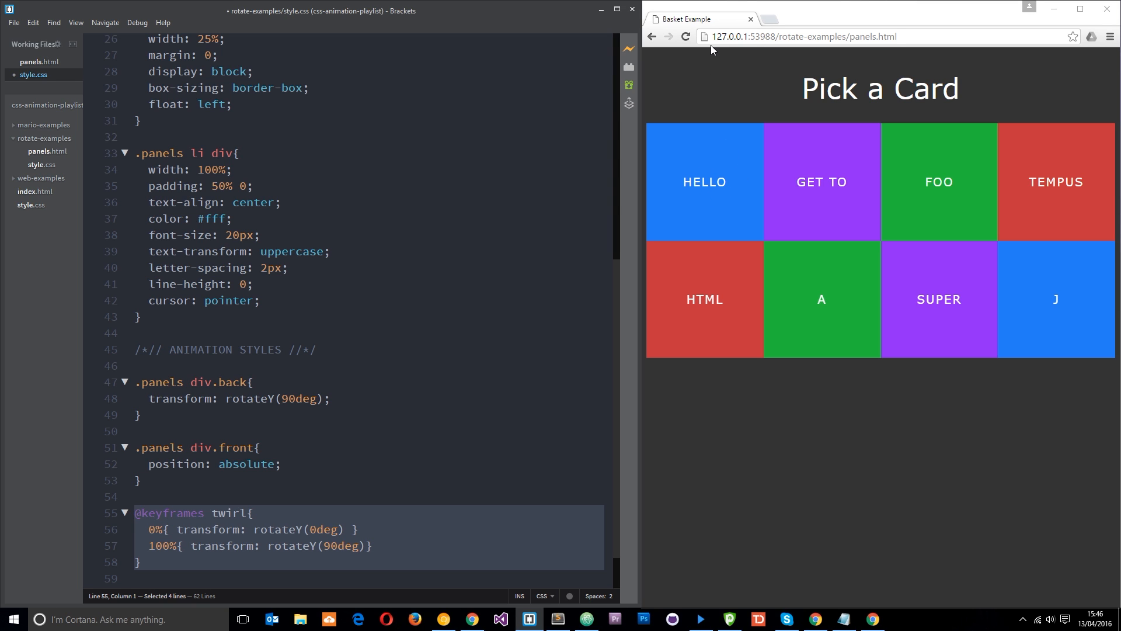
mouse_move(702, 185)
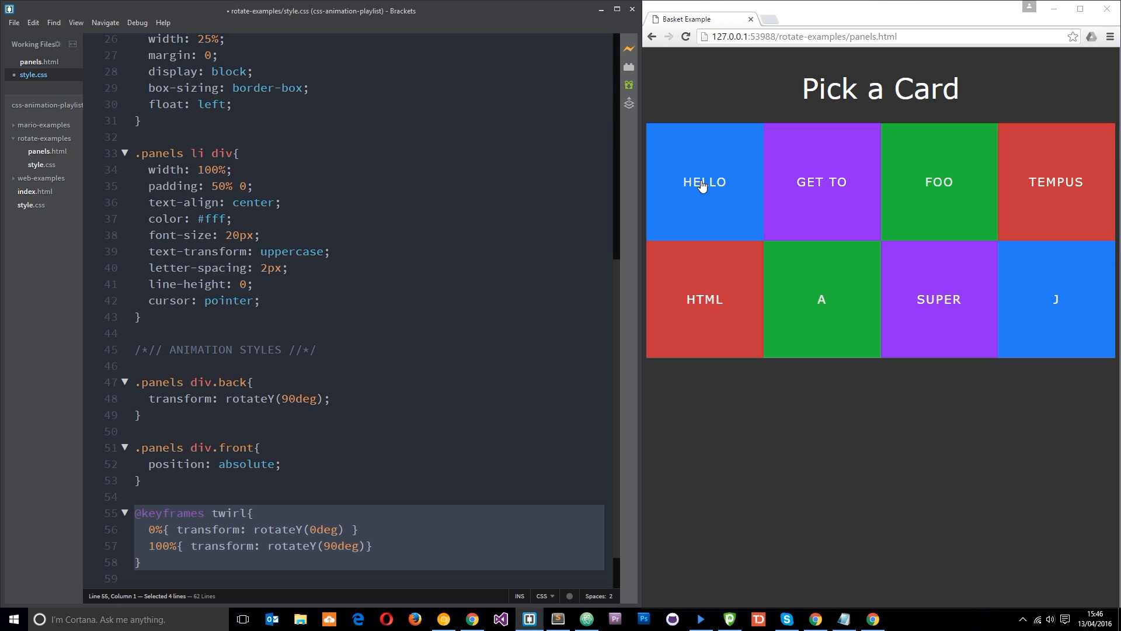
mouse_move(655, 156)
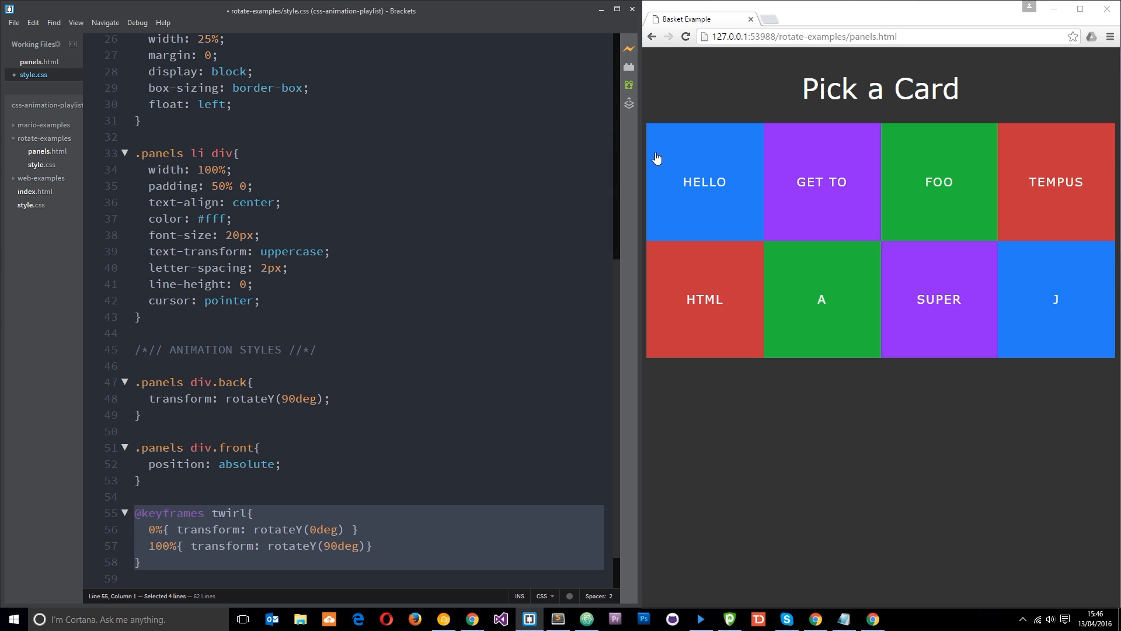
mouse_move(699, 191)
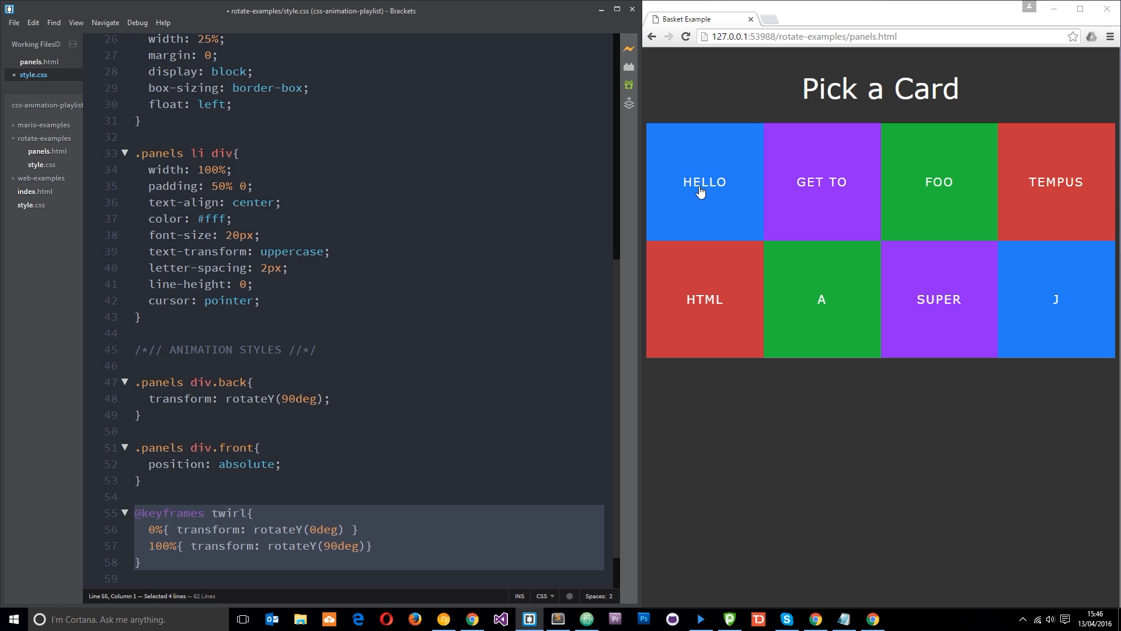
mouse_move(250, 478)
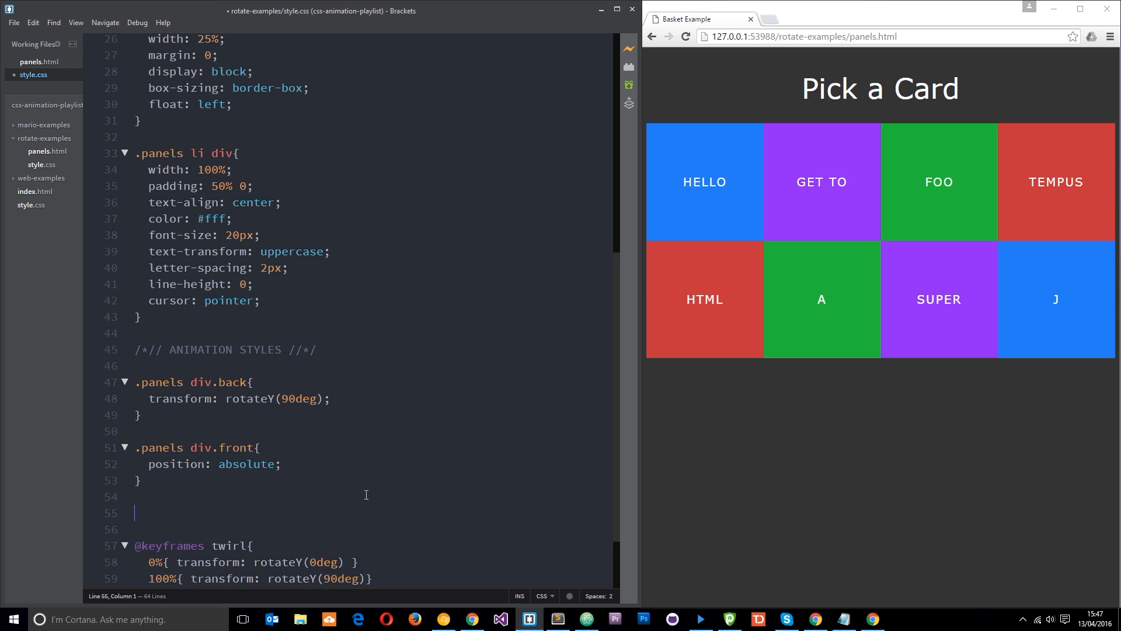
Create a .panels li:hover div.front rule above the keyframes block.
type(".pan")
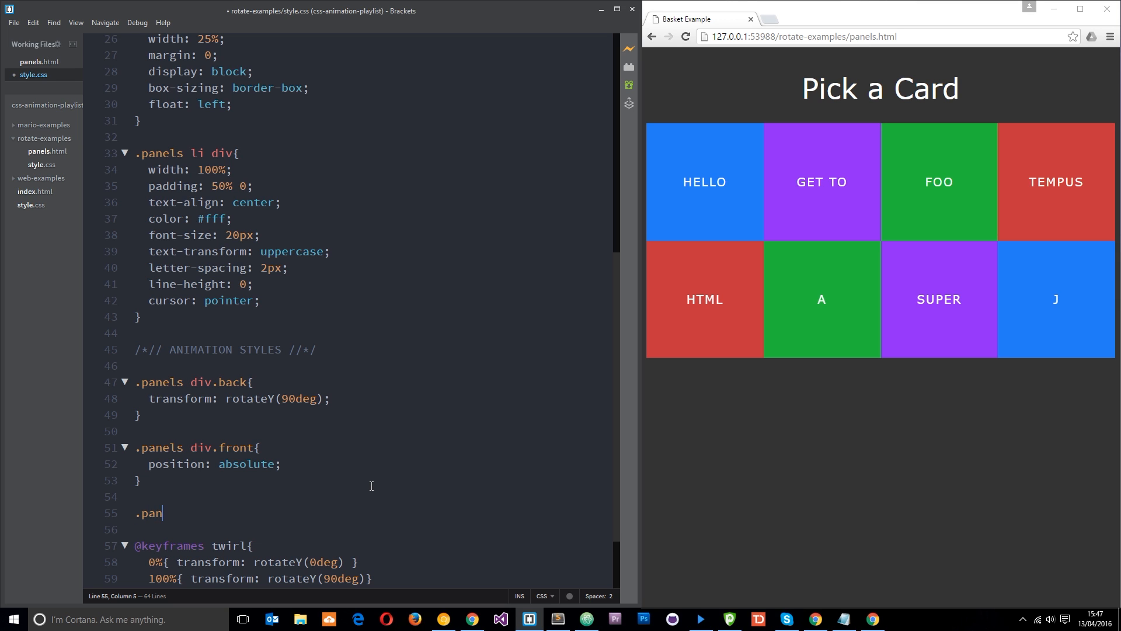
type("els li")
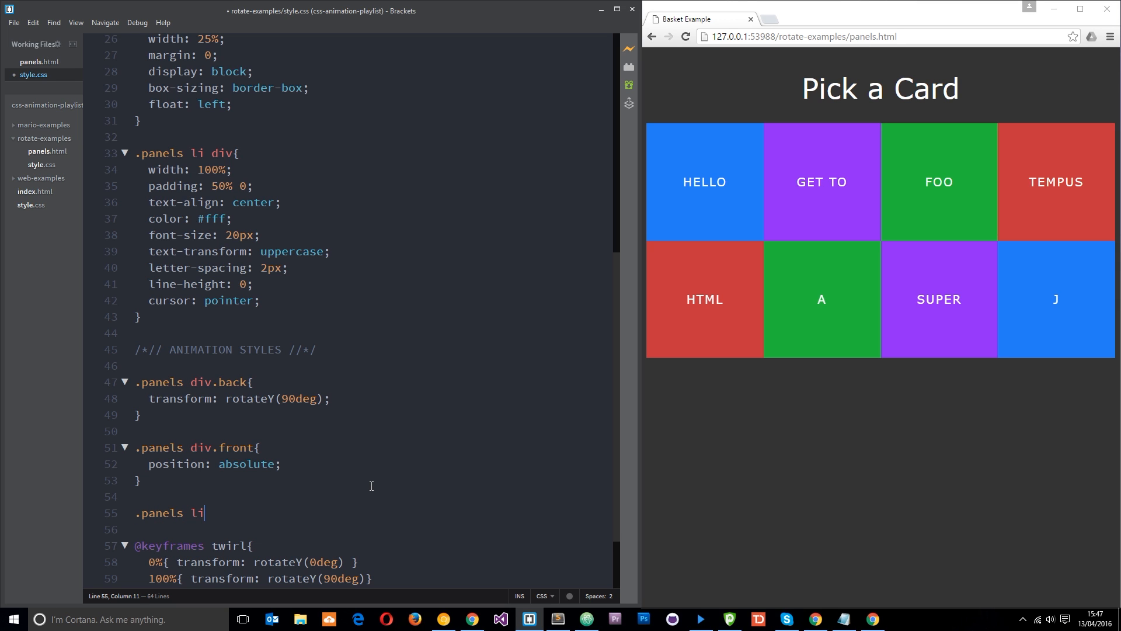
type(":hover")
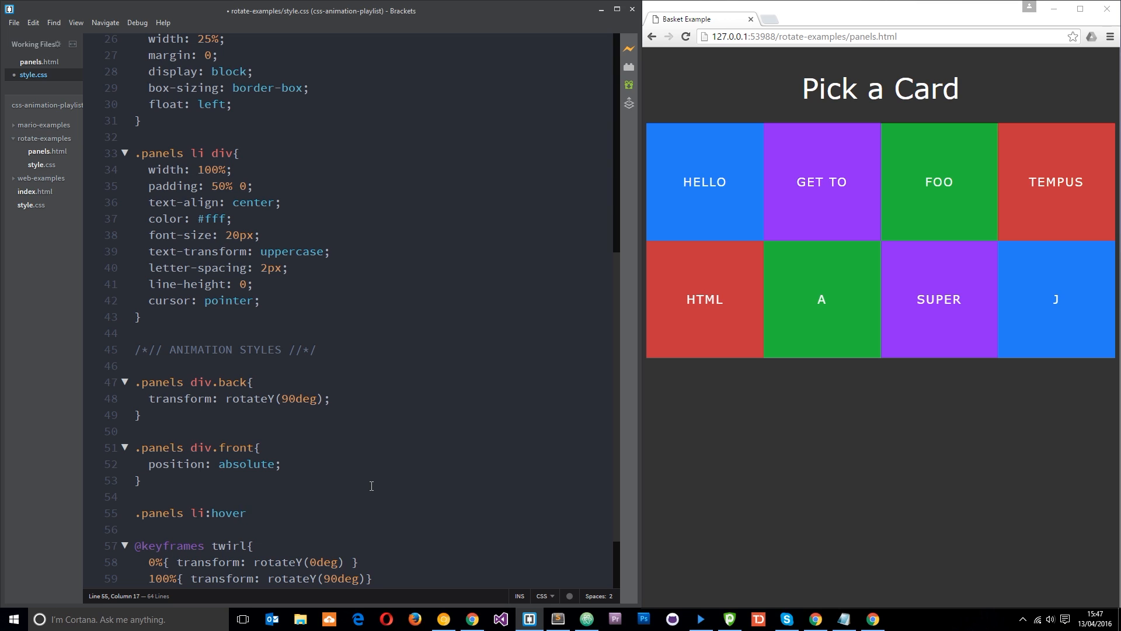
type("div.fr")
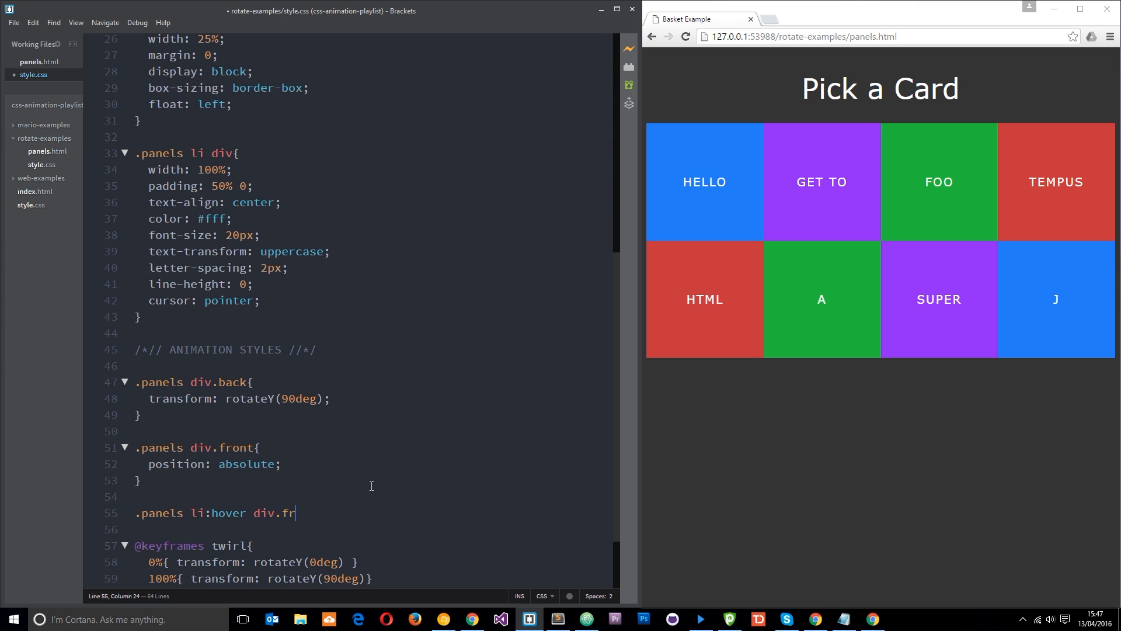
type("ont{")
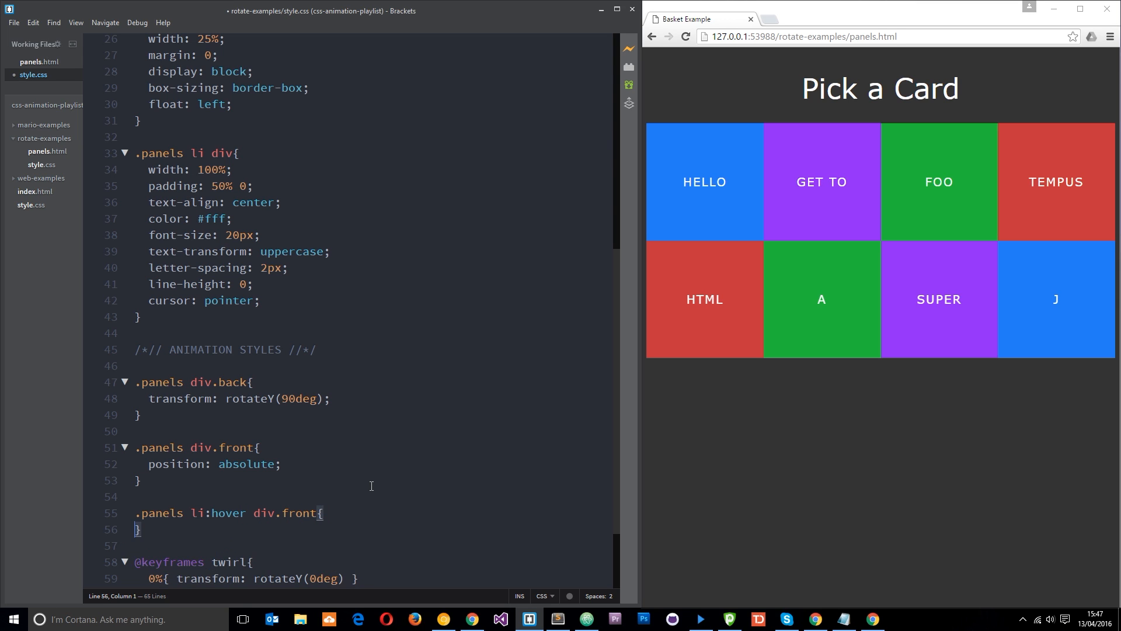
key("enter")
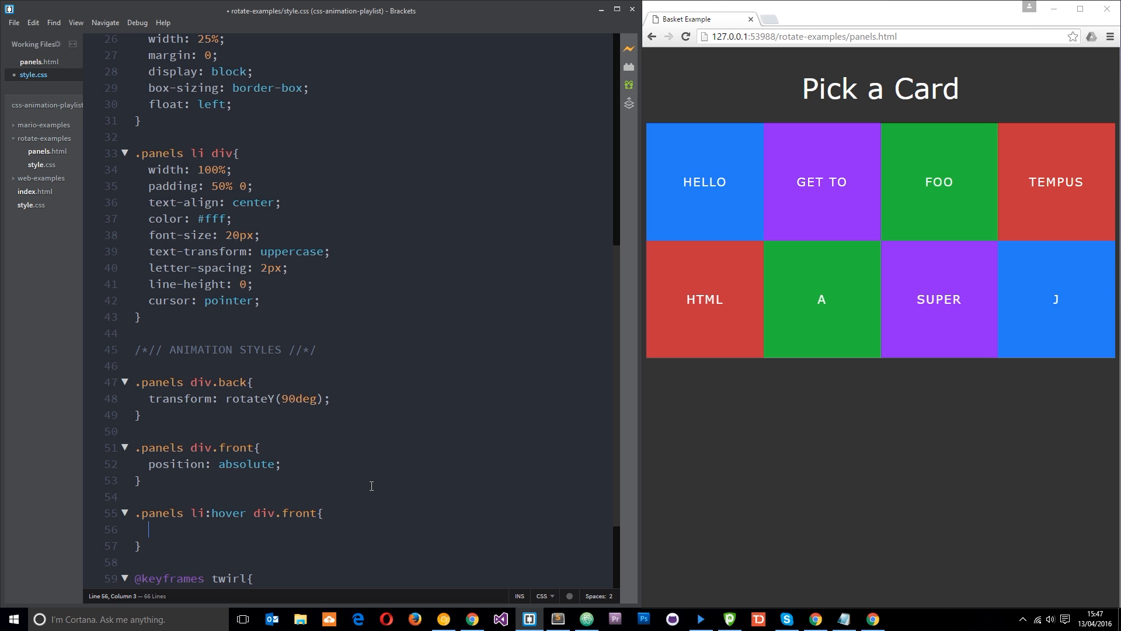
Give it animation: twirl 0.2s ease-in forwards.
type("animation")
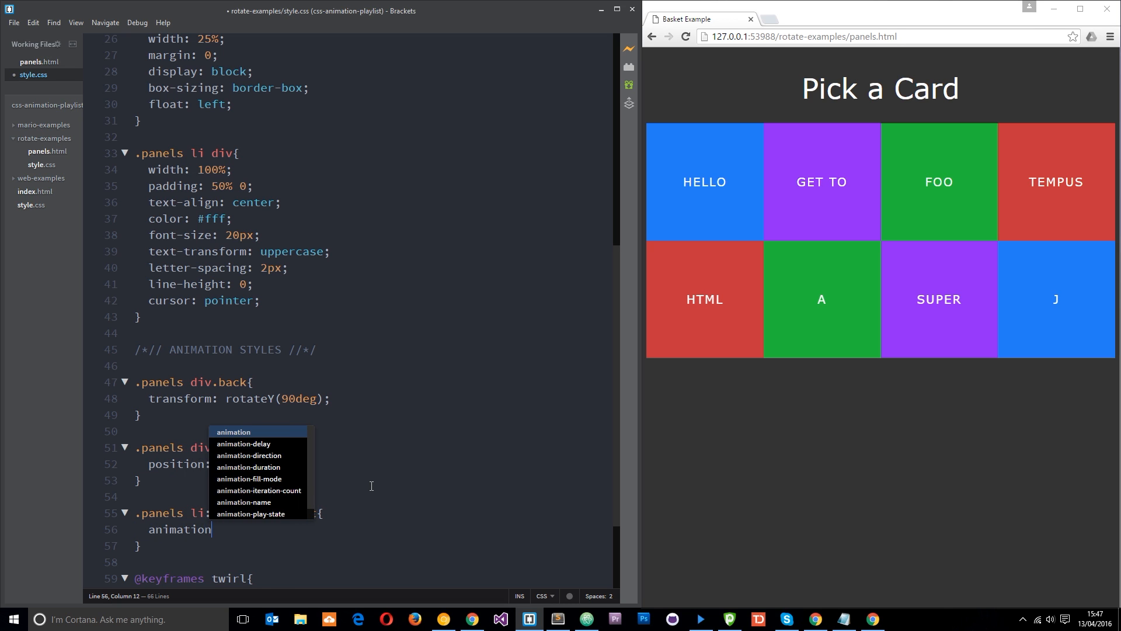
type(": twirl")
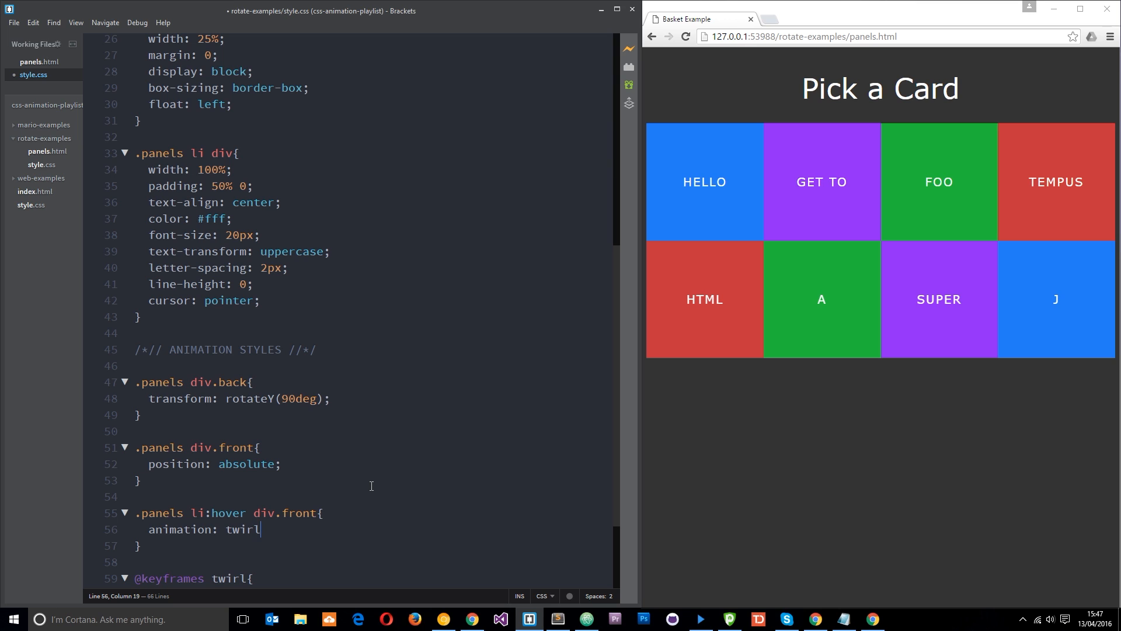
type("0.2")
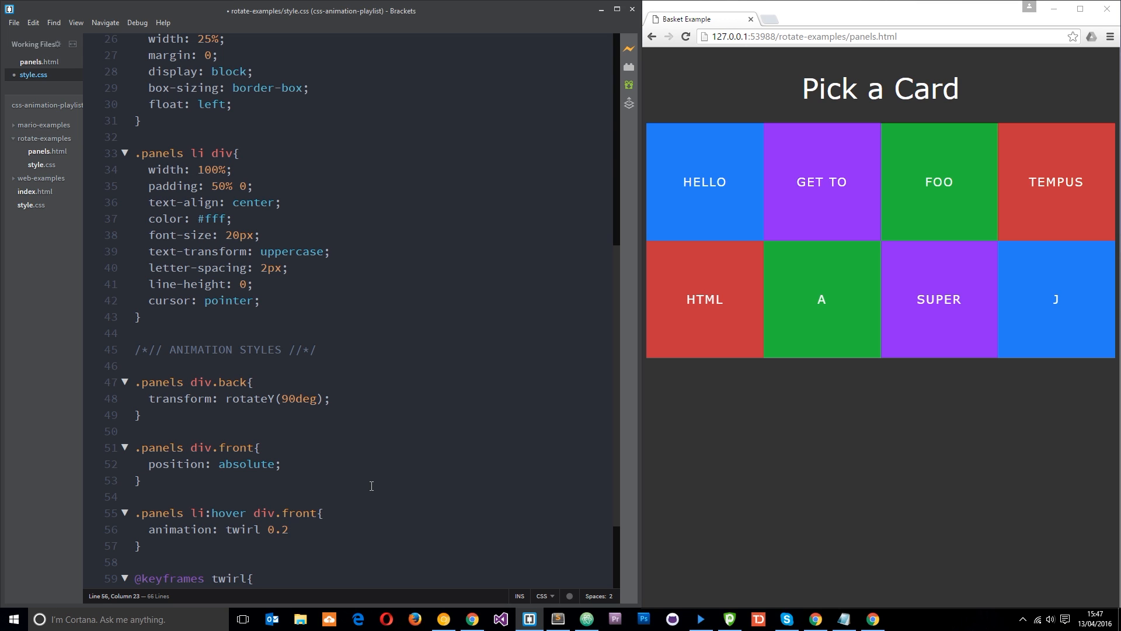
type("s ease")
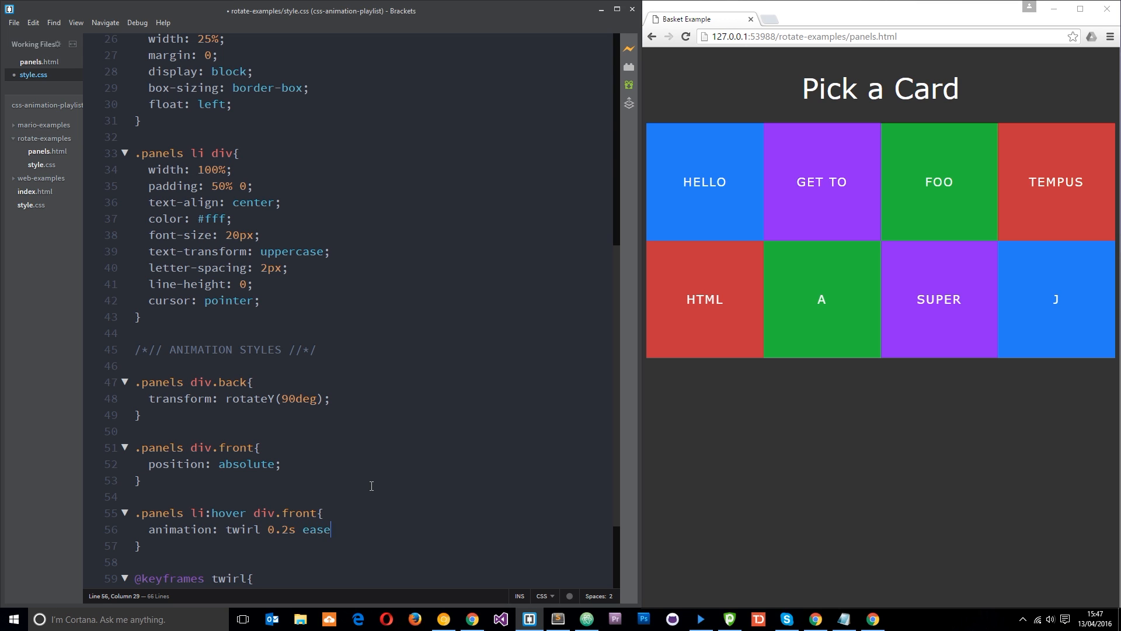
type("-in")
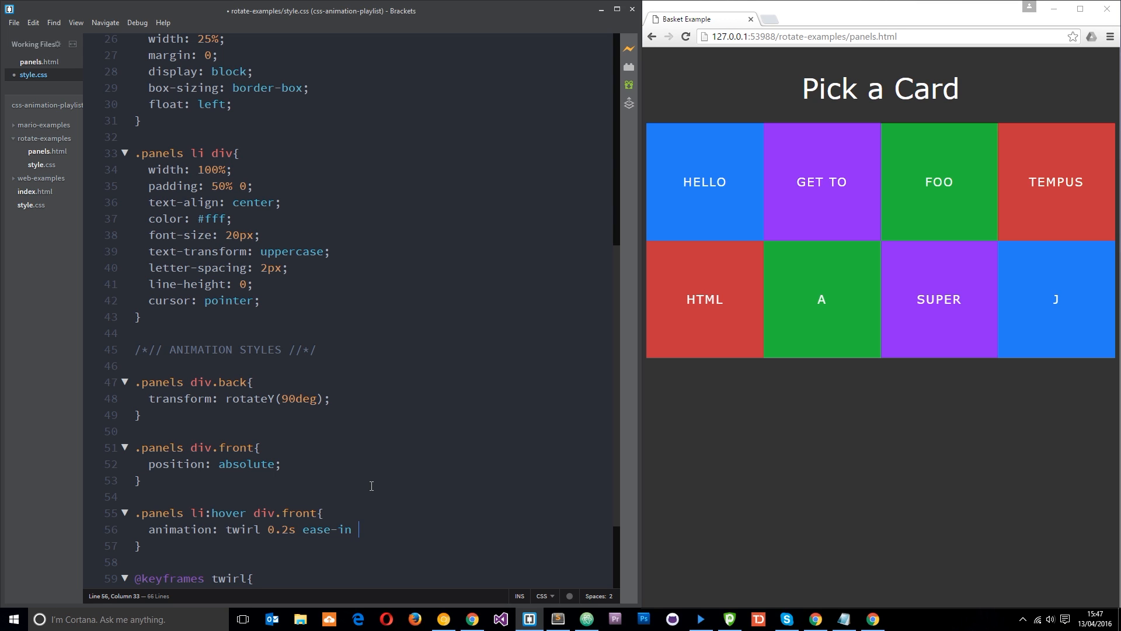
type("forwar")
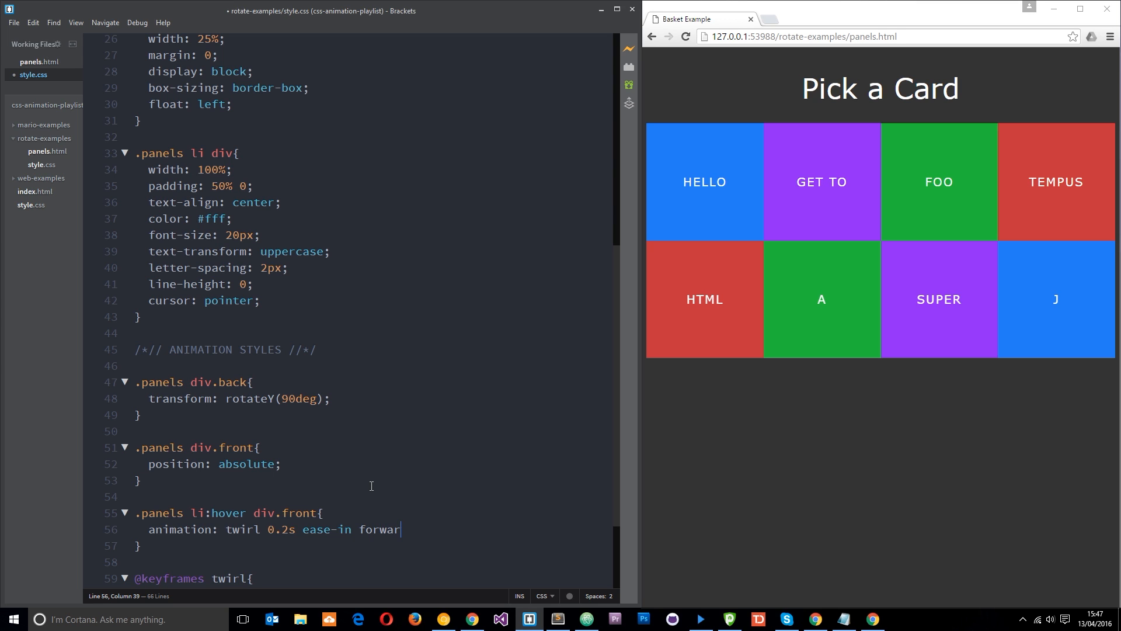
type("ds")
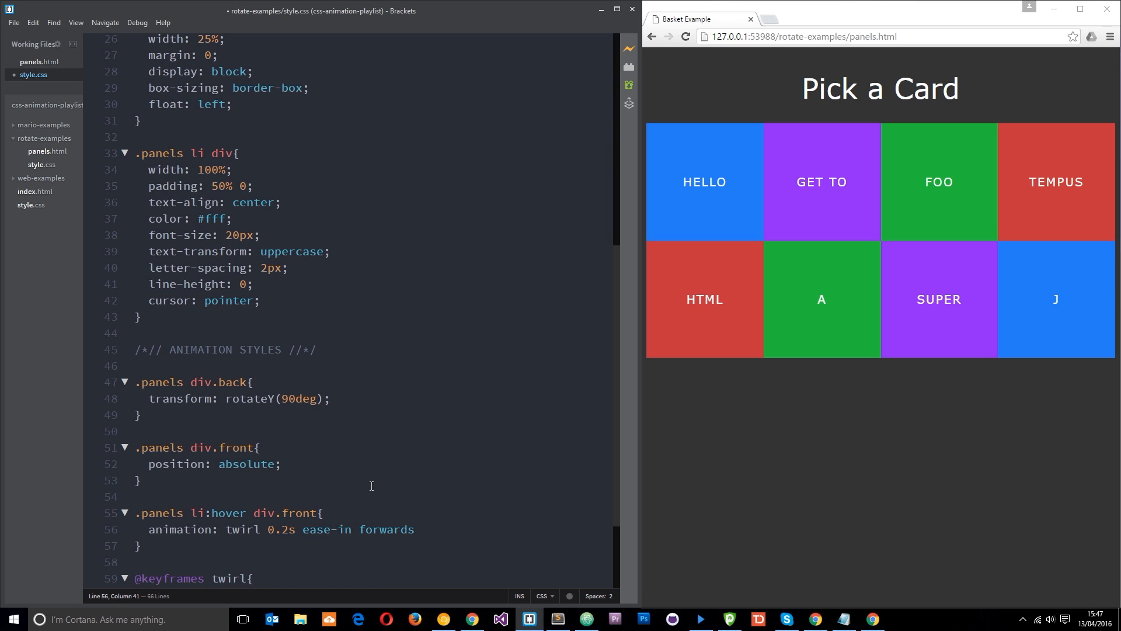
type(";")
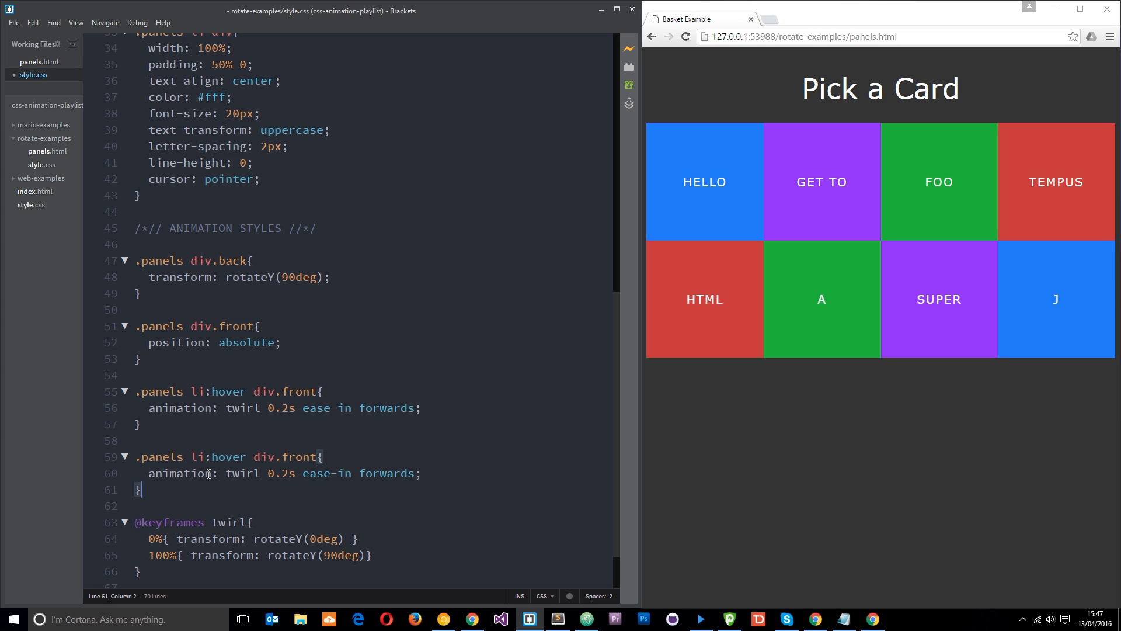
Retarget the duplicated hover rule to div.back and append reverse to its animation.
double_click(298, 457)
type("back")
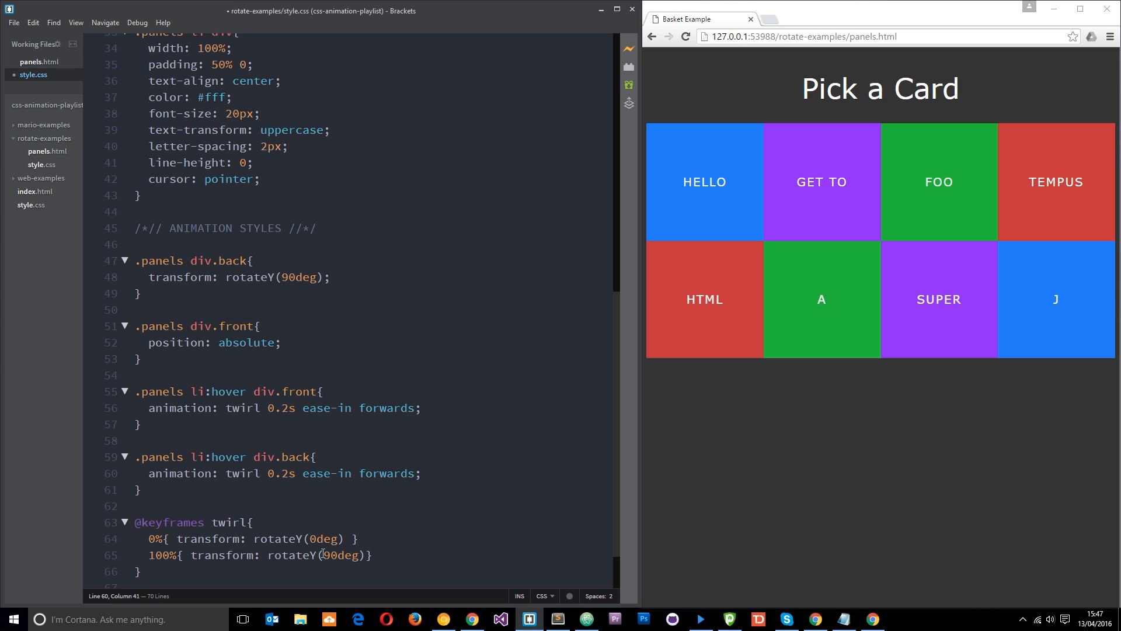
left_click(331, 554)
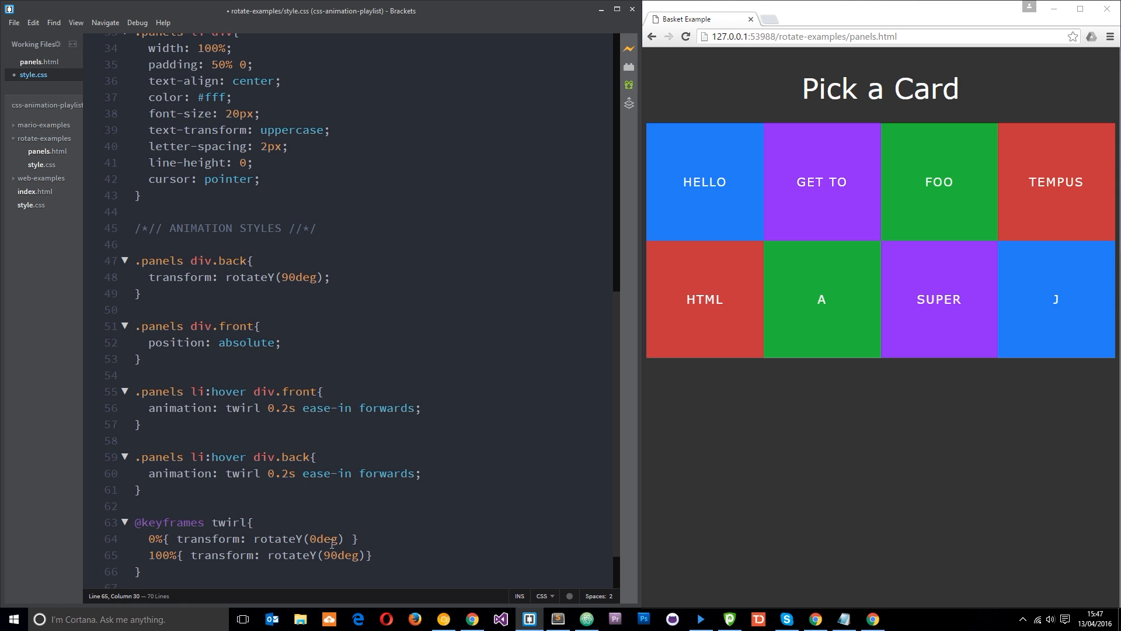
mouse_move(339, 517)
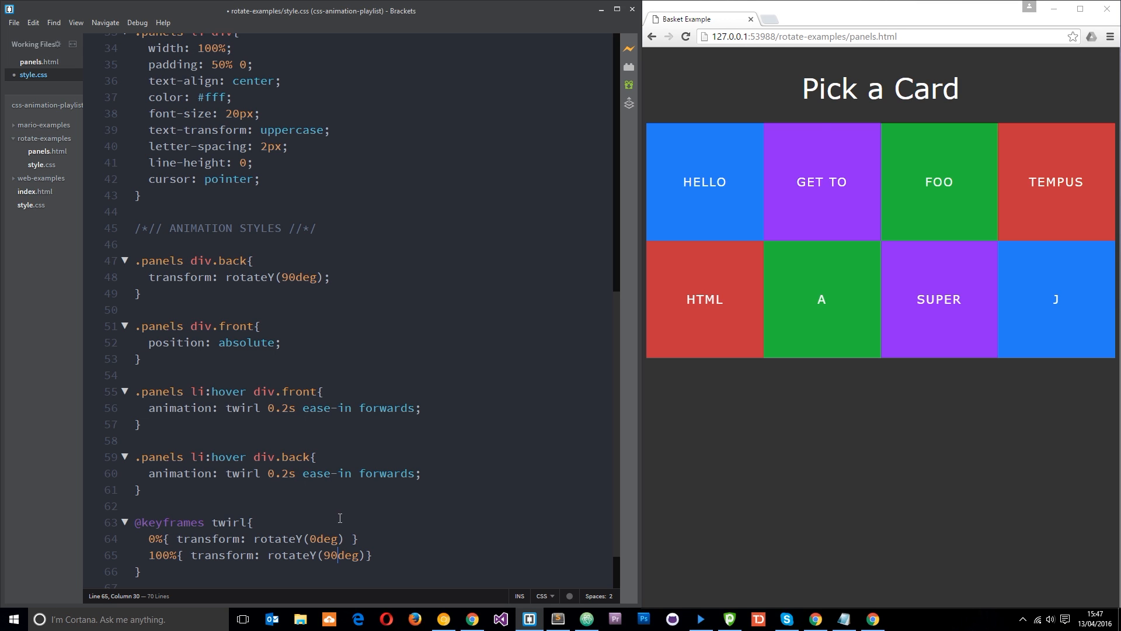
double_click(296, 277)
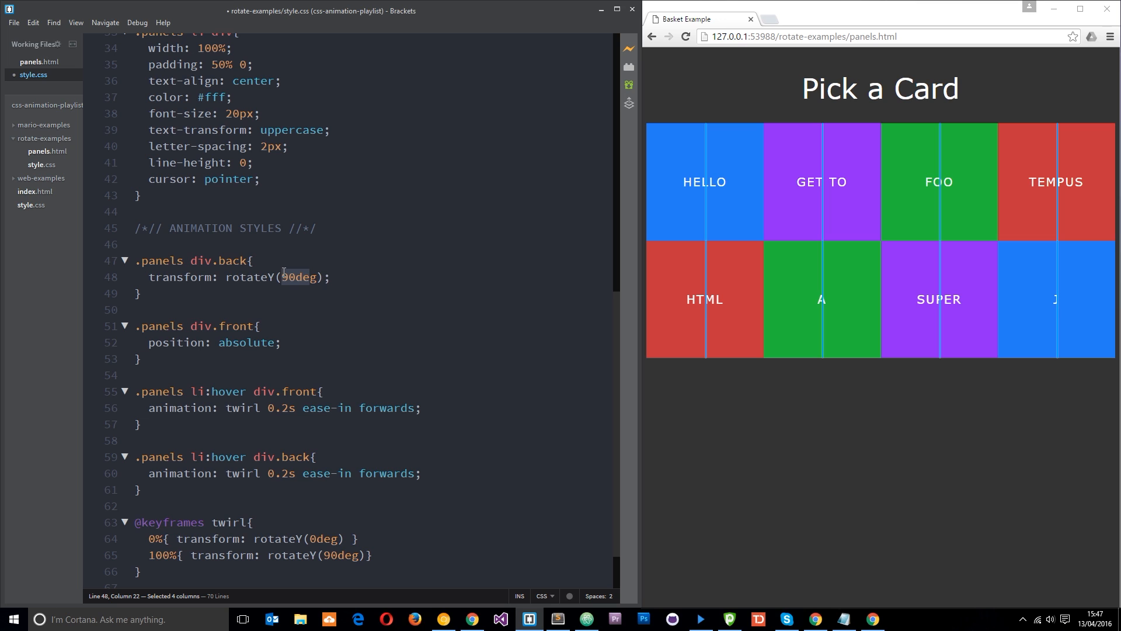
left_click(569, 478)
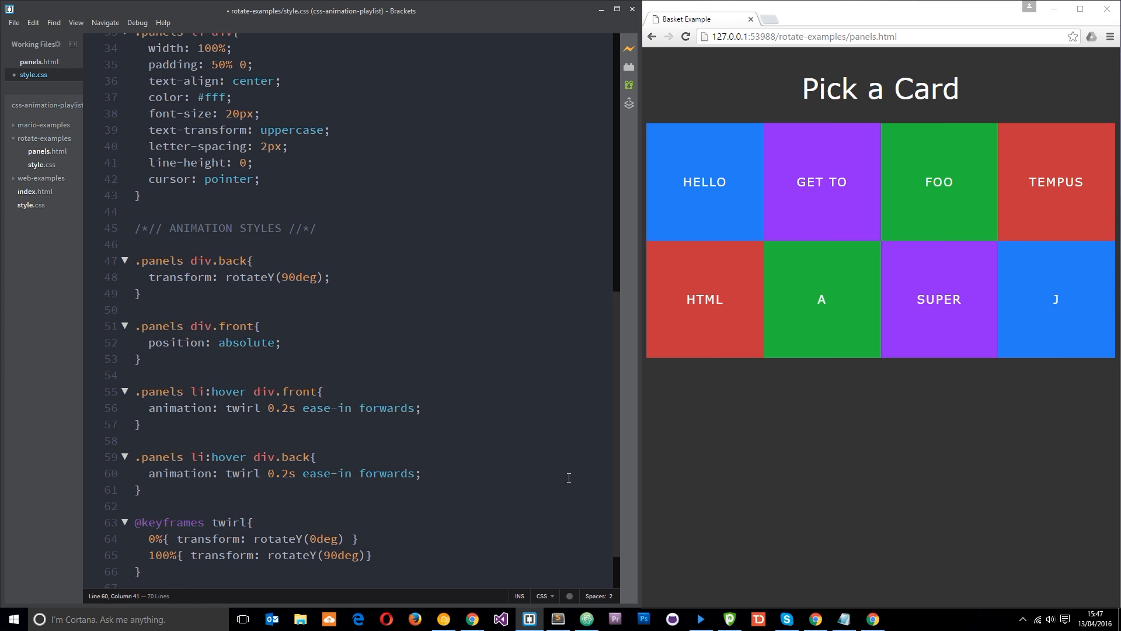
type("reverse")
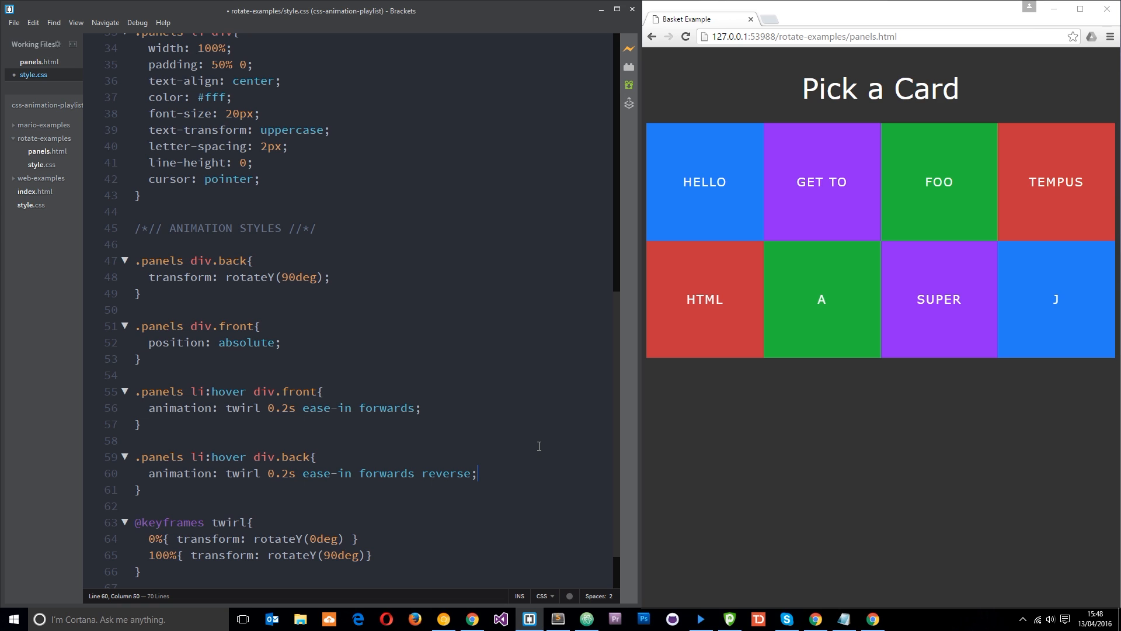
mouse_move(793, 332)
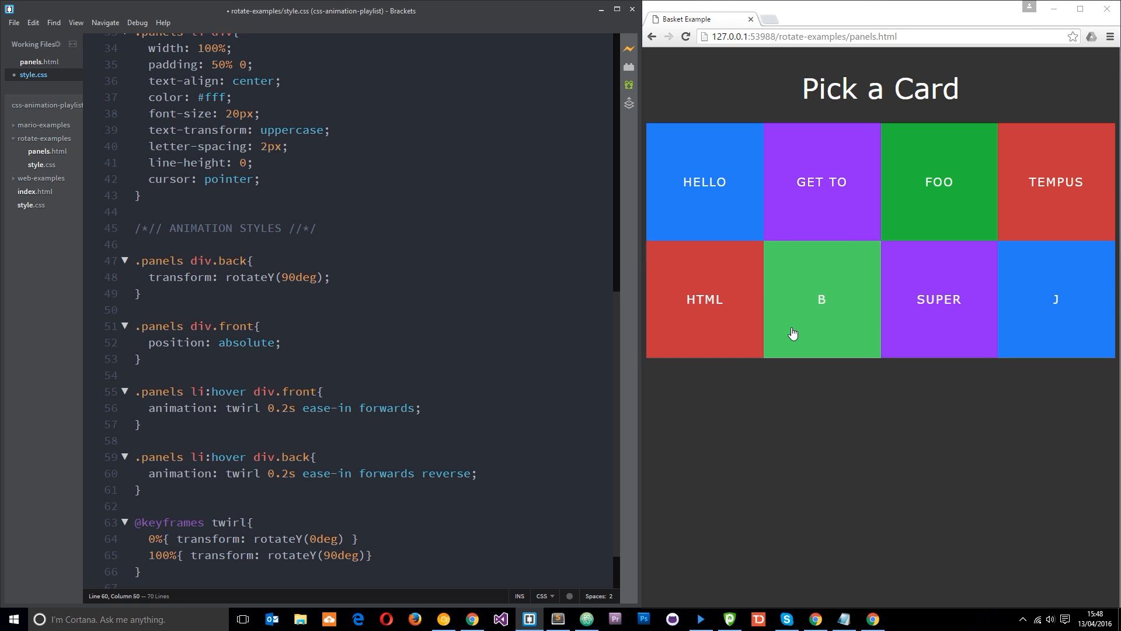
mouse_move(850, 236)
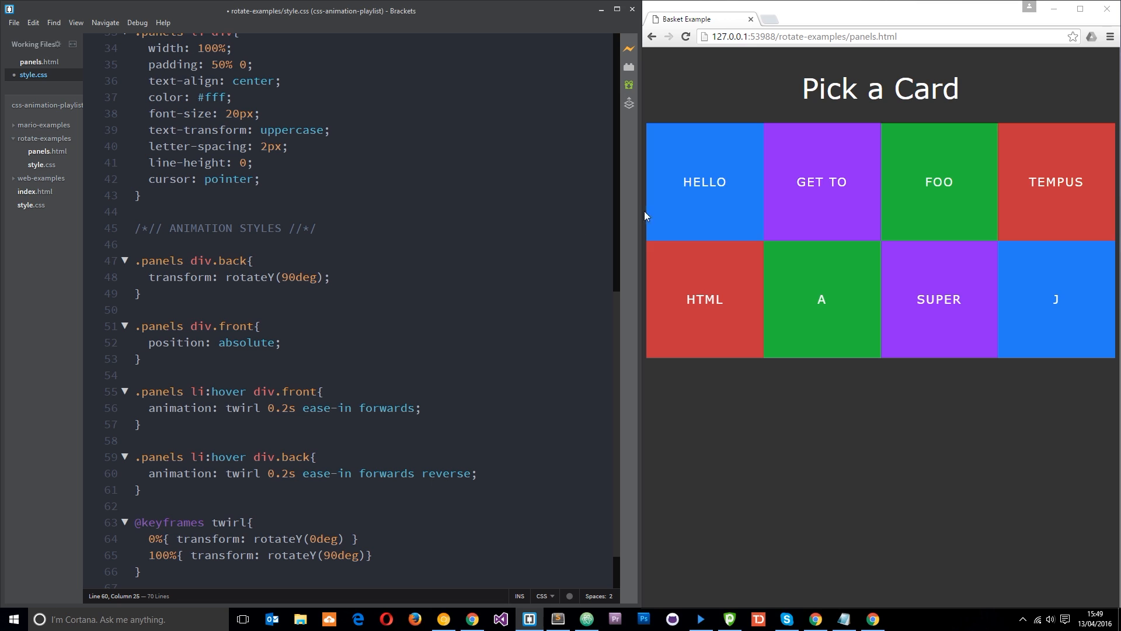
mouse_move(672, 204)
type("0")
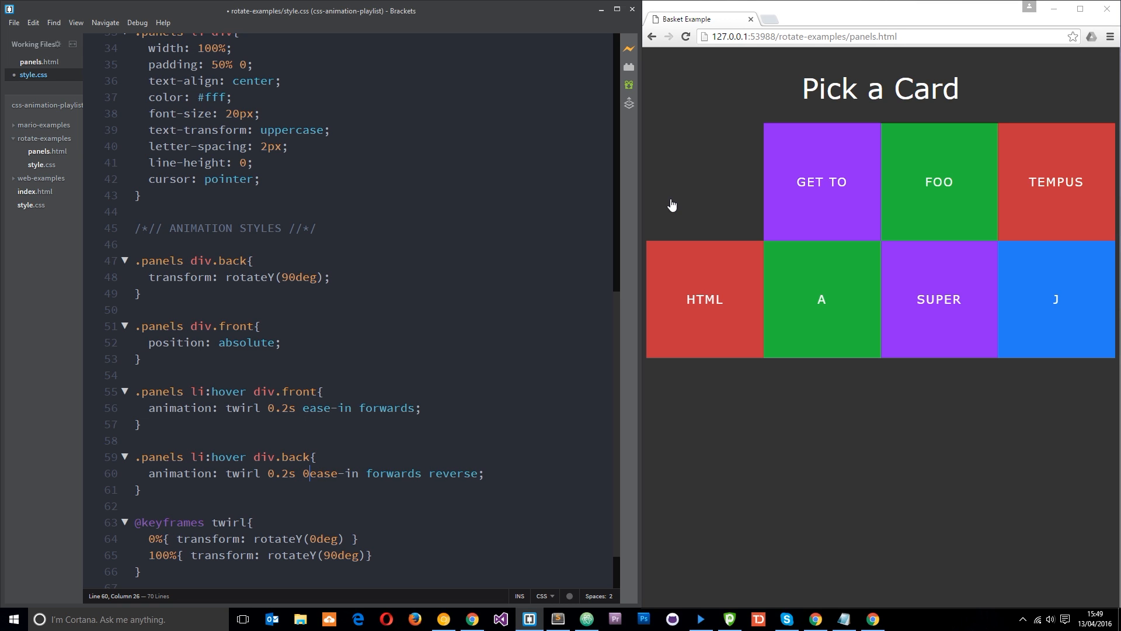
Insert a 0.2s delay in the back-face animation and change ease-in to ease-out.
type(".2s")
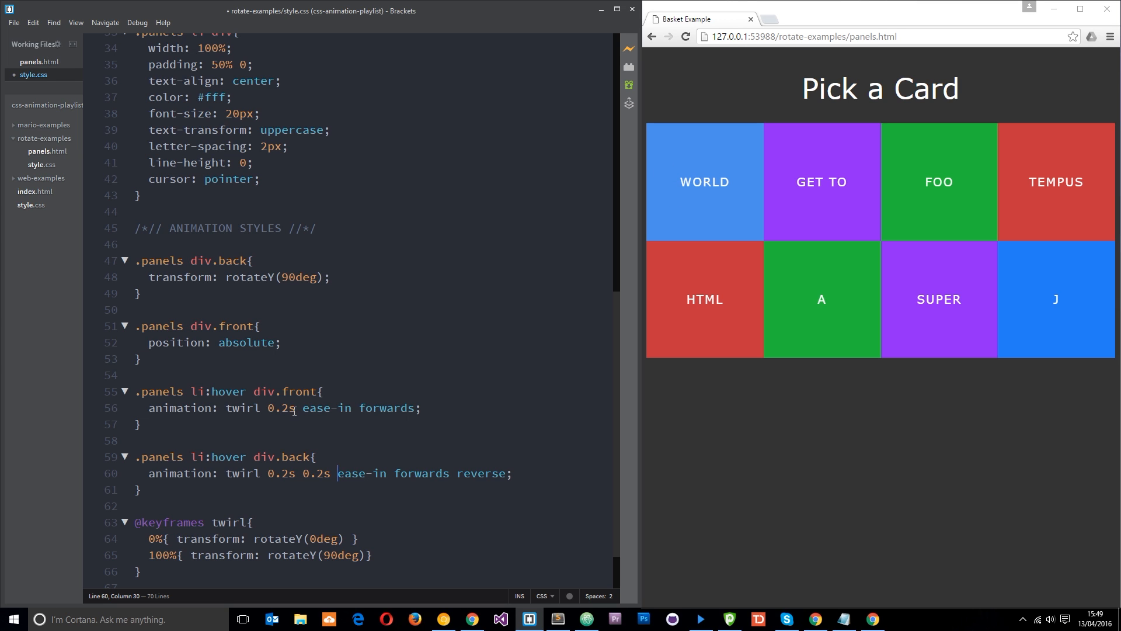
double_click(279, 407)
type("out")
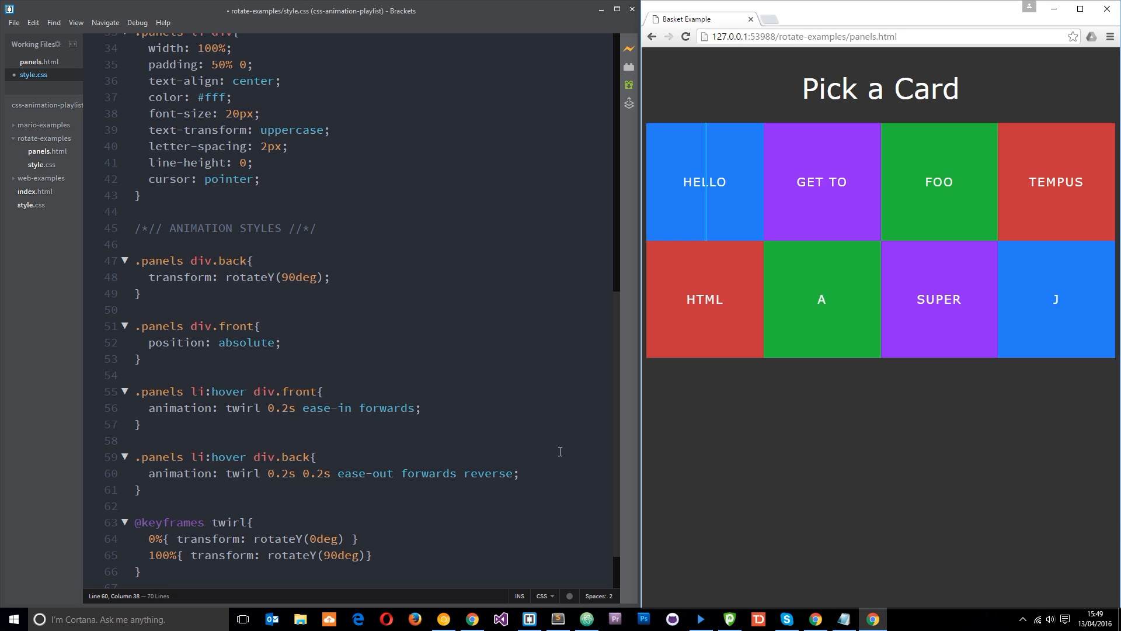
mouse_move(814, 209)
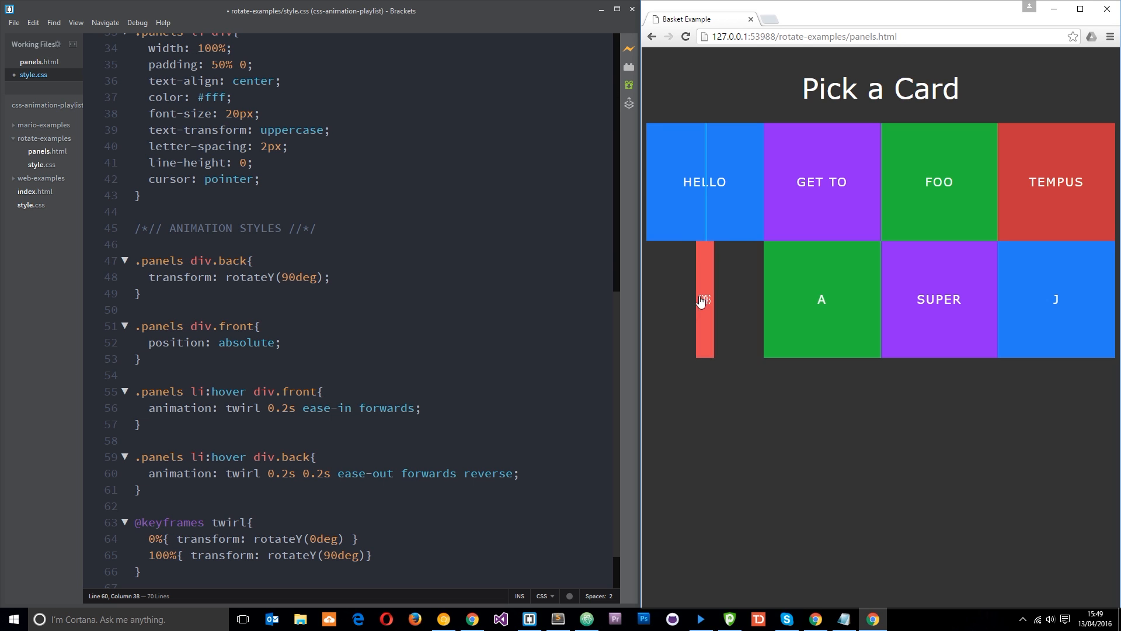
mouse_move(948, 191)
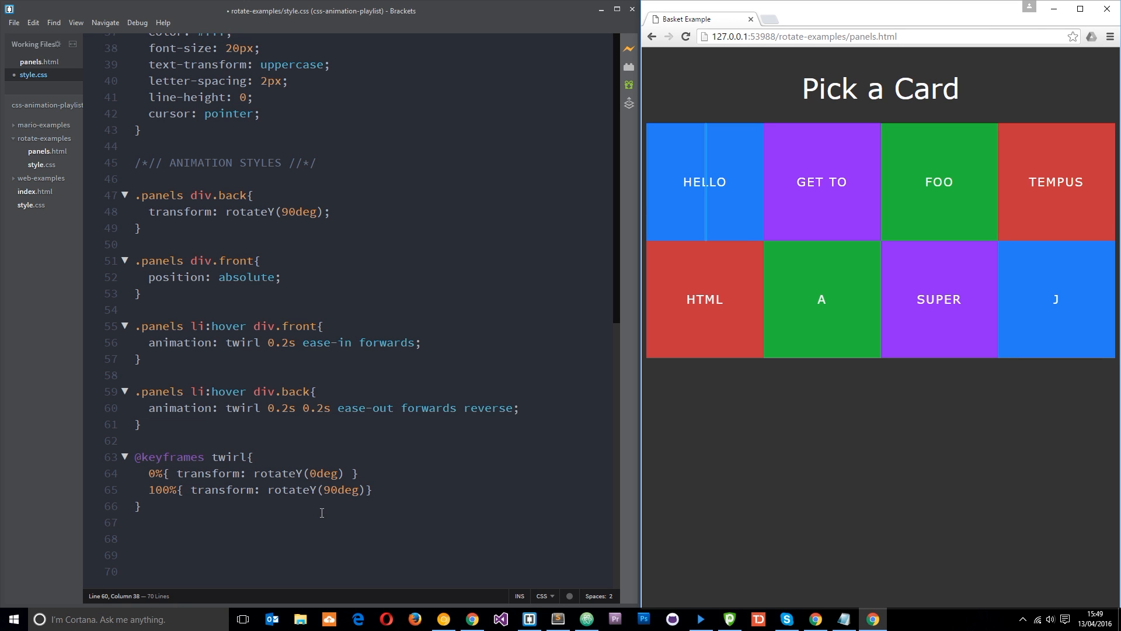
left_click(141, 506)
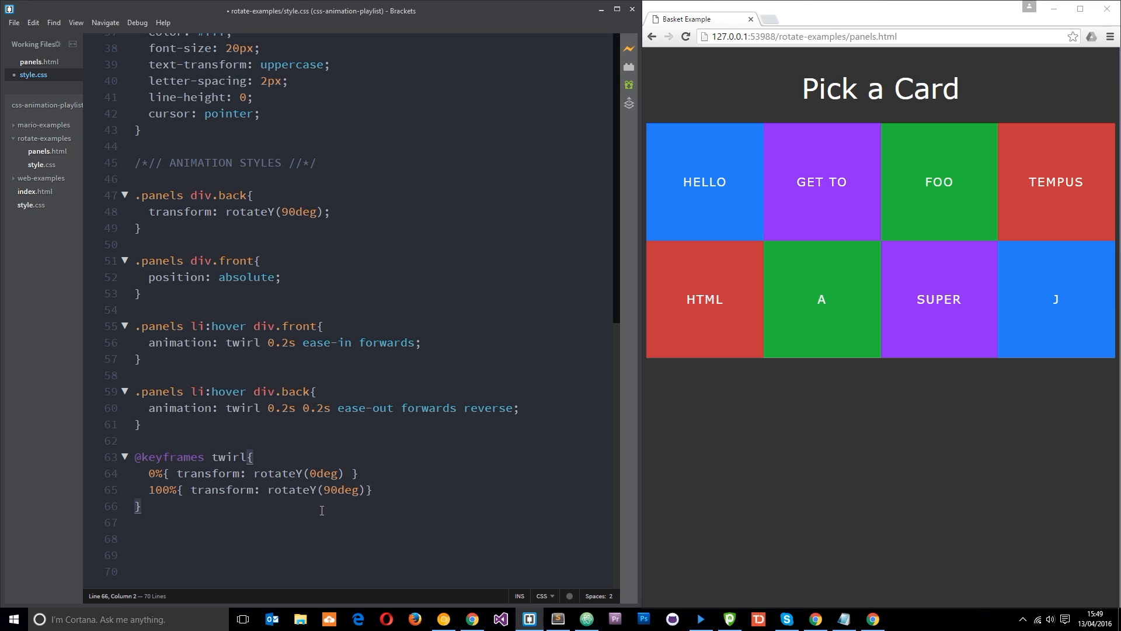